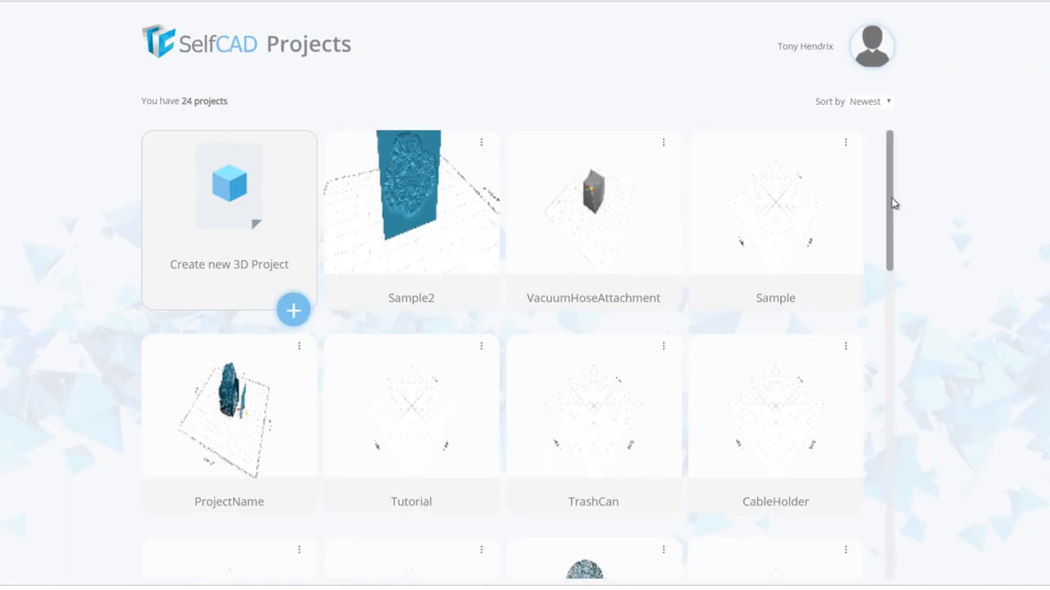
- Scroll down the SelfCAD Projects page toward Create new 3D Project
scroll(down, 3)
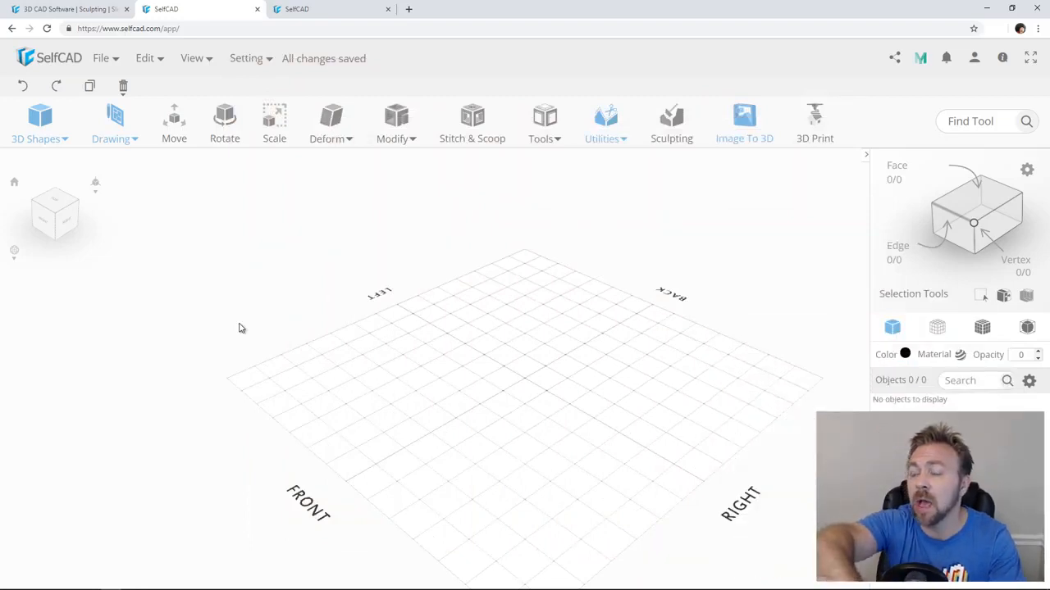
mouse_move(295, 326)
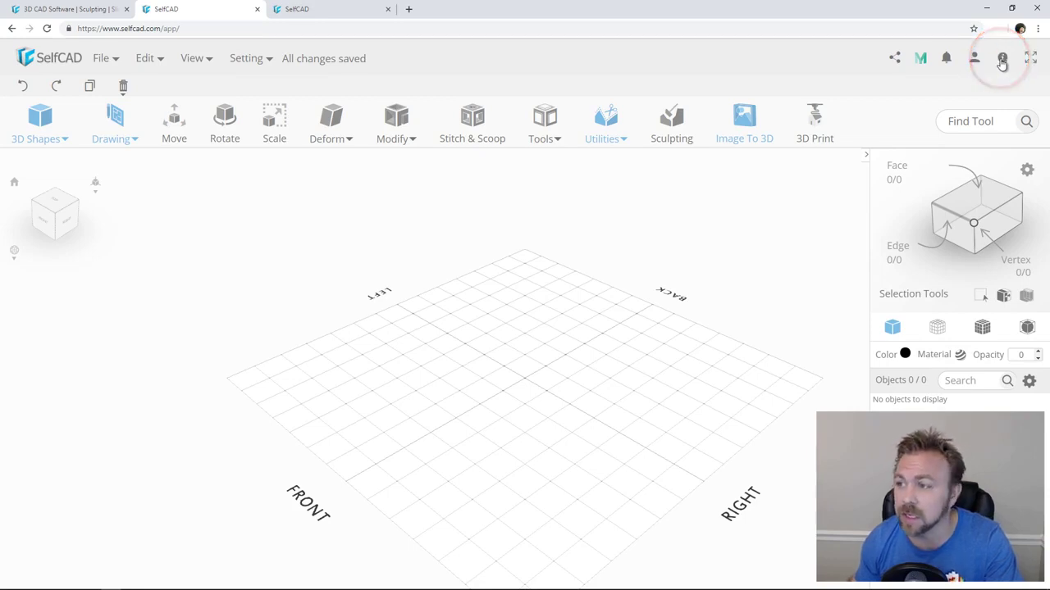
click(978, 57)
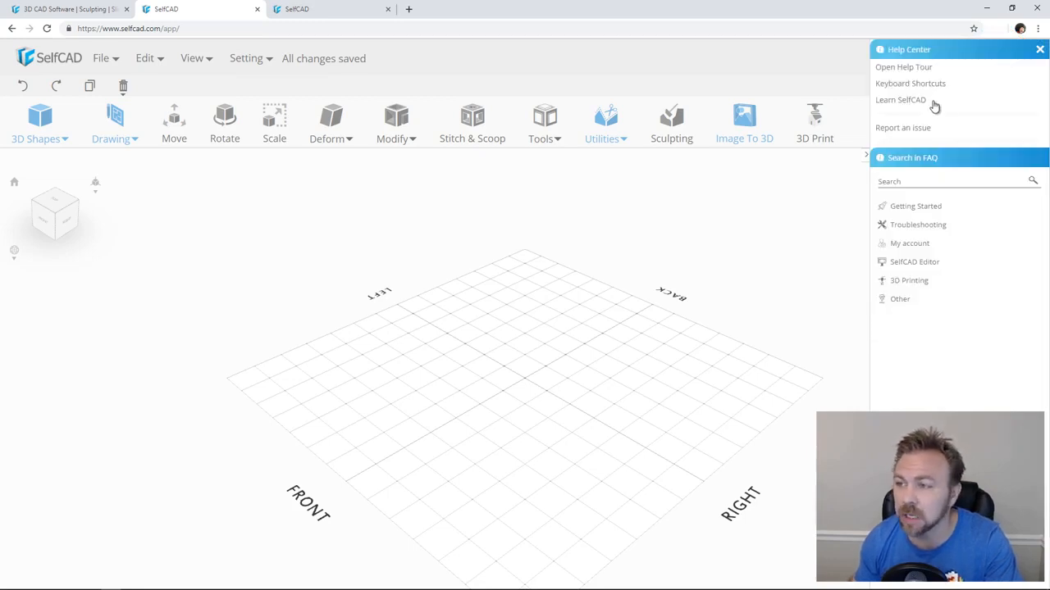
mouse_move(900, 104)
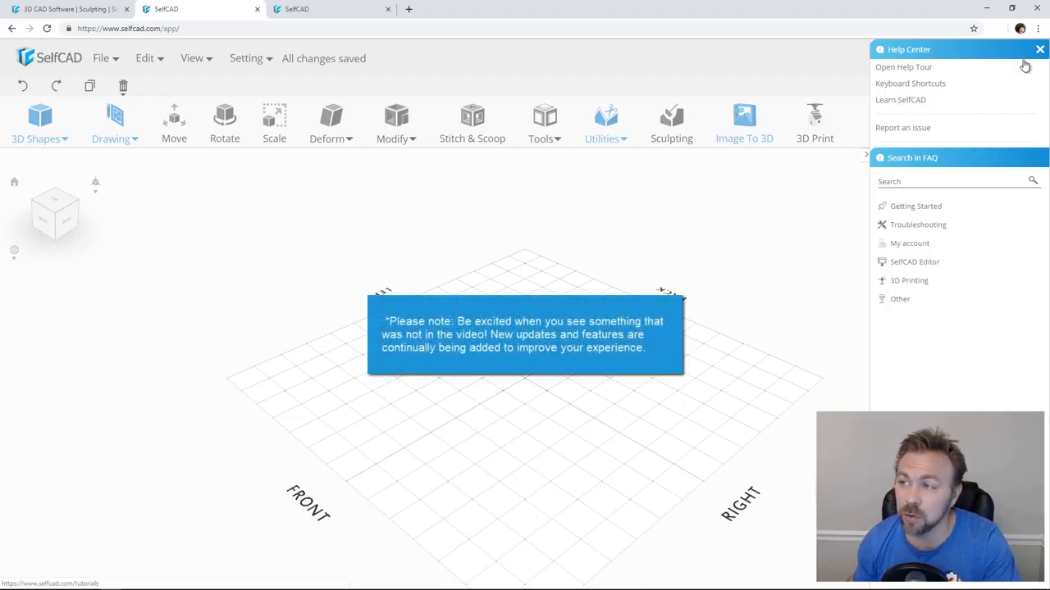
click(1036, 48)
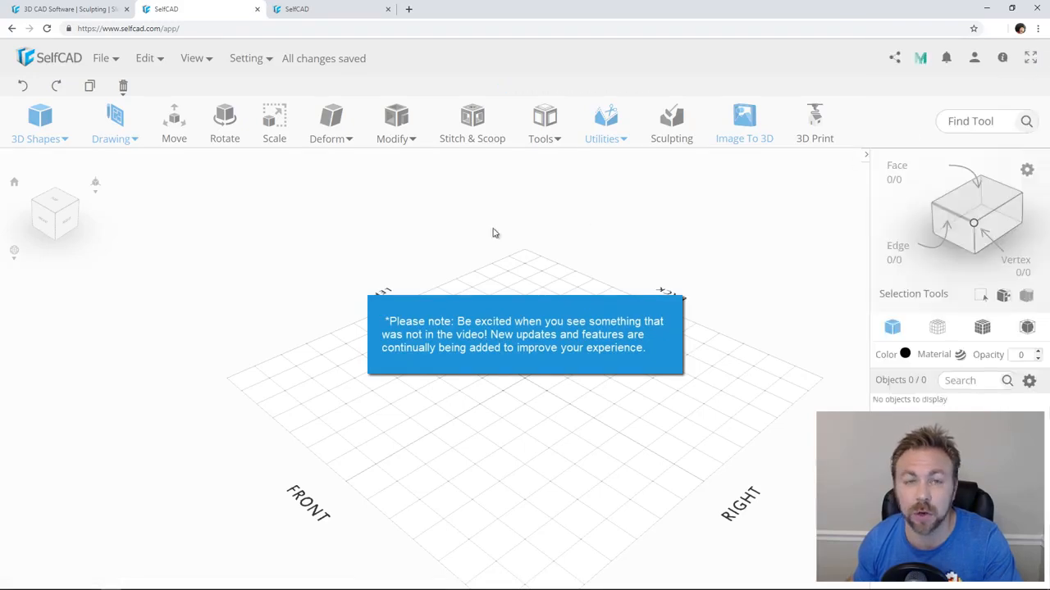
mouse_move(372, 255)
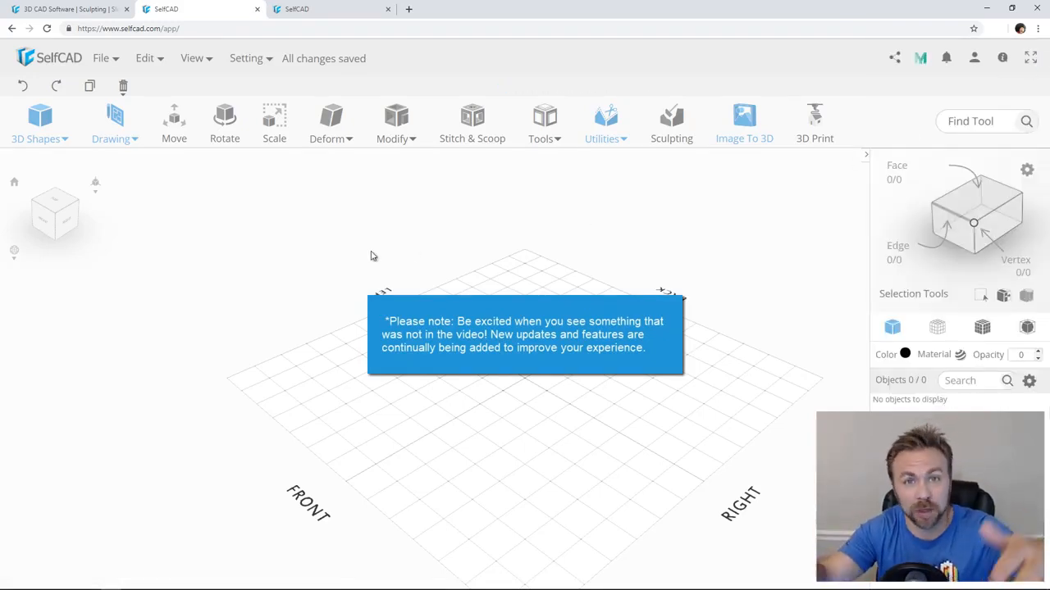
mouse_move(207, 264)
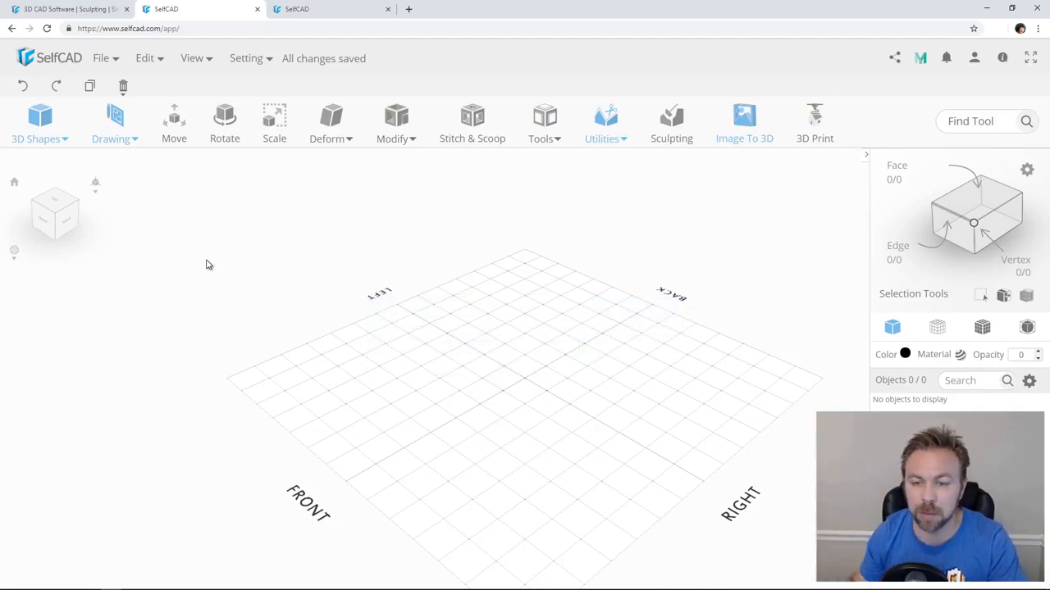
mouse_move(157, 222)
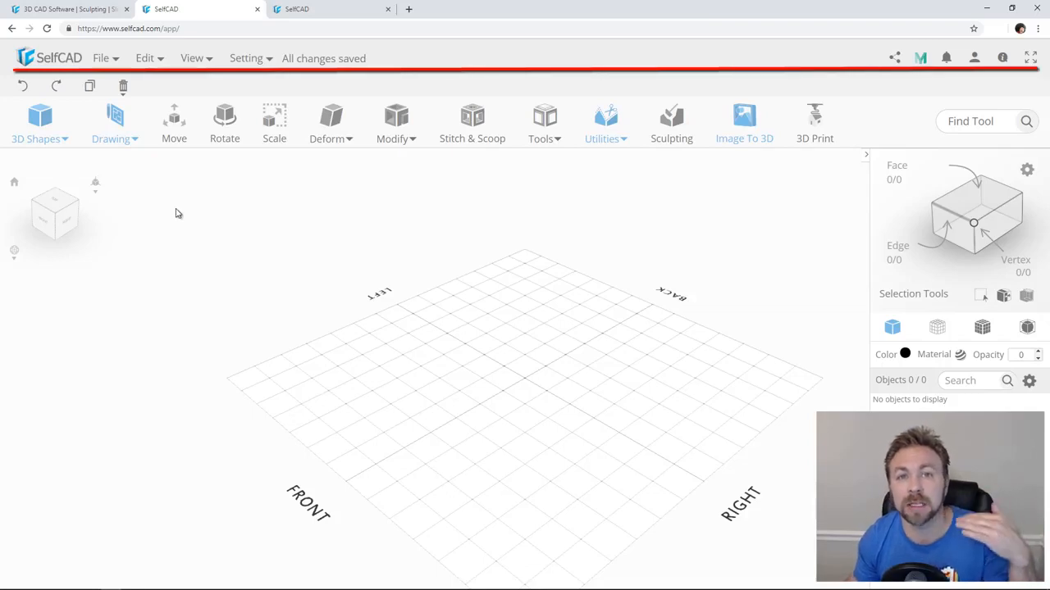
- Add a cube from 3D Shapes and finalize it
click(101, 59)
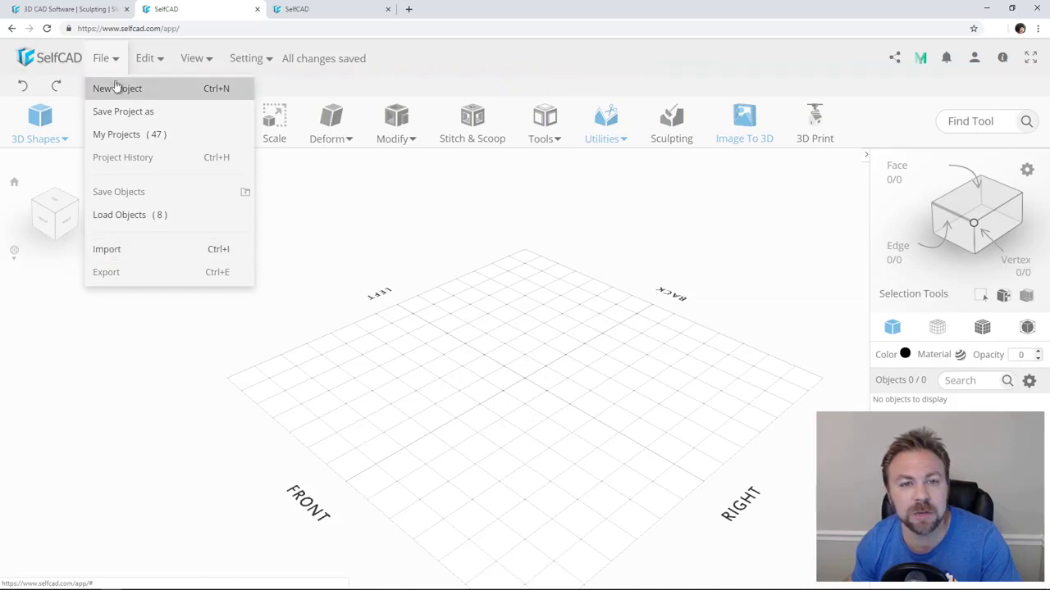
click(117, 88)
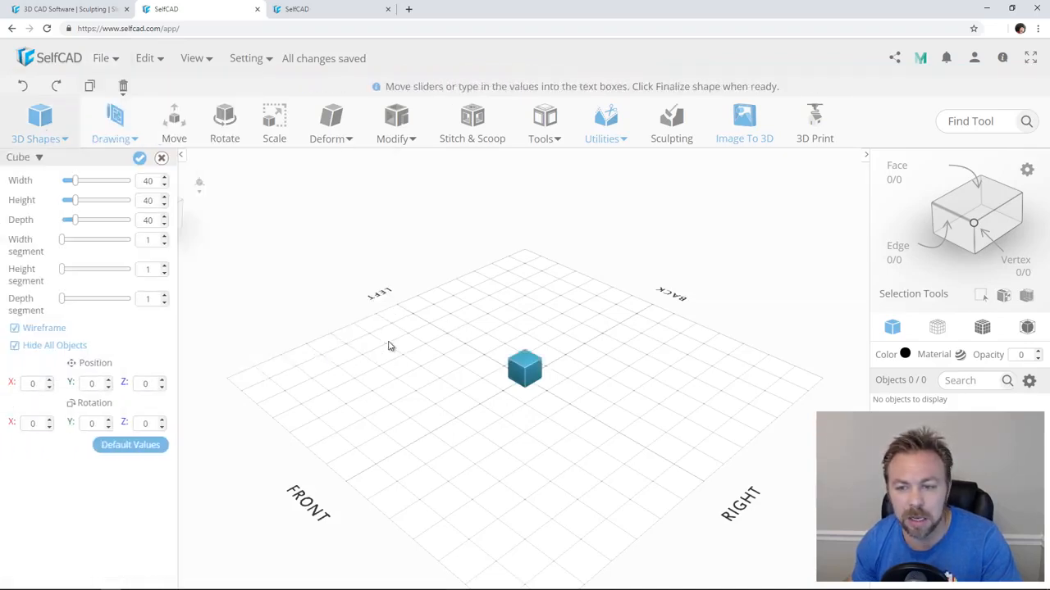
click(102, 58)
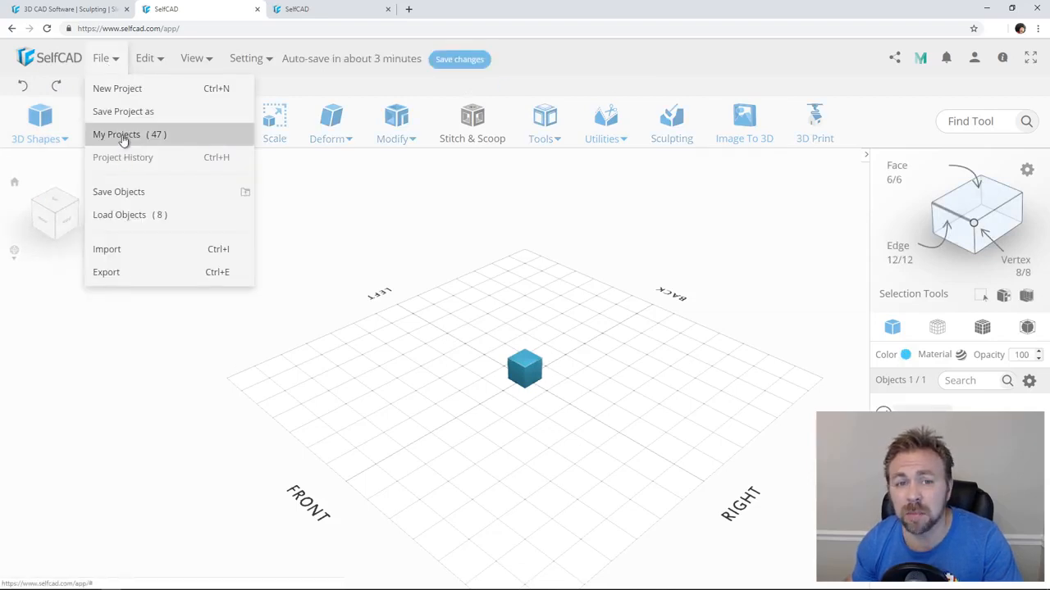
- View My Projects, return to the editor, and save the project changes
click(117, 135)
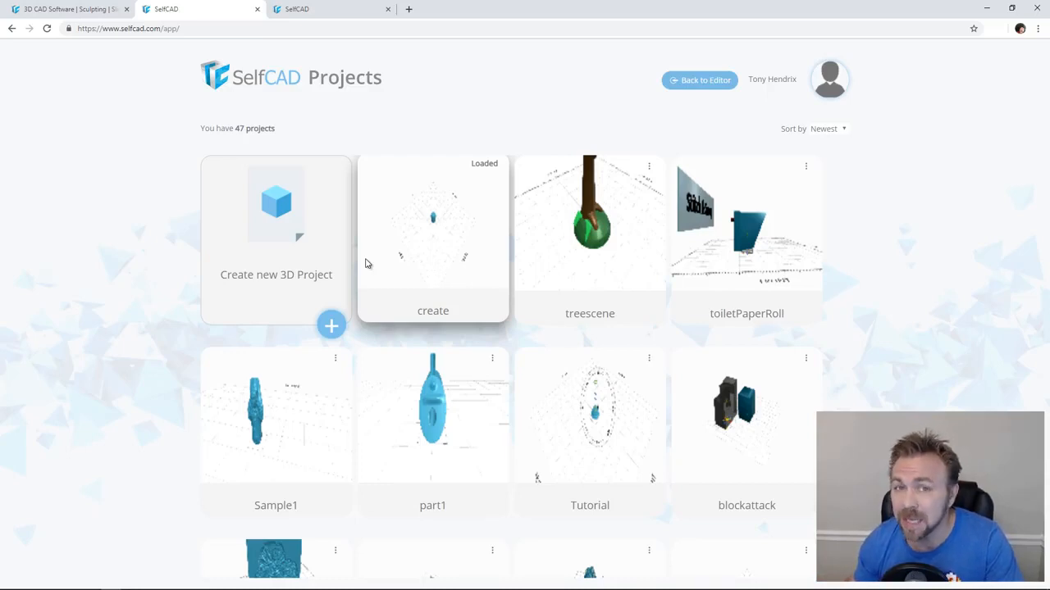
mouse_move(699, 80)
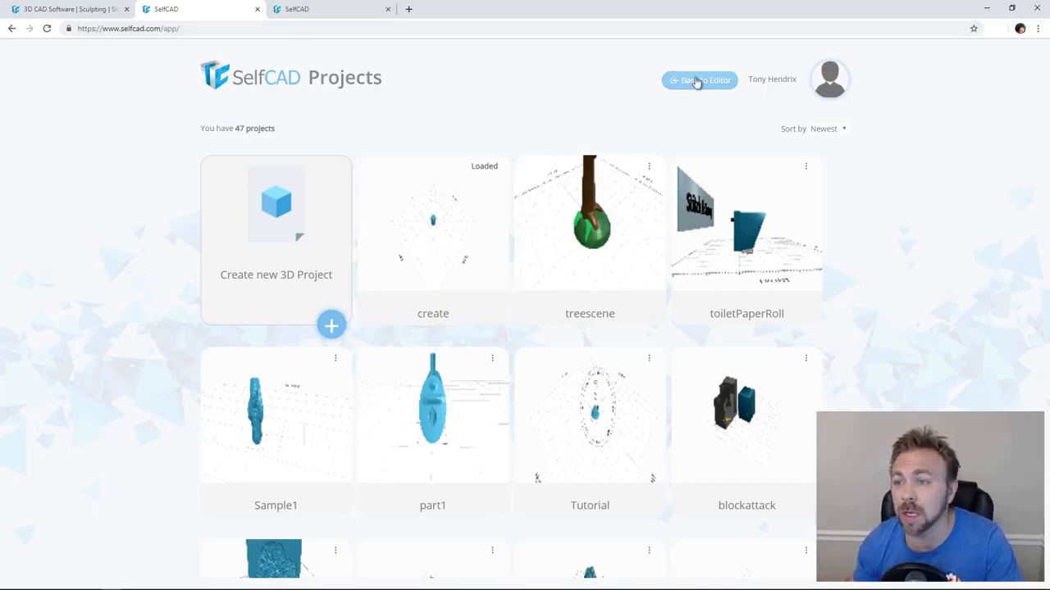
click(699, 79)
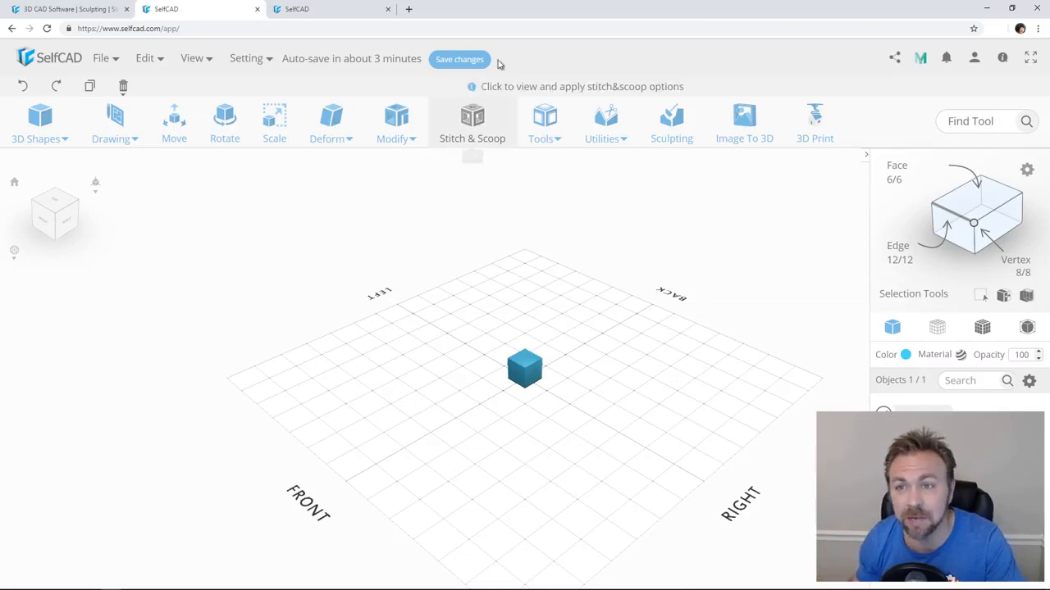
click(459, 59)
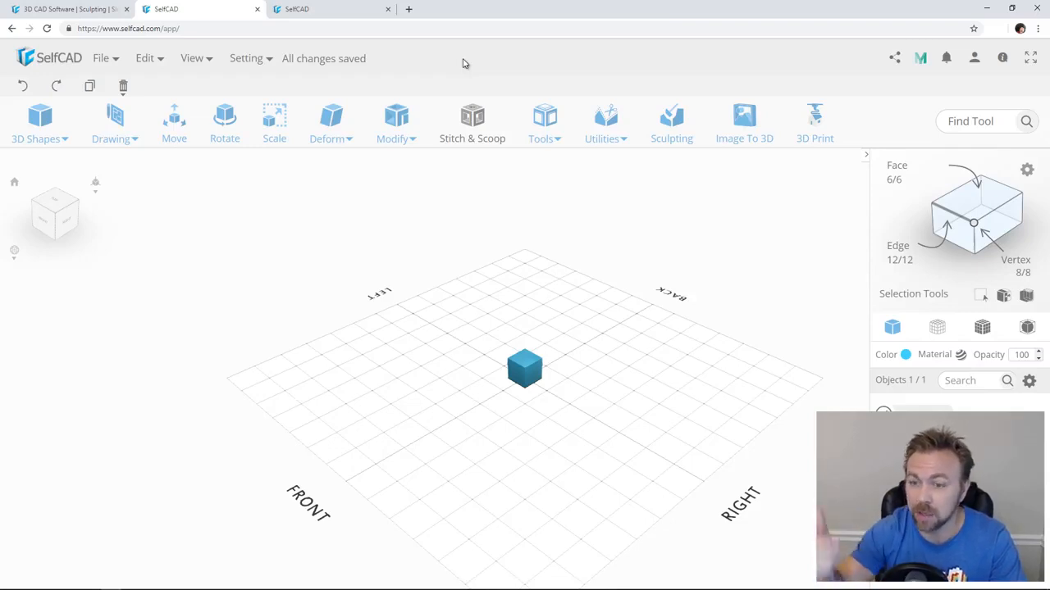
mouse_move(299, 225)
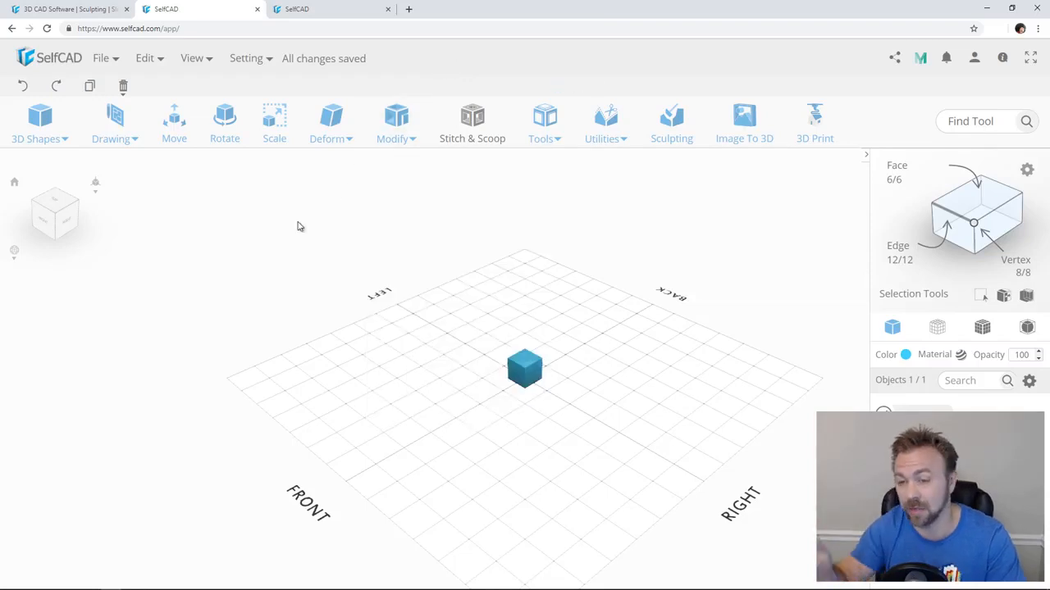
- Load the saved roof object from File > Load Objects and move it atop the cube
click(100, 58)
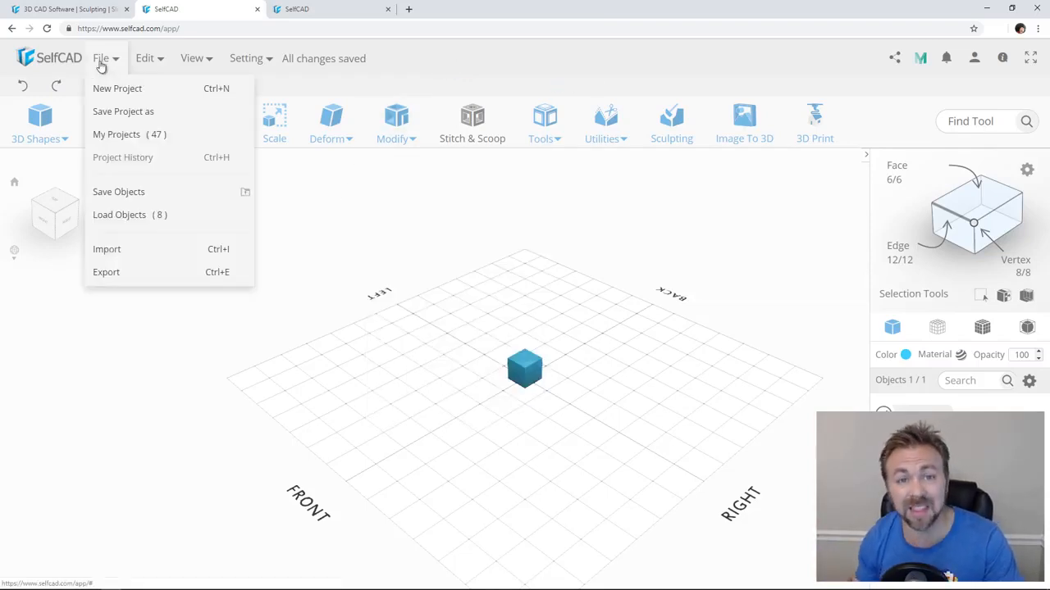
mouse_move(118, 191)
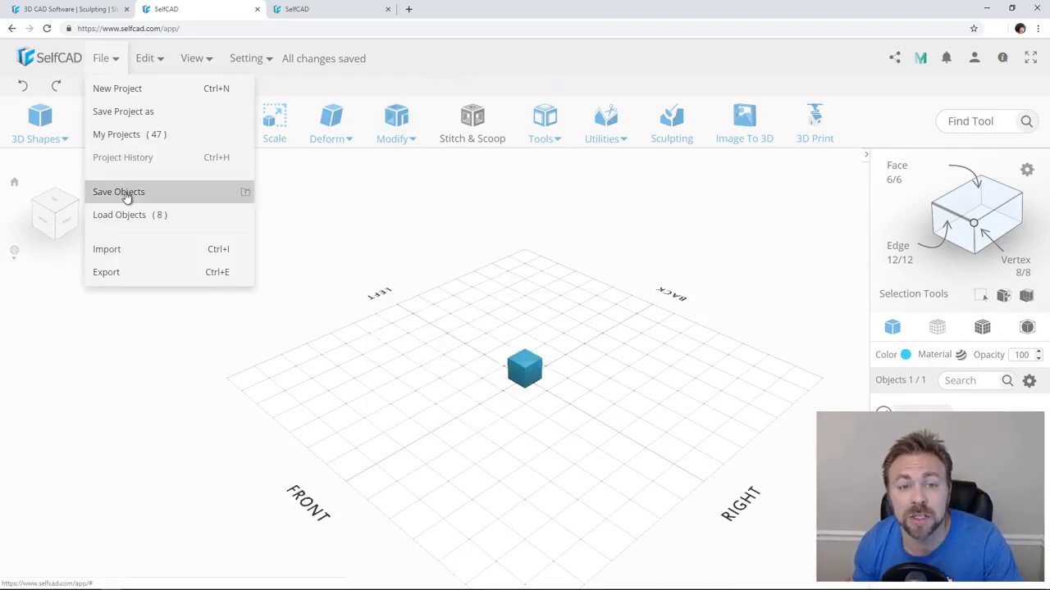
mouse_move(136, 215)
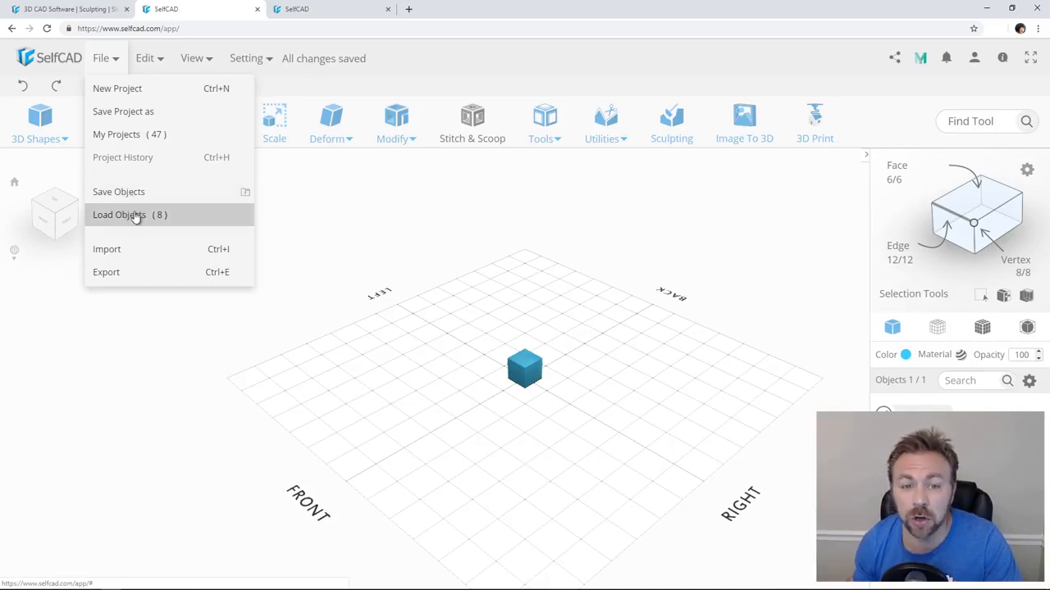
click(130, 215)
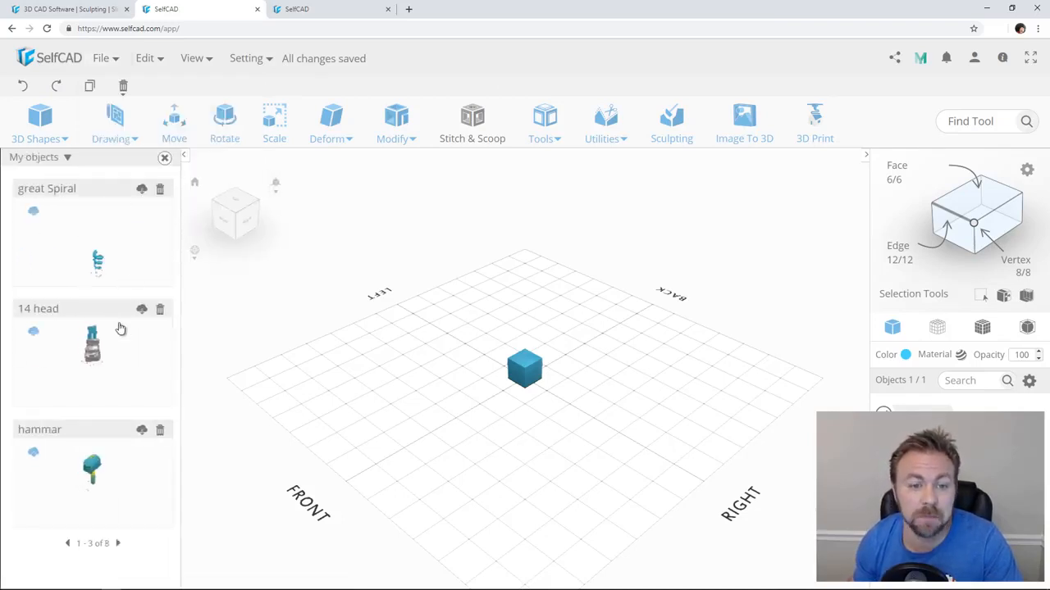
click(124, 543)
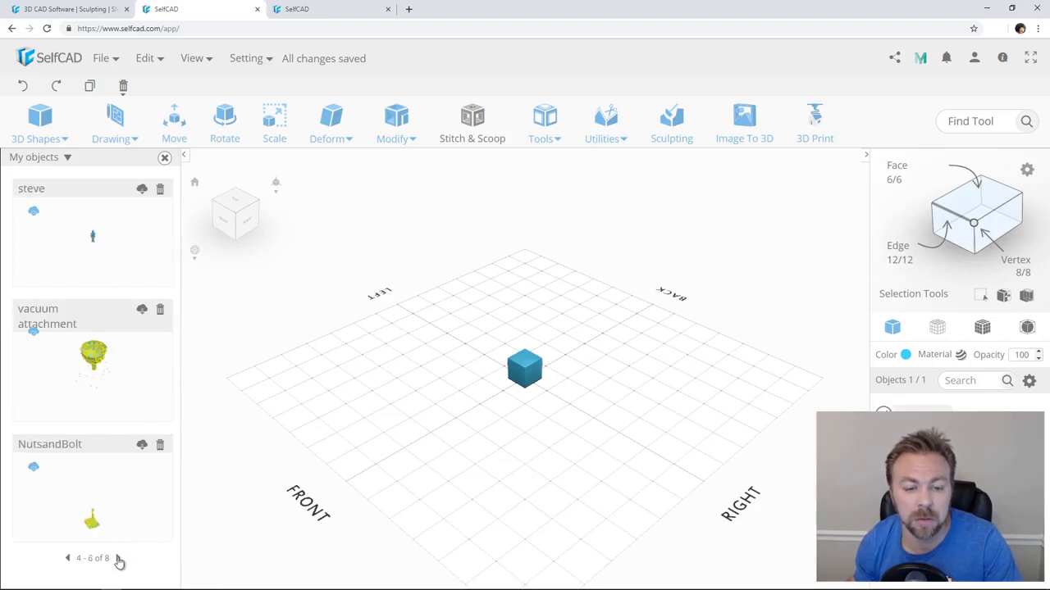
click(119, 560)
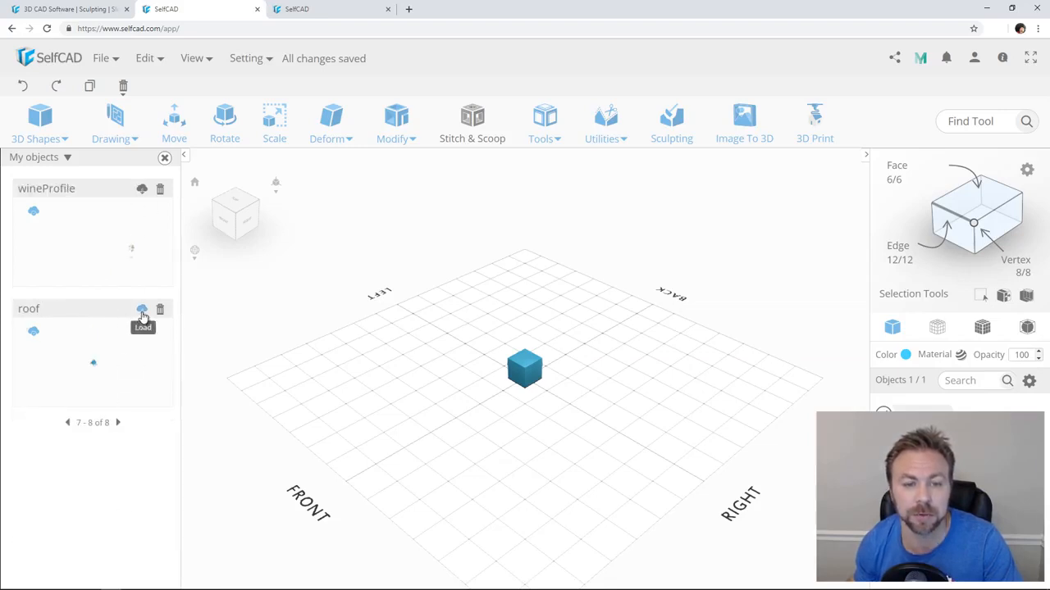
click(142, 309)
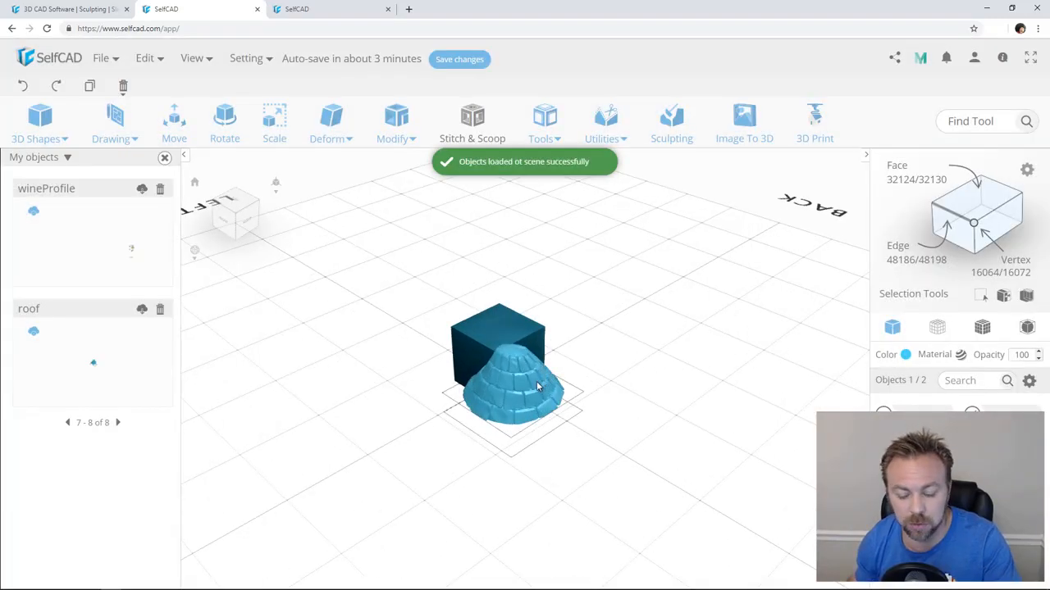
click(174, 123)
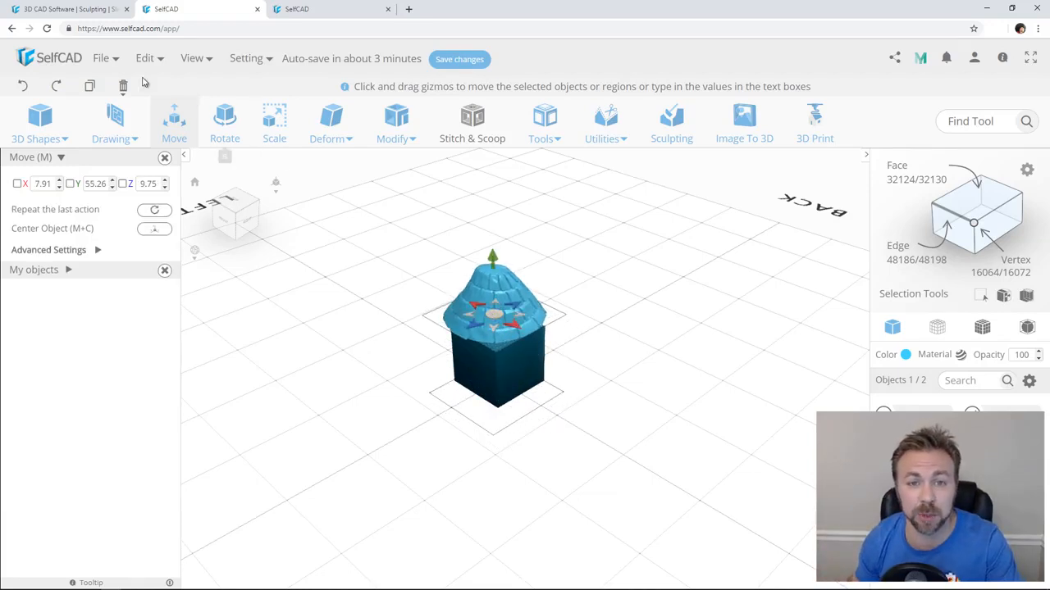
click(105, 58)
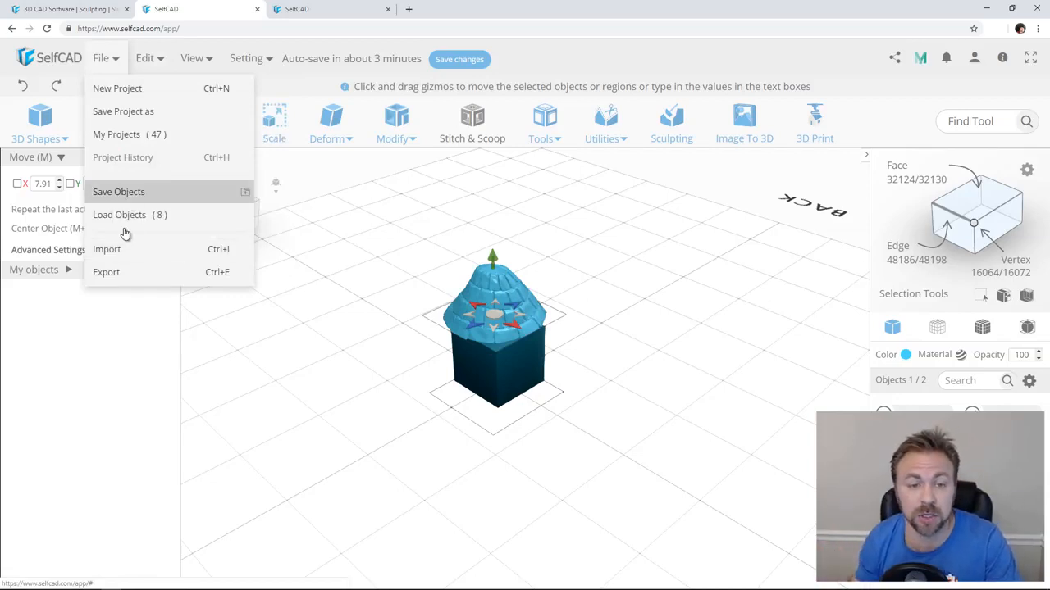
- Load the saved tentacle model, browse its download formats, then reopen the File menu
click(119, 215)
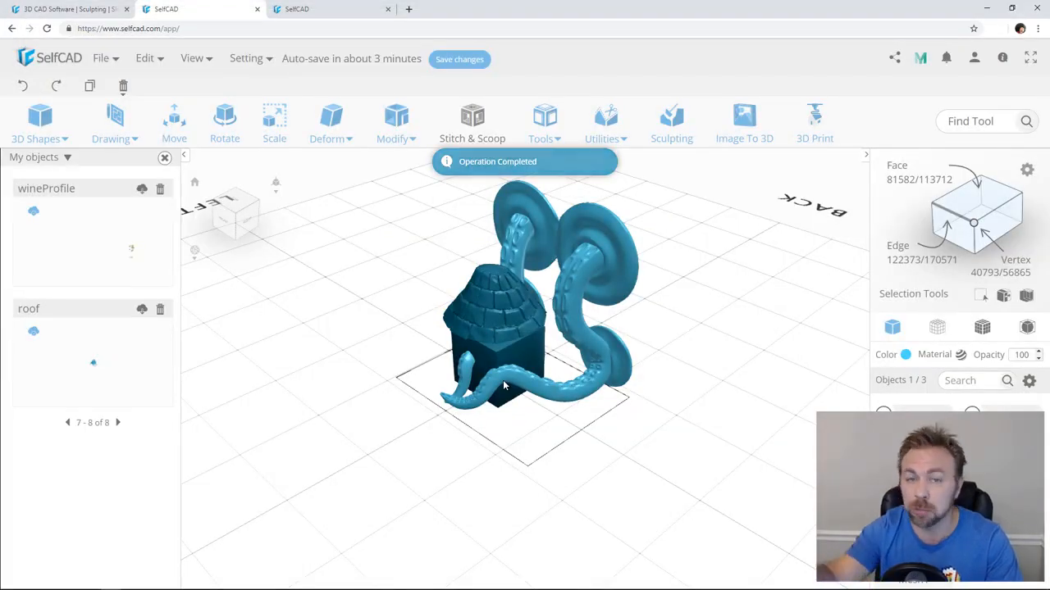
click(101, 59)
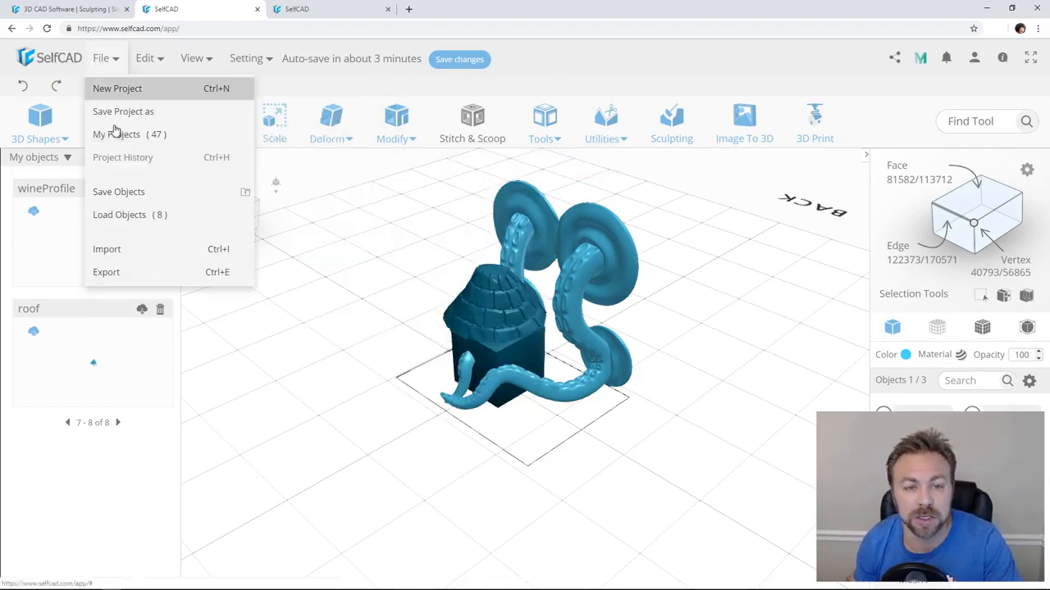
click(106, 272)
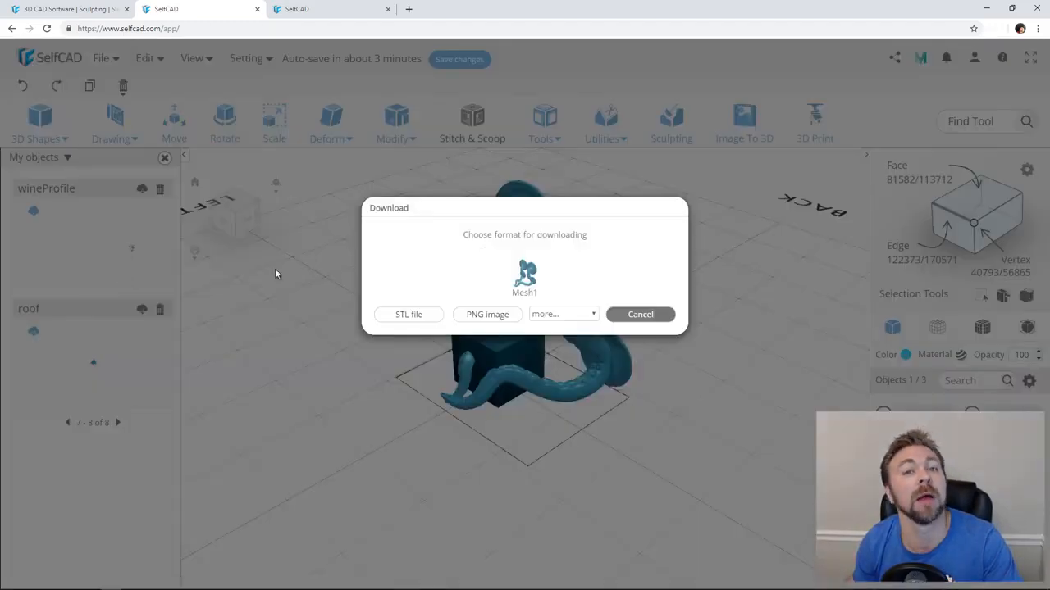
click(562, 314)
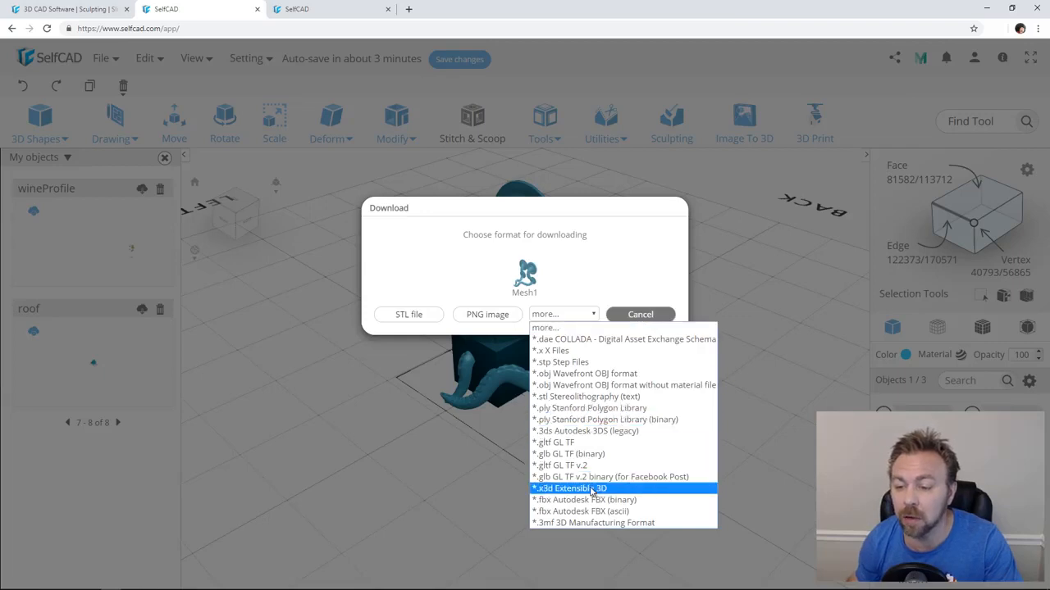
mouse_move(592, 500)
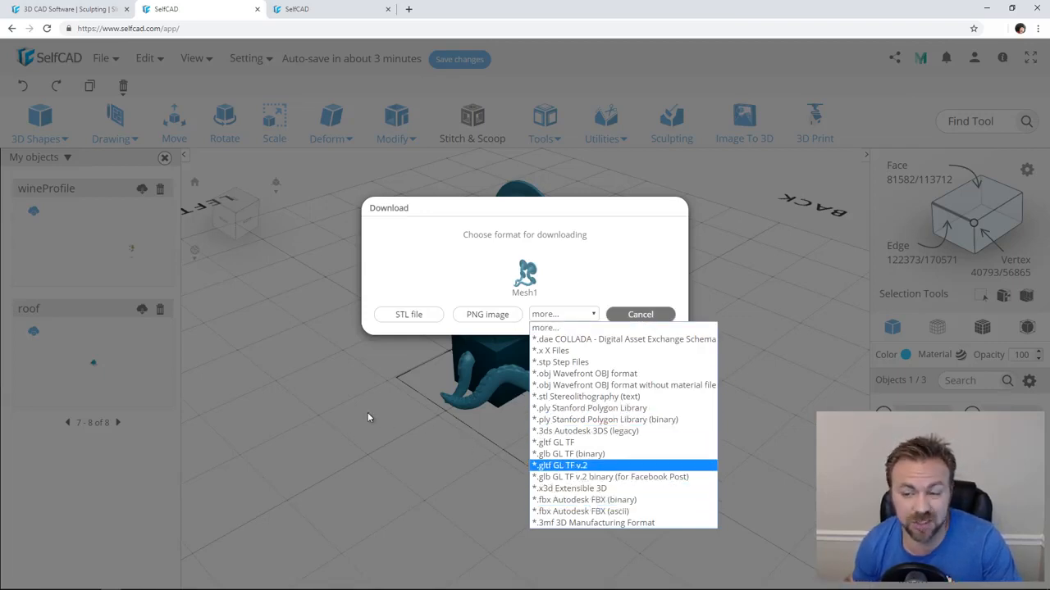
mouse_move(359, 416)
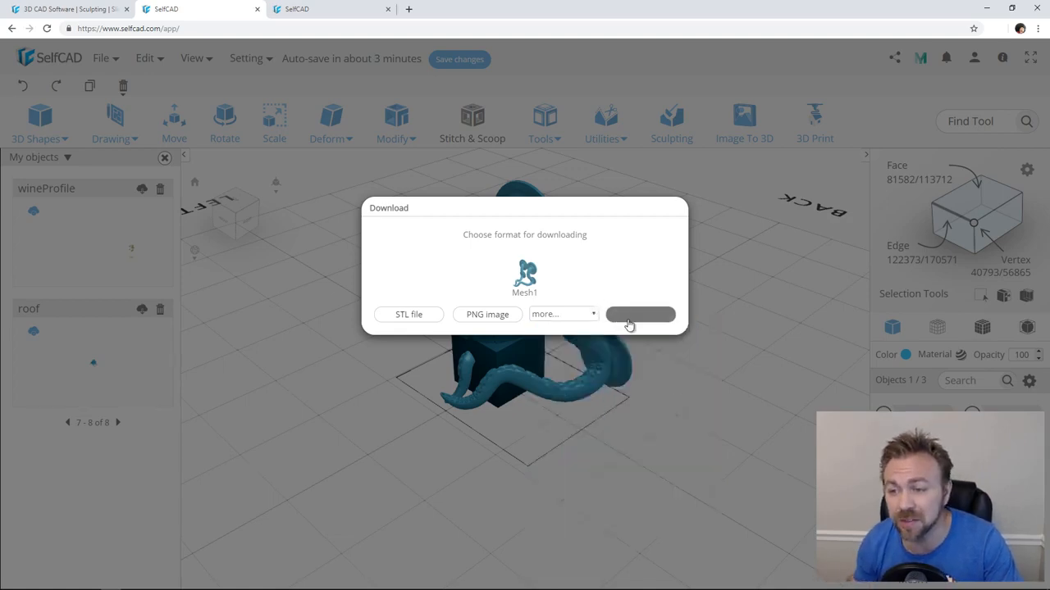
click(104, 58)
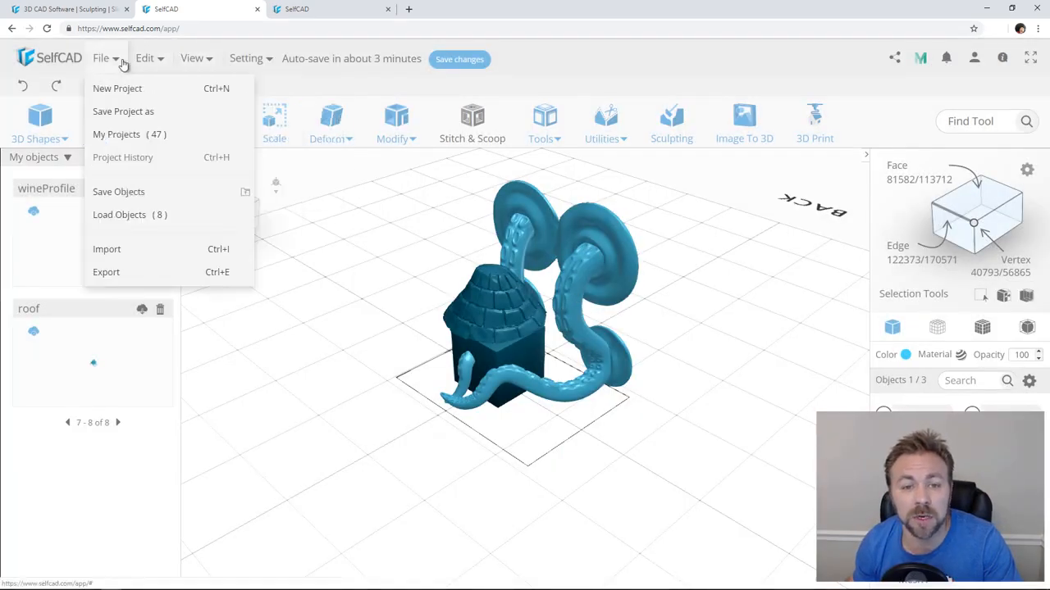
- Look through the Edit menu and deselect all three objects
click(147, 58)
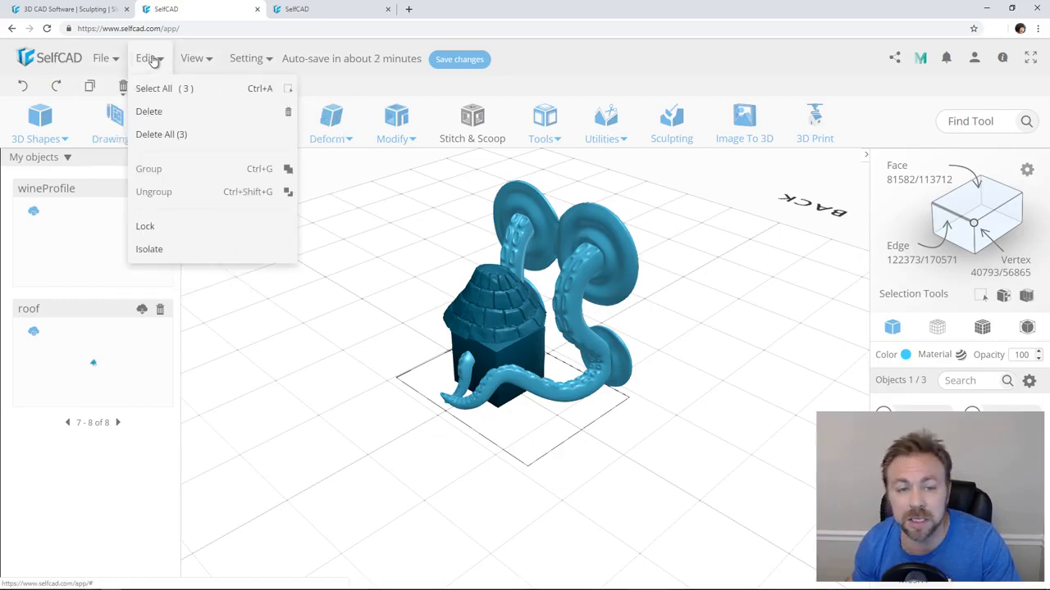
mouse_move(157, 169)
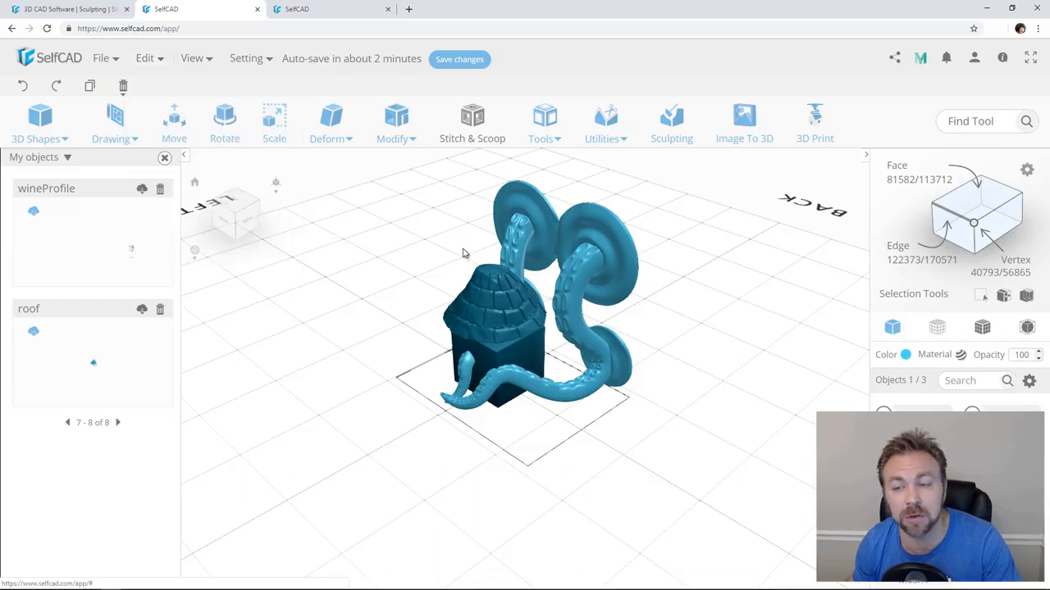
click(192, 58)
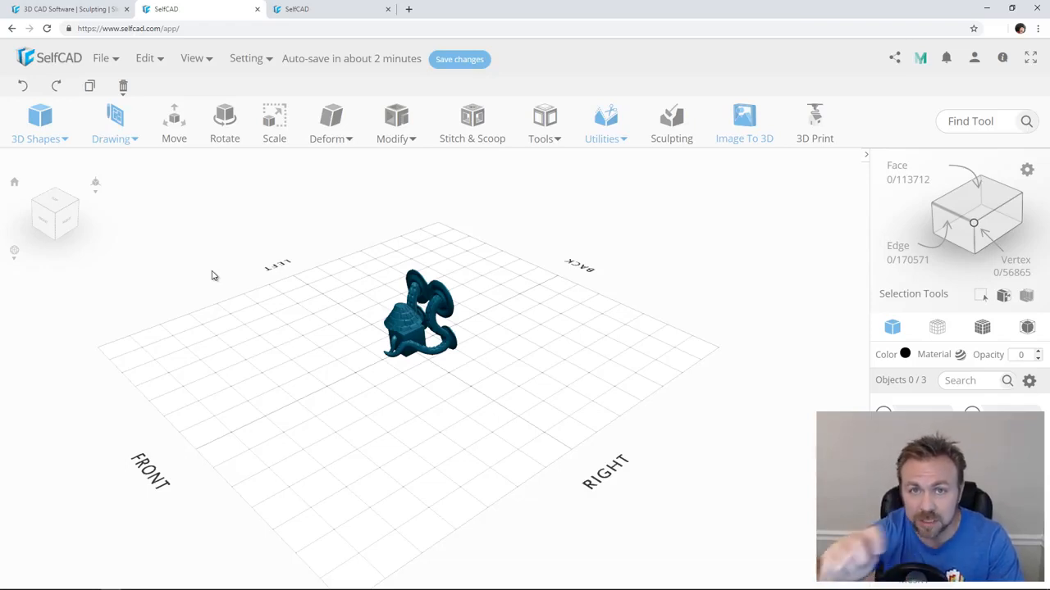
- Add the red screw picture through View > Reference Image > Add Image
click(146, 58)
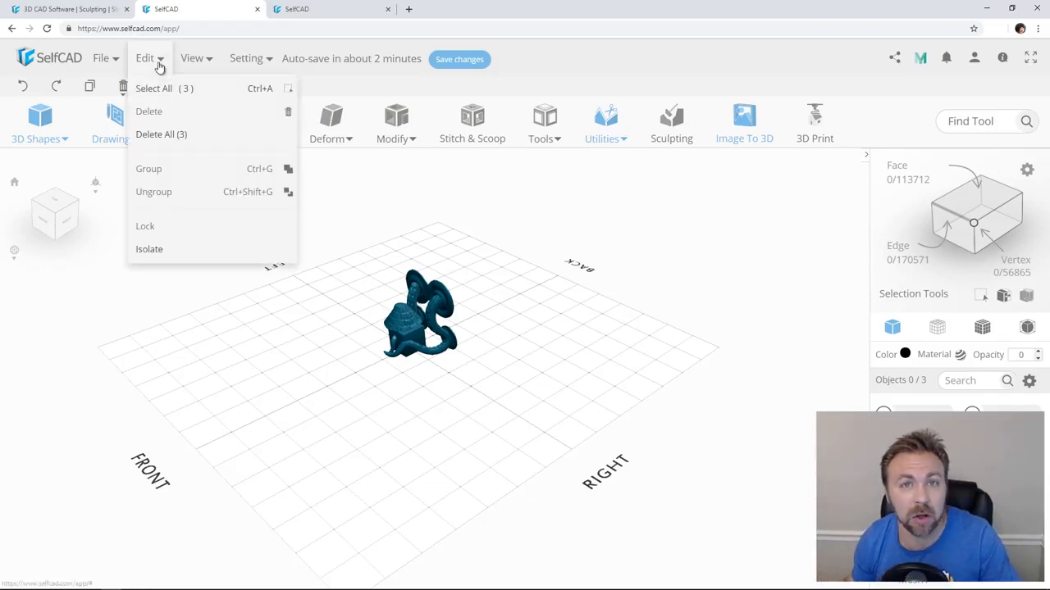
click(193, 58)
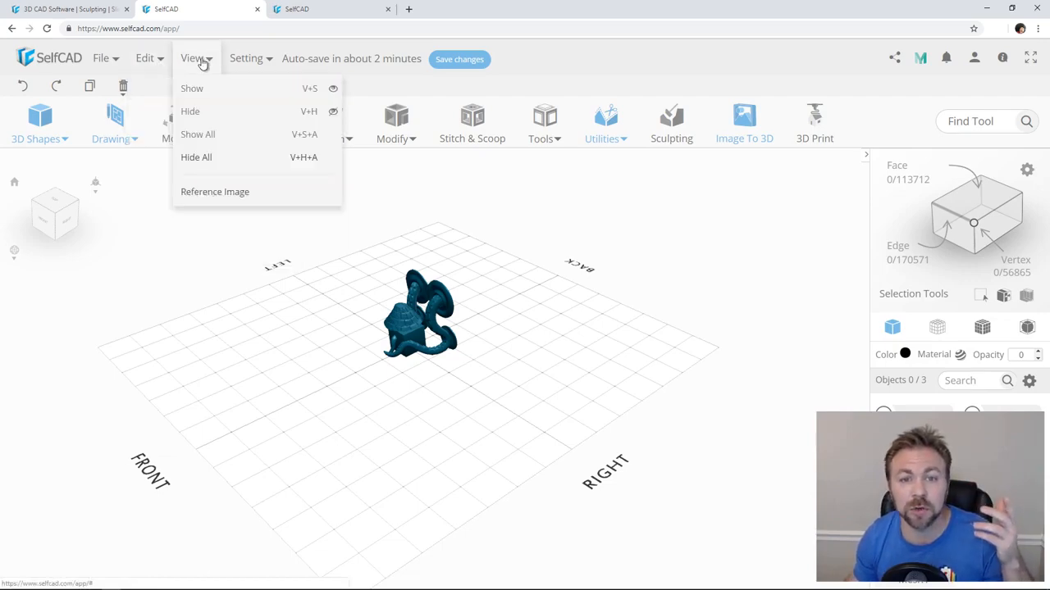
click(215, 191)
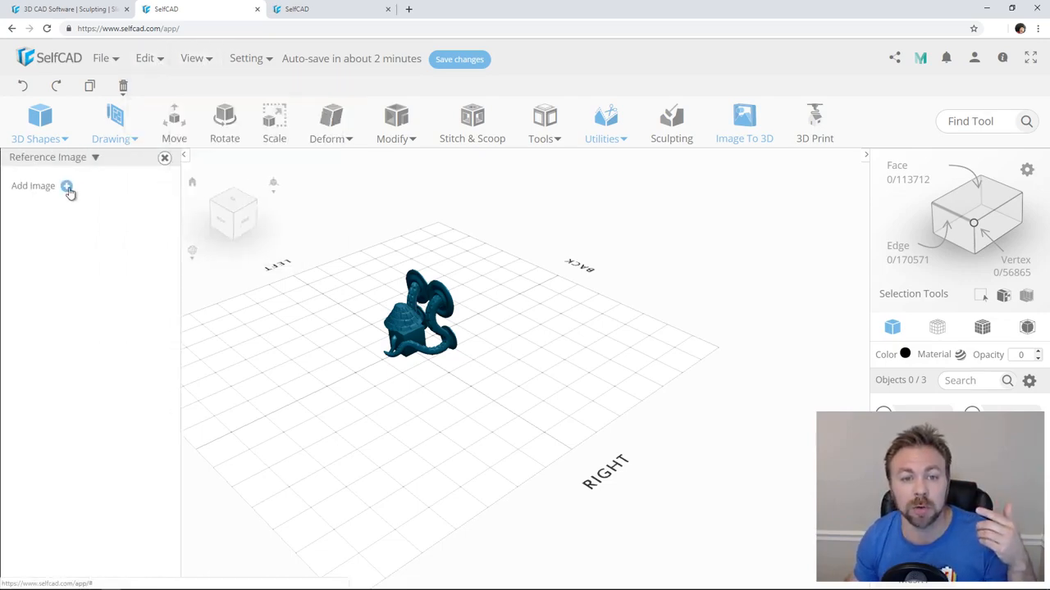
click(68, 186)
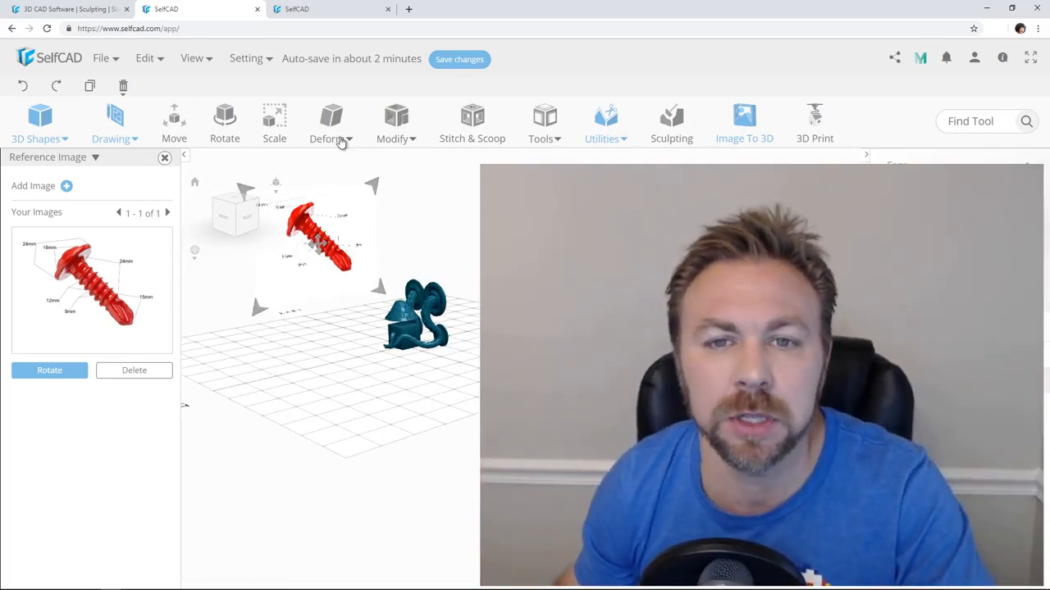
- Browse Preferences and Workspace Settings under the Setting menu, then close the panel
click(248, 58)
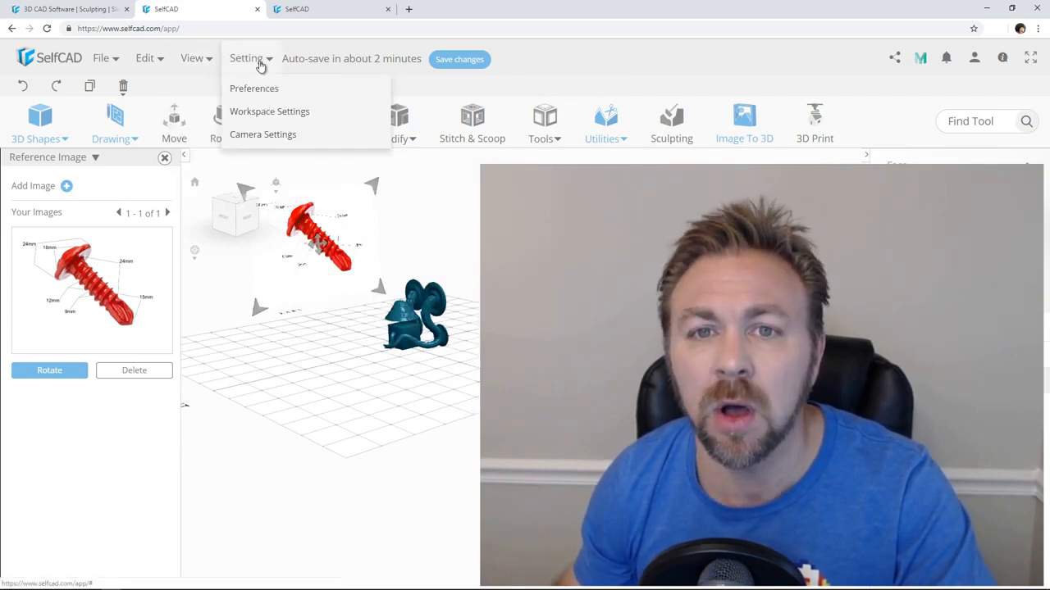
click(254, 88)
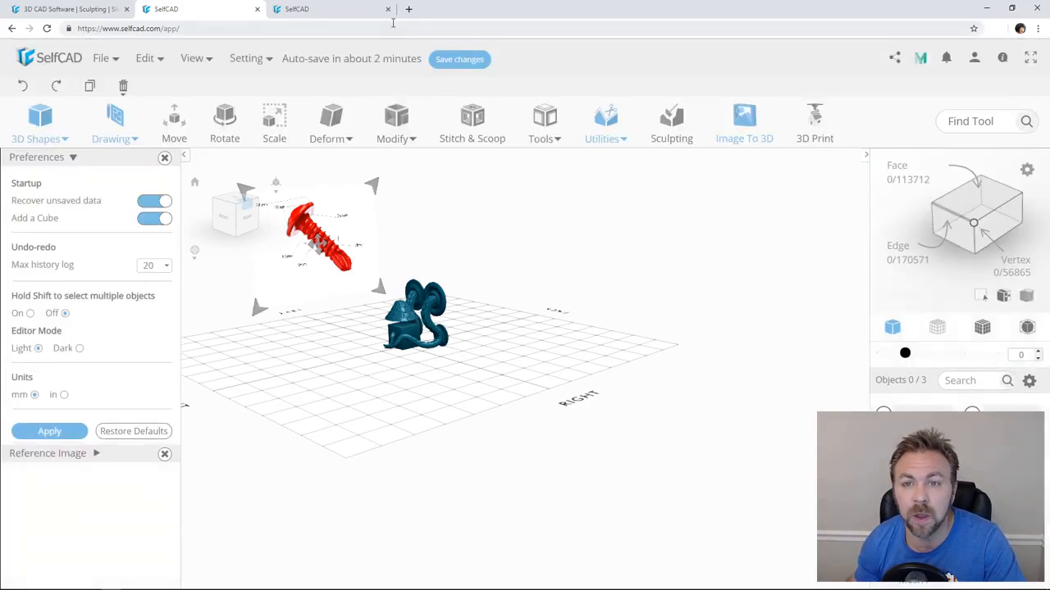
click(246, 58)
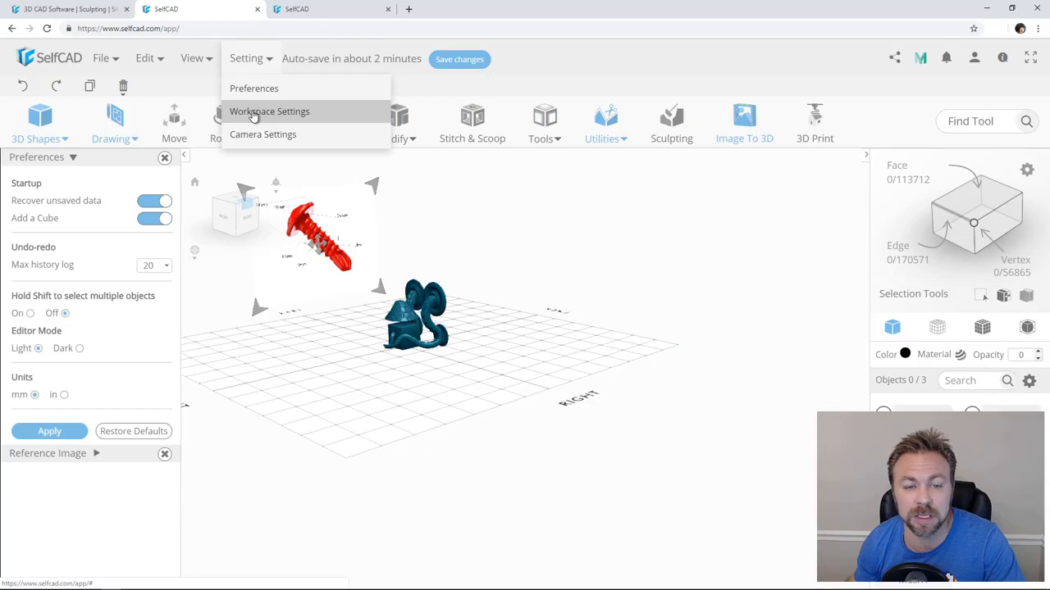
click(269, 111)
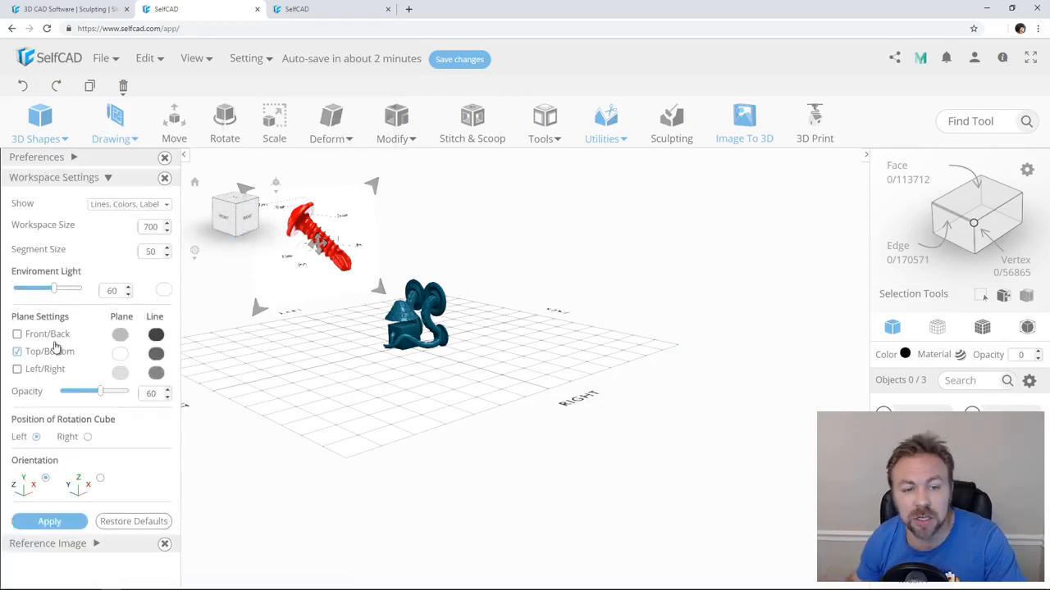
click(17, 333)
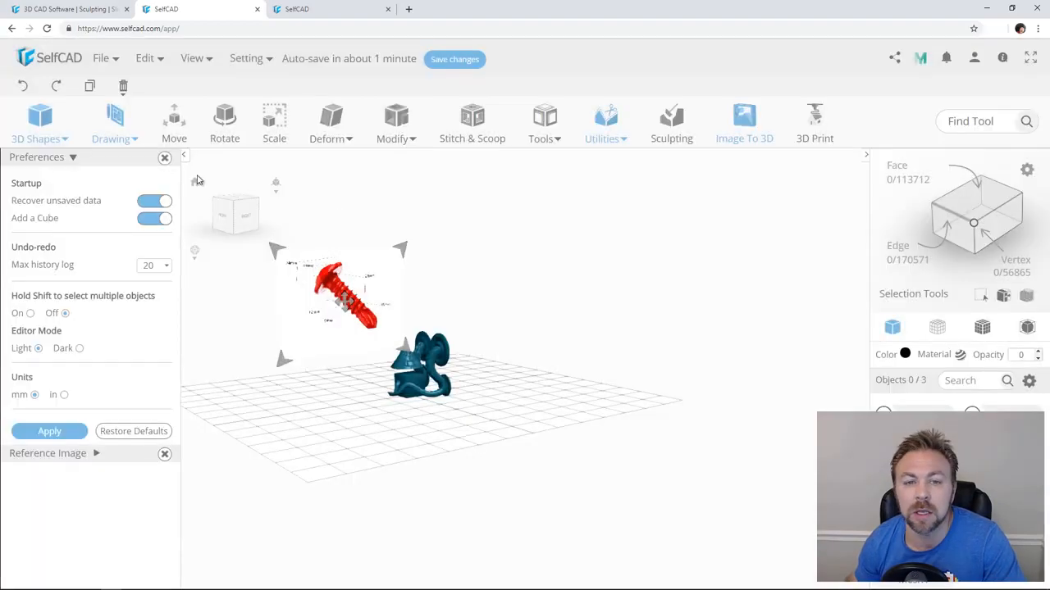
click(164, 157)
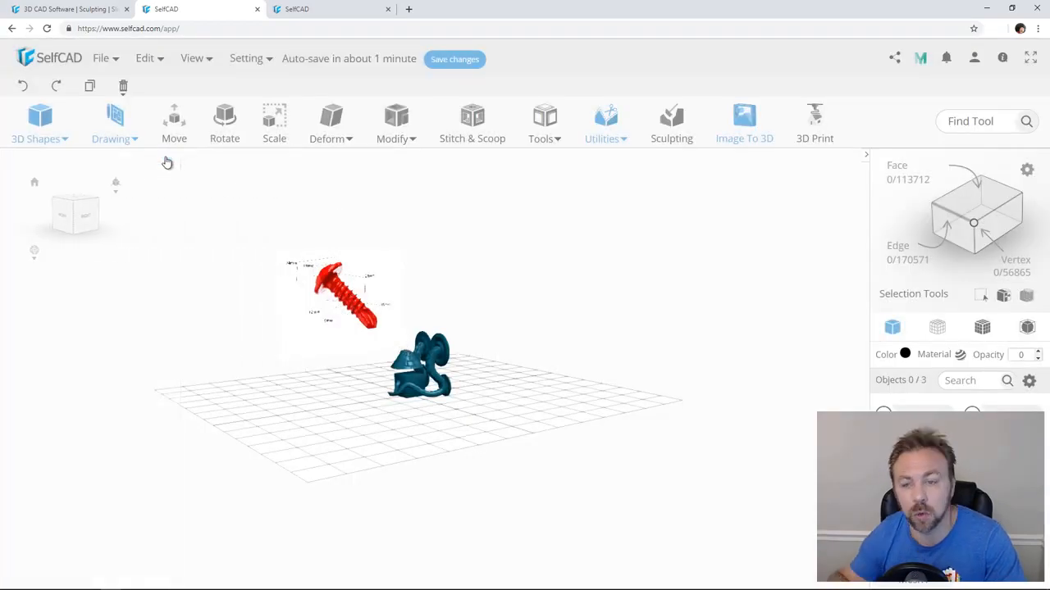
click(246, 58)
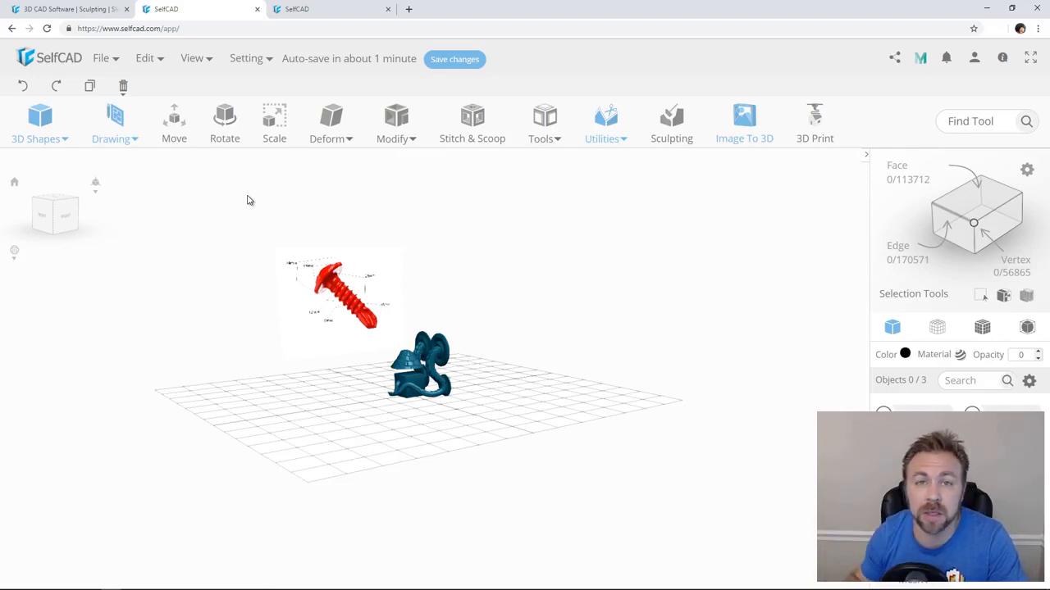
mouse_move(891, 57)
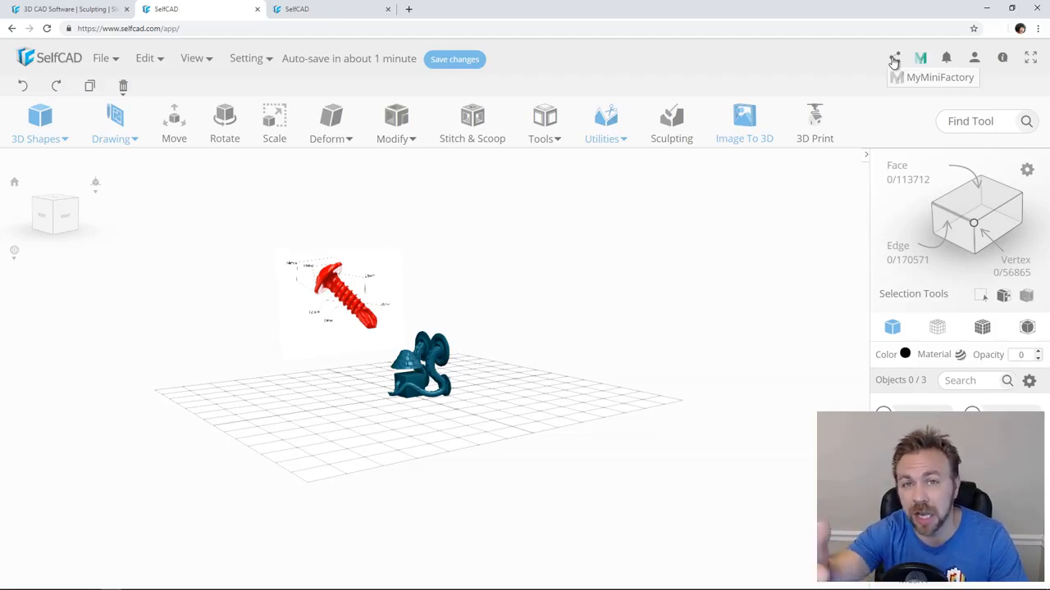
mouse_move(925, 59)
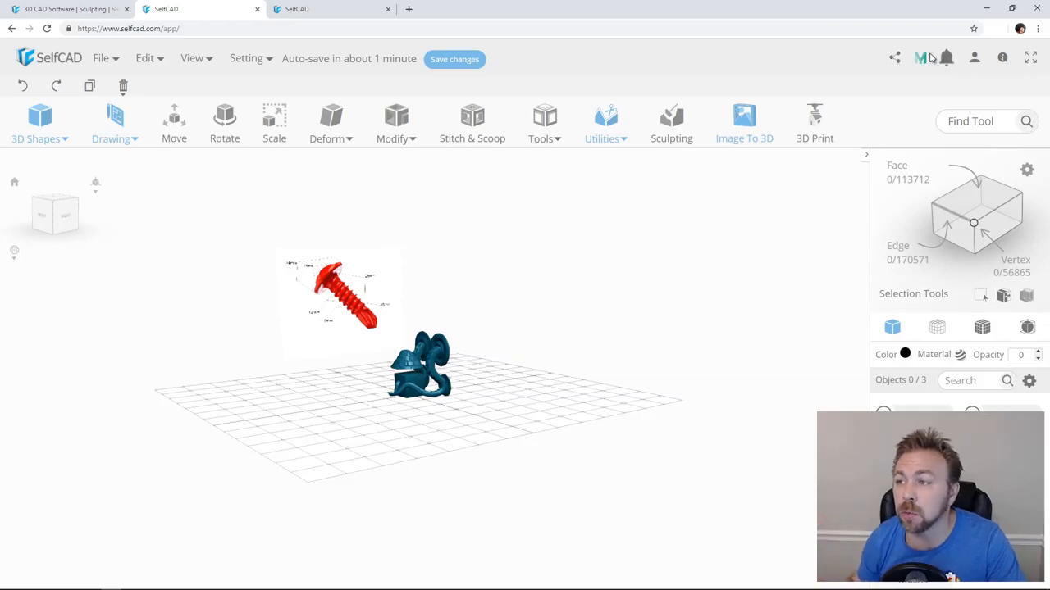
- Open and close the MyMiniFactory connection panel from the top-right bar
click(920, 57)
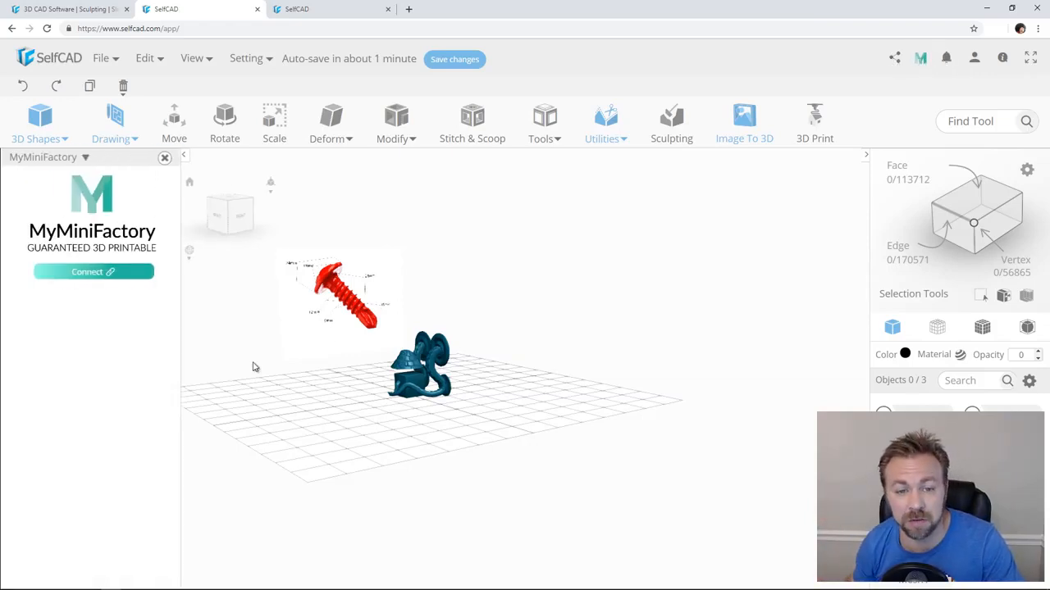
click(93, 272)
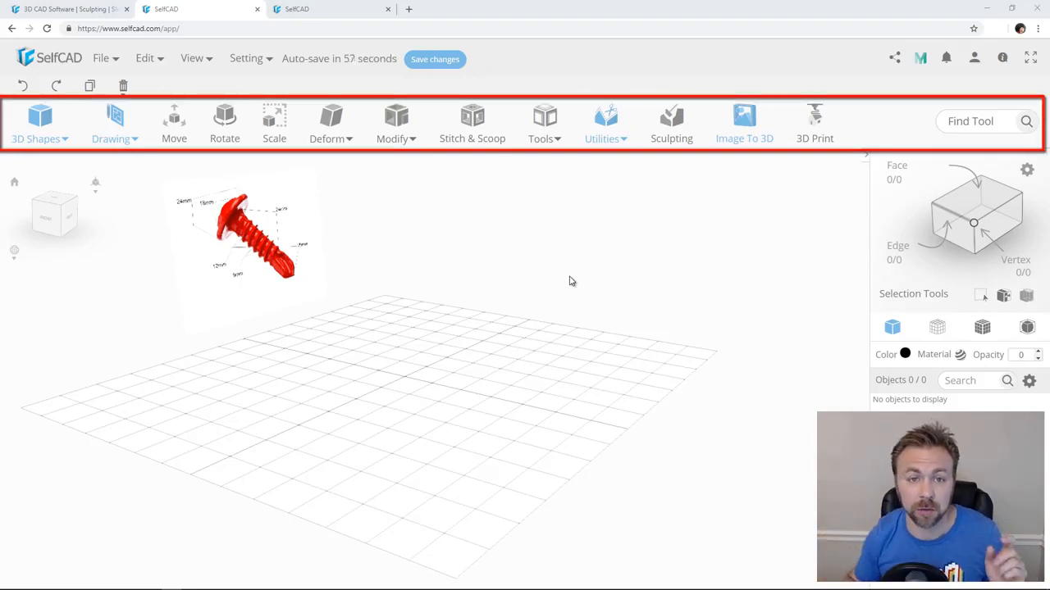
mouse_move(107, 236)
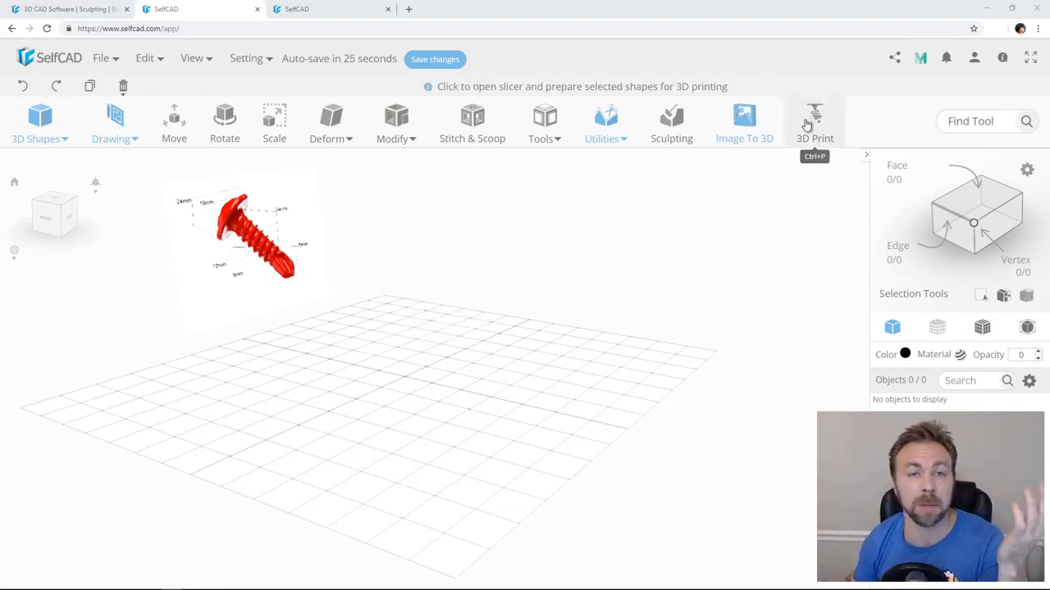
mouse_move(446, 306)
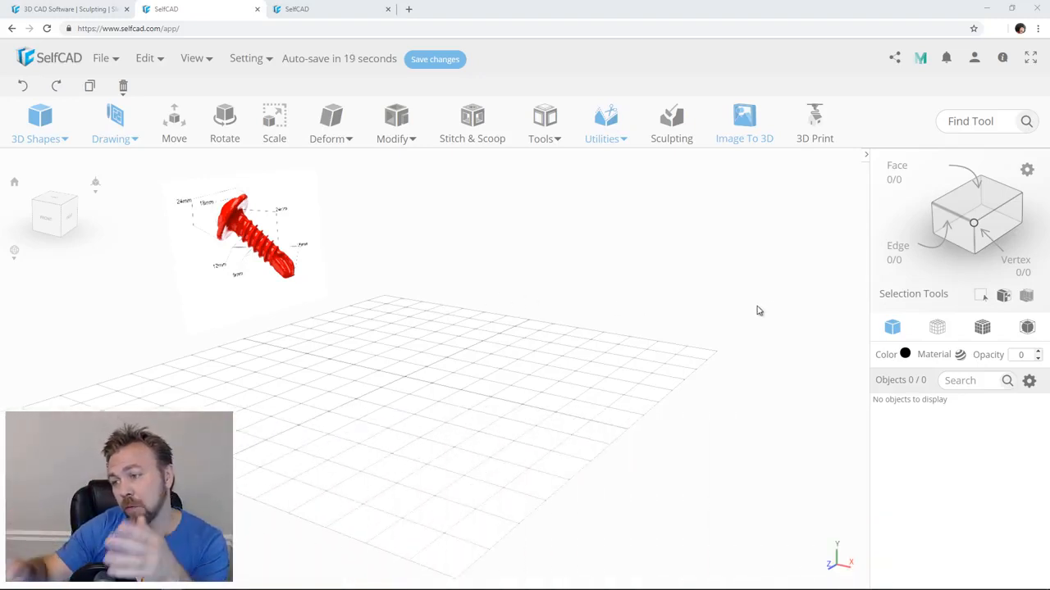
mouse_move(621, 326)
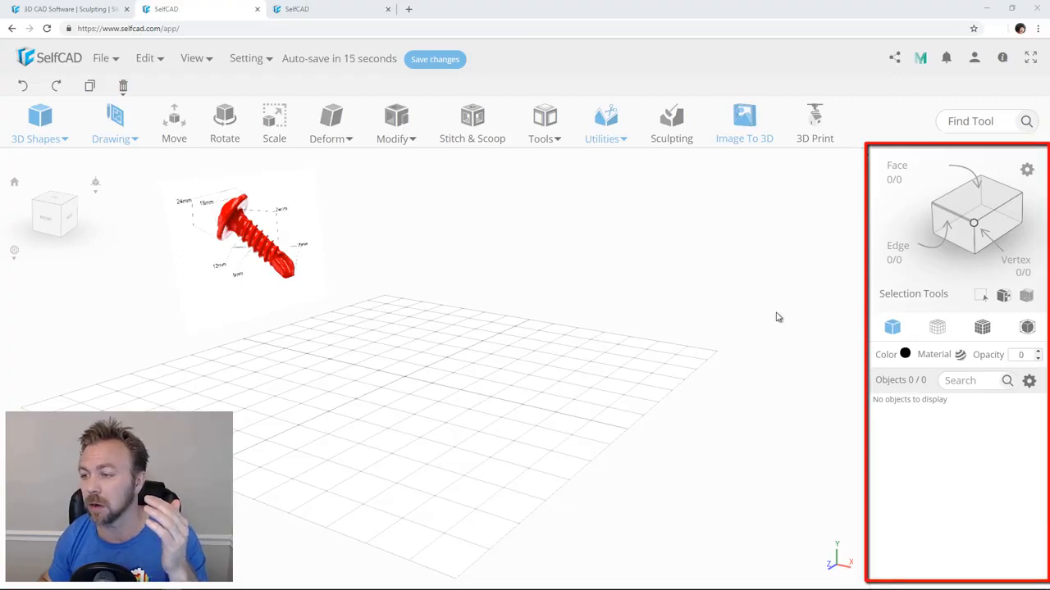
- Add and finalize a torus, invert the selection, then try wireframe and smooth shading
click(34, 123)
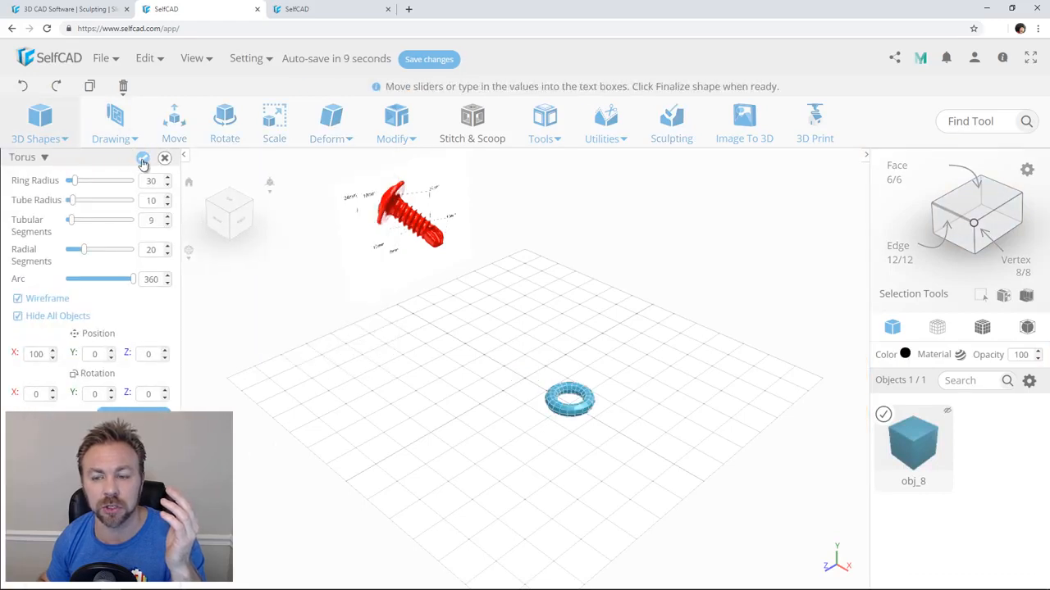
click(246, 173)
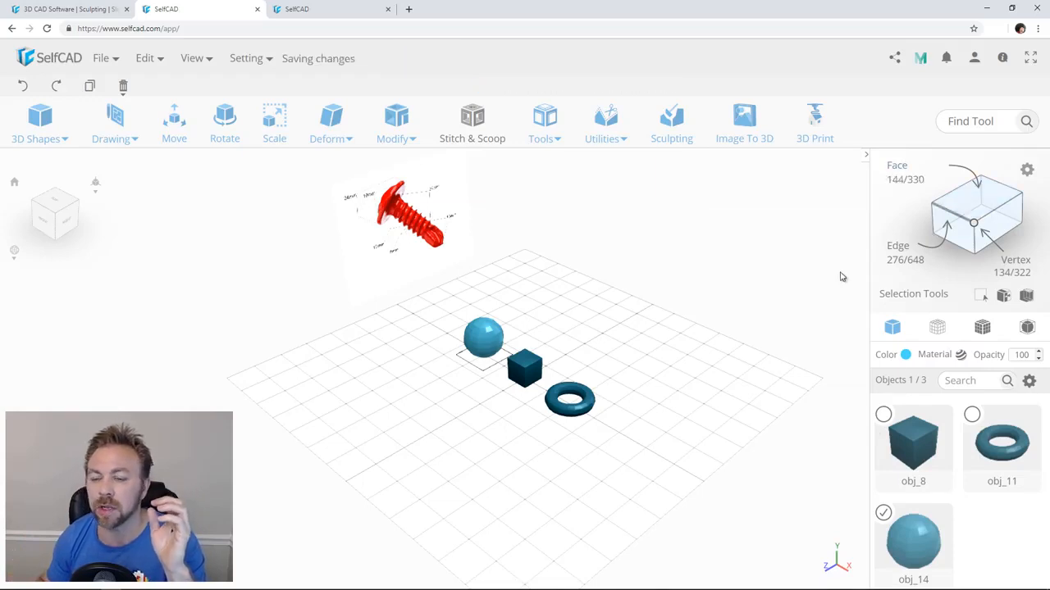
mouse_move(689, 327)
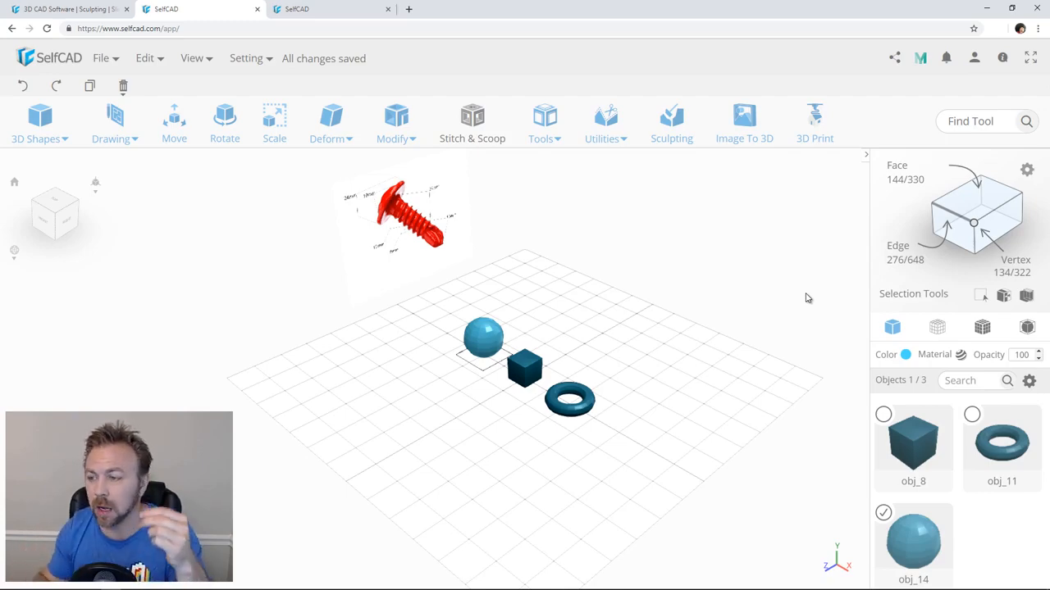
mouse_move(957, 234)
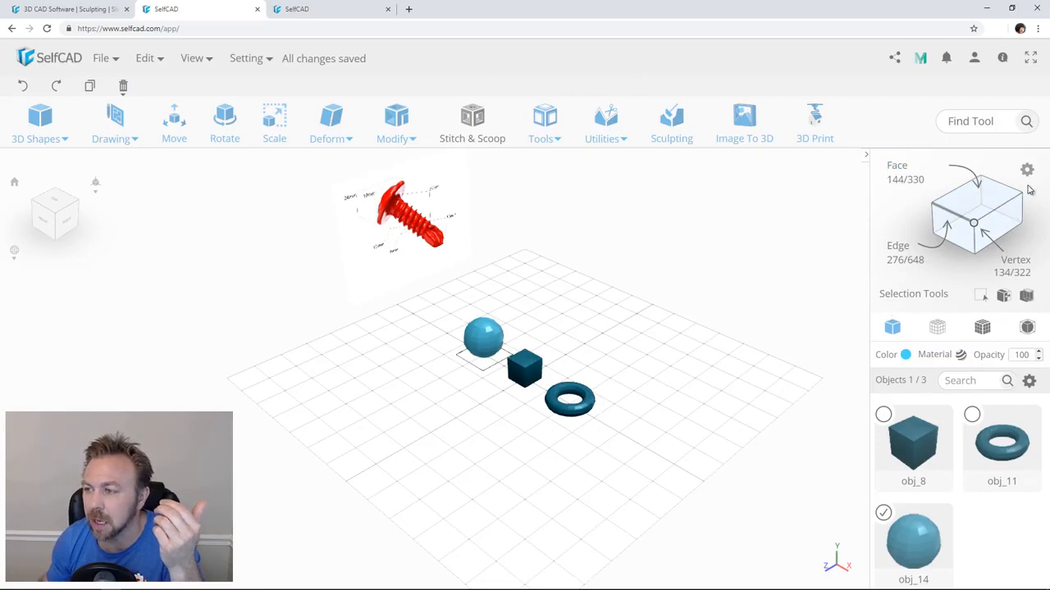
mouse_move(982, 299)
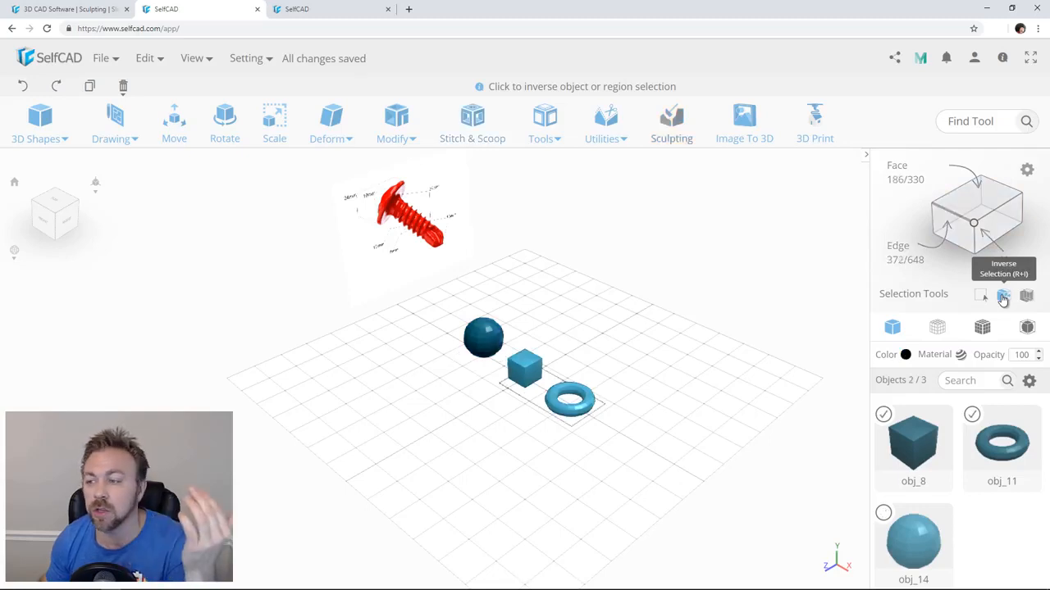
click(1003, 296)
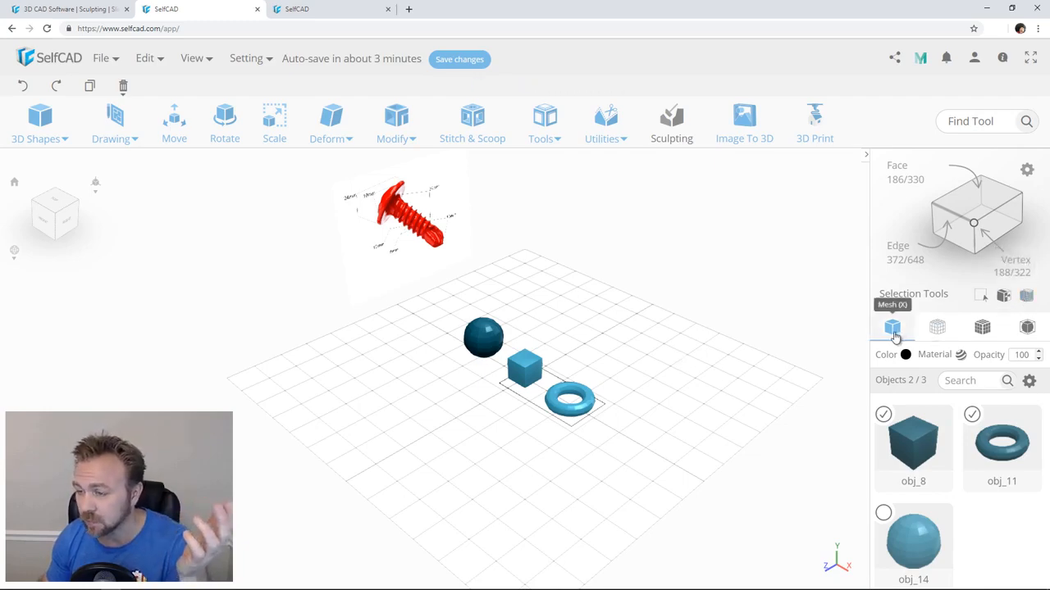
mouse_move(936, 328)
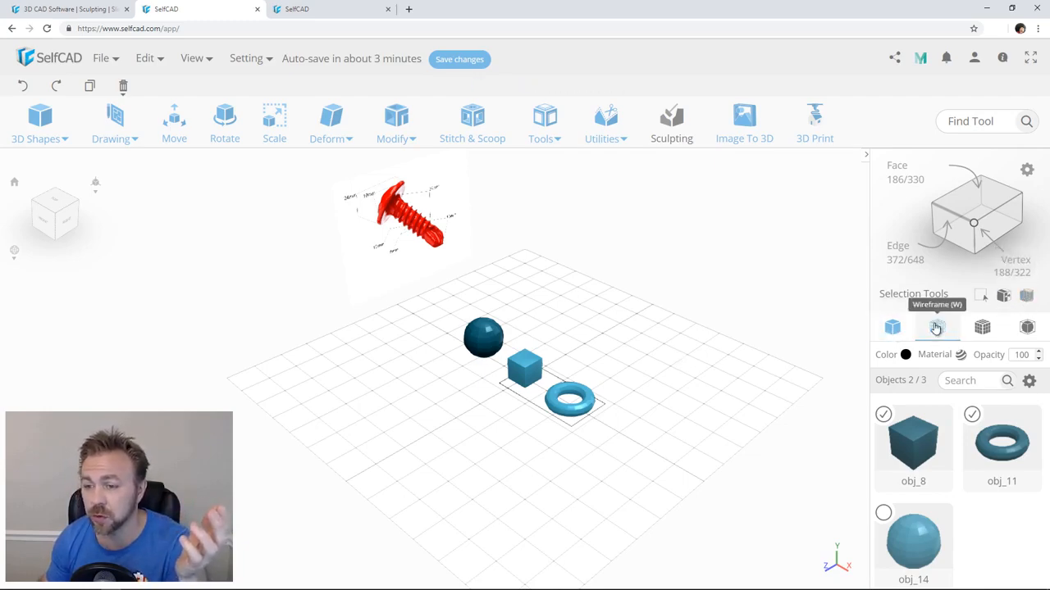
click(977, 327)
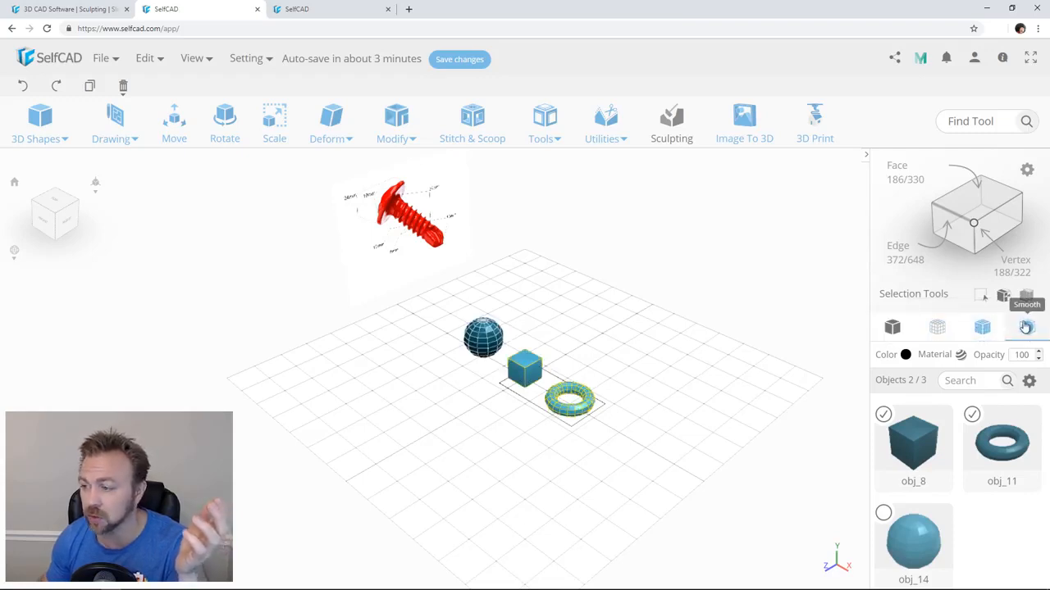
click(910, 354)
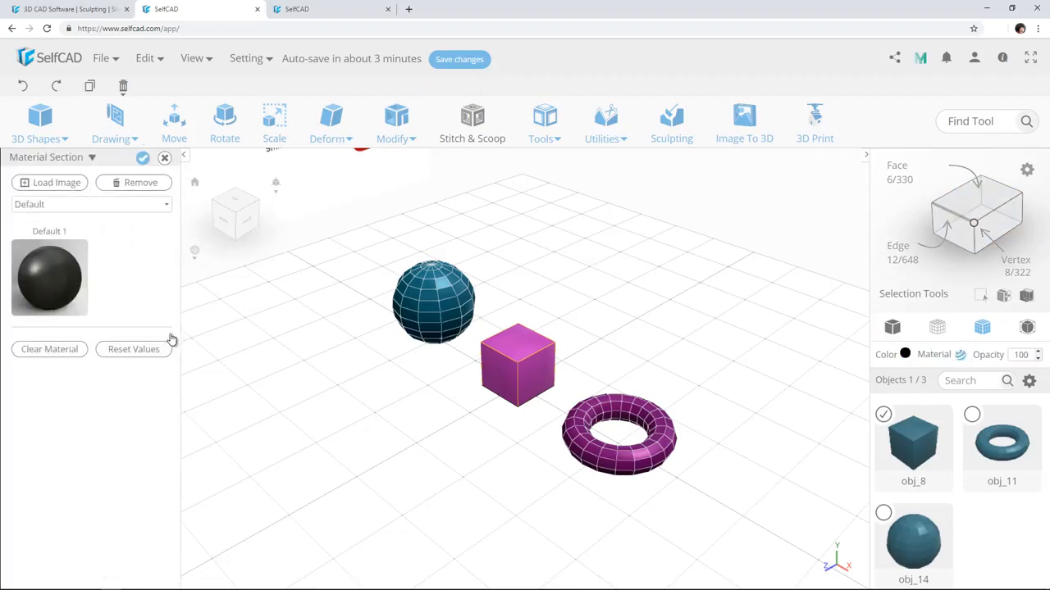
mouse_move(178, 295)
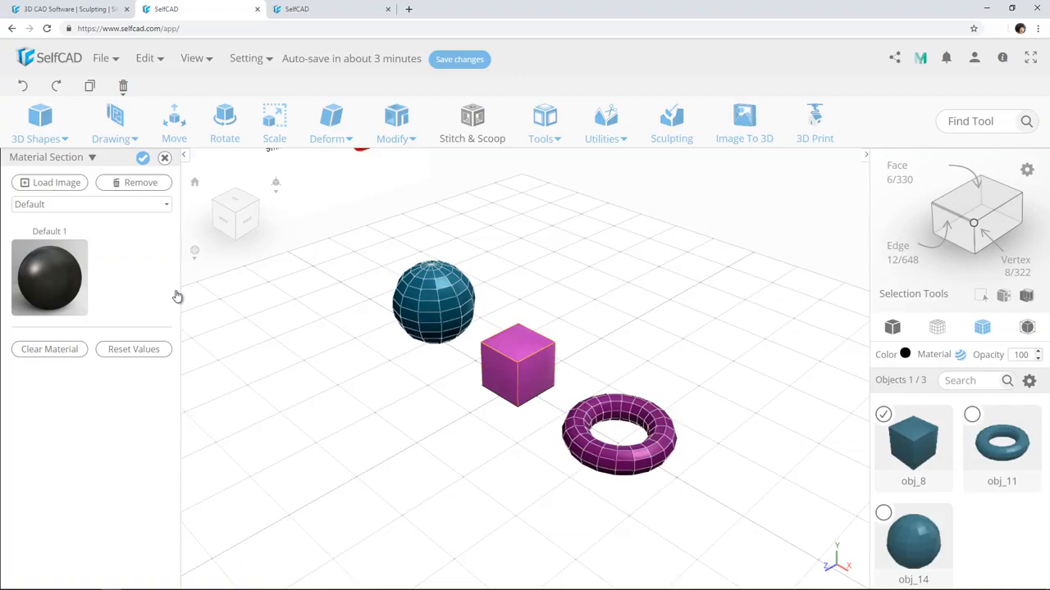
mouse_move(119, 247)
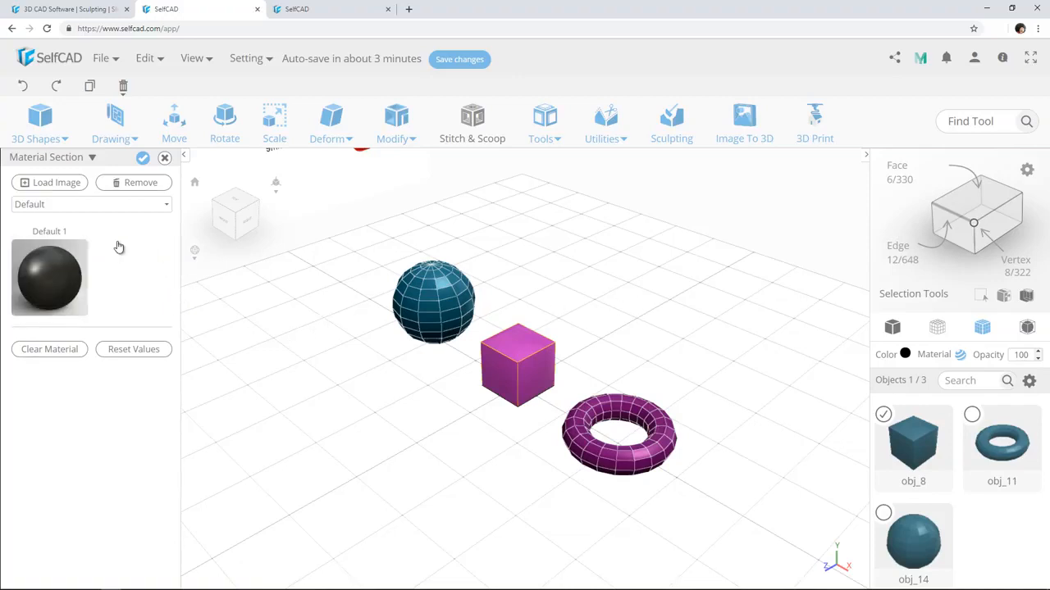
- Try Metal, then apply the woodPlank.jpeg texture to the cube with box projection
click(90, 204)
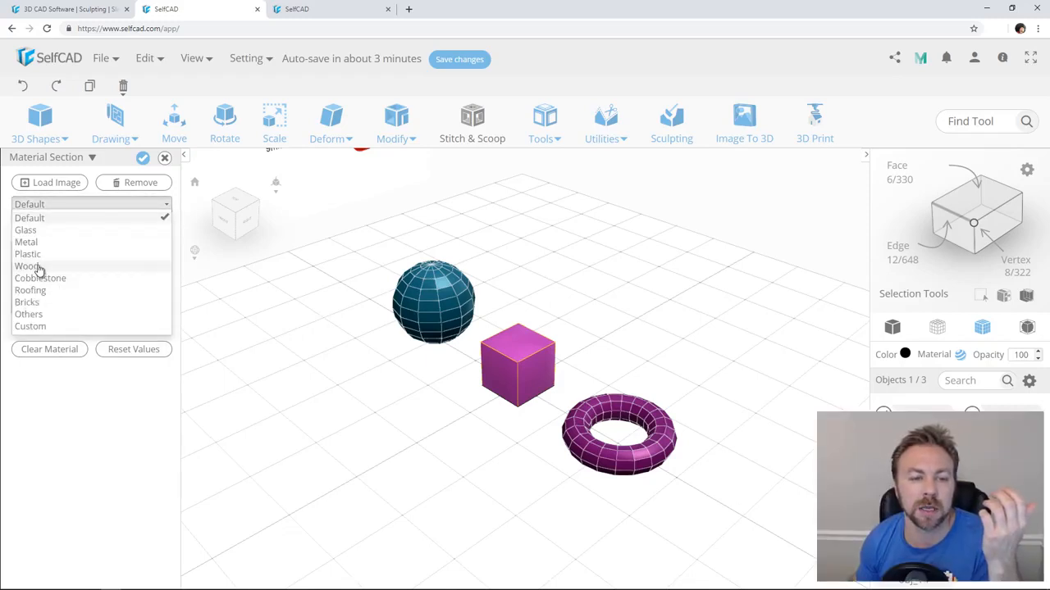
mouse_move(37, 246)
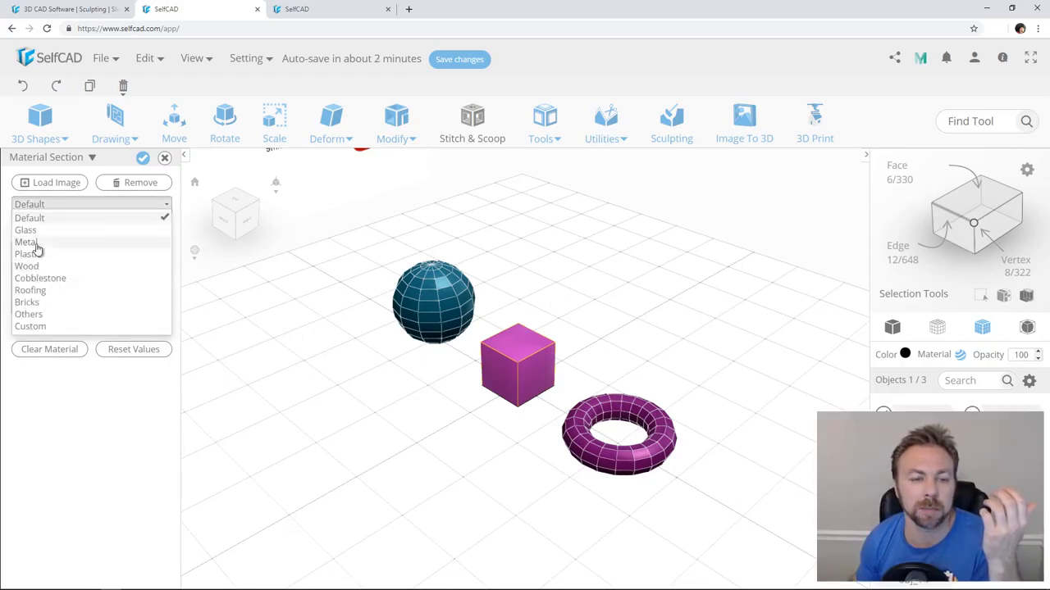
click(27, 242)
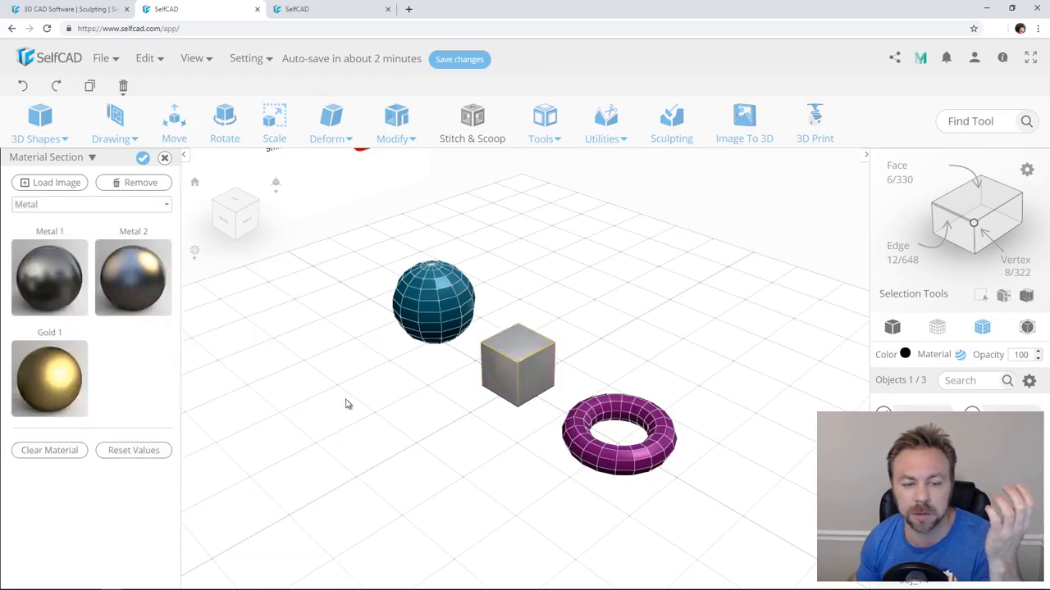
click(90, 204)
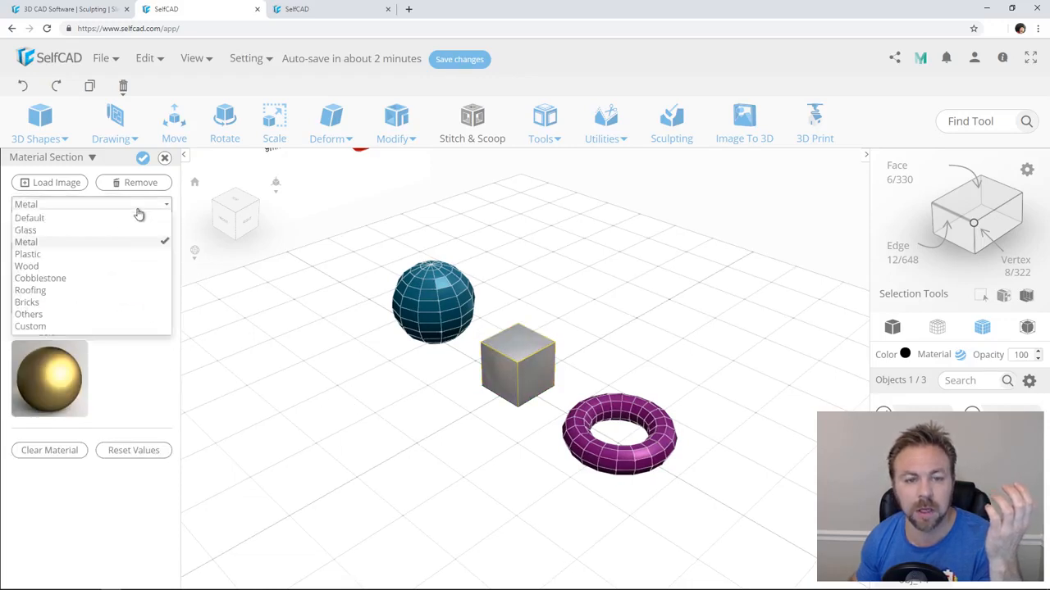
click(49, 182)
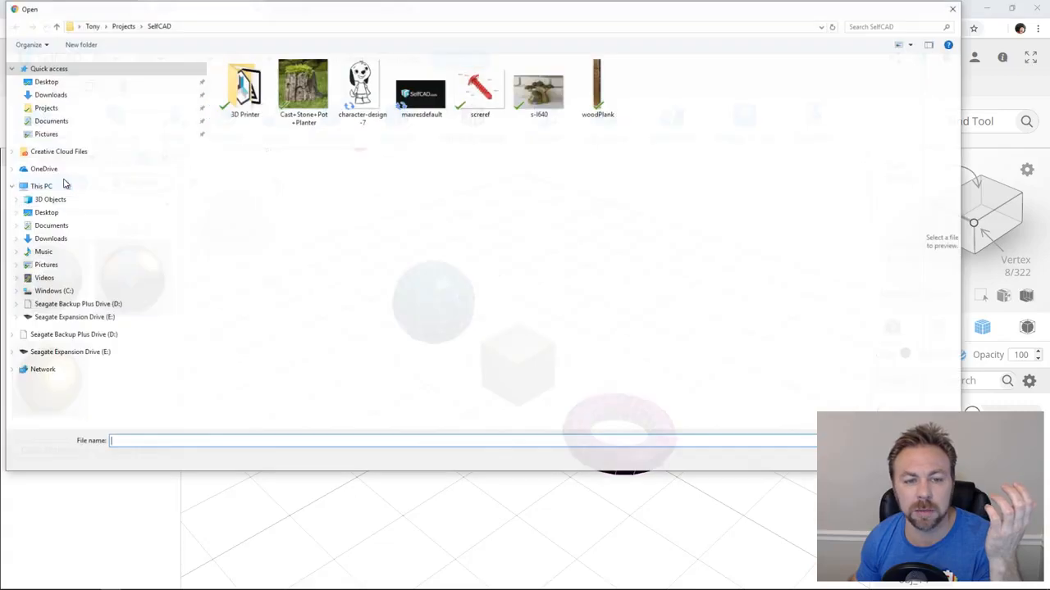
click(600, 82)
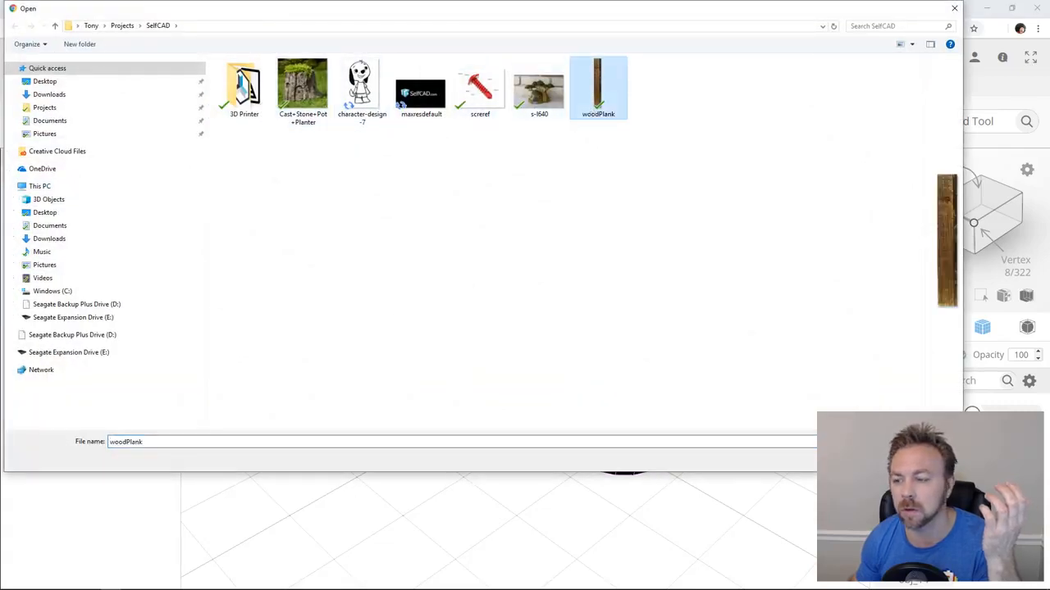
click(597, 80)
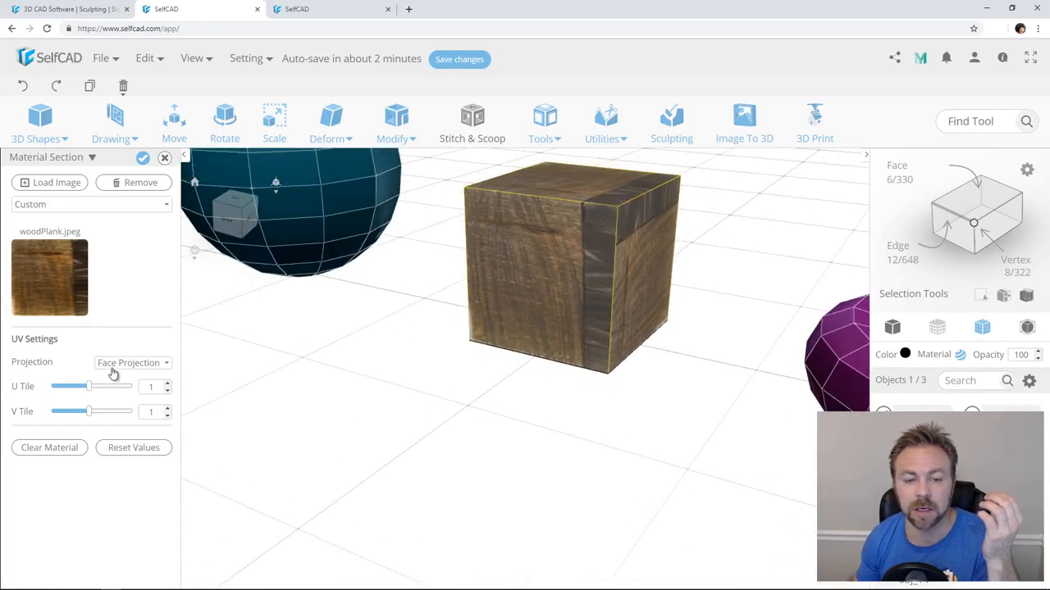
click(133, 362)
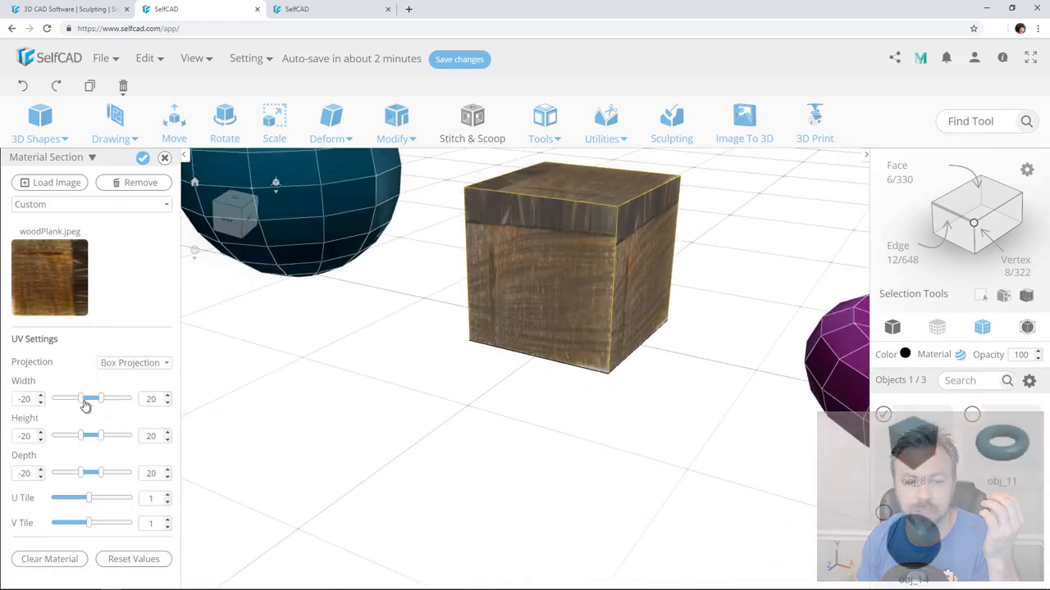
drag(92, 399, 117, 398)
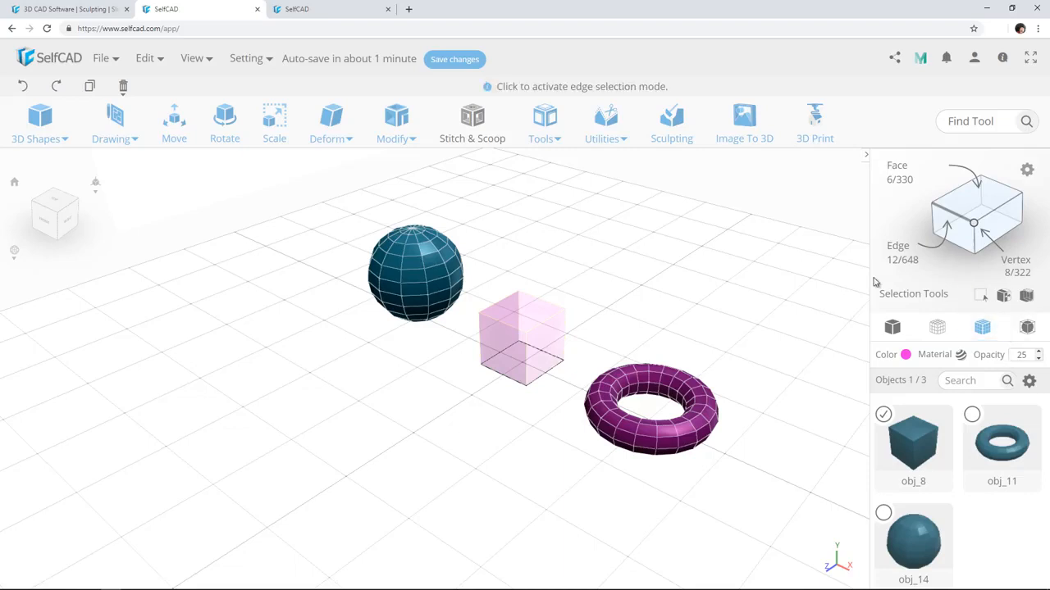
- Set the cube's opacity back to 100 and select its top face
click(883, 413)
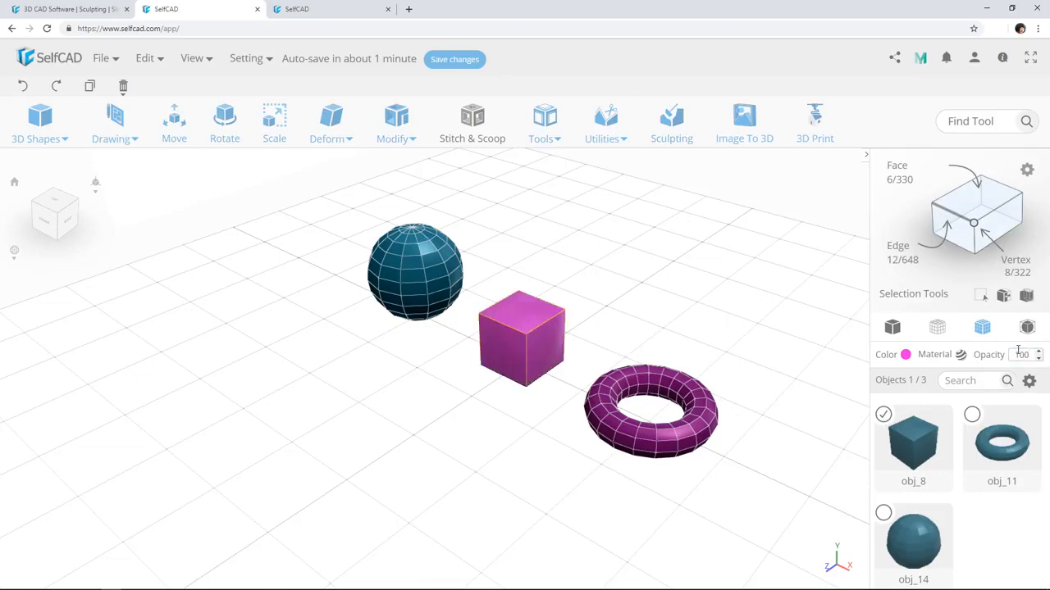
mouse_move(719, 329)
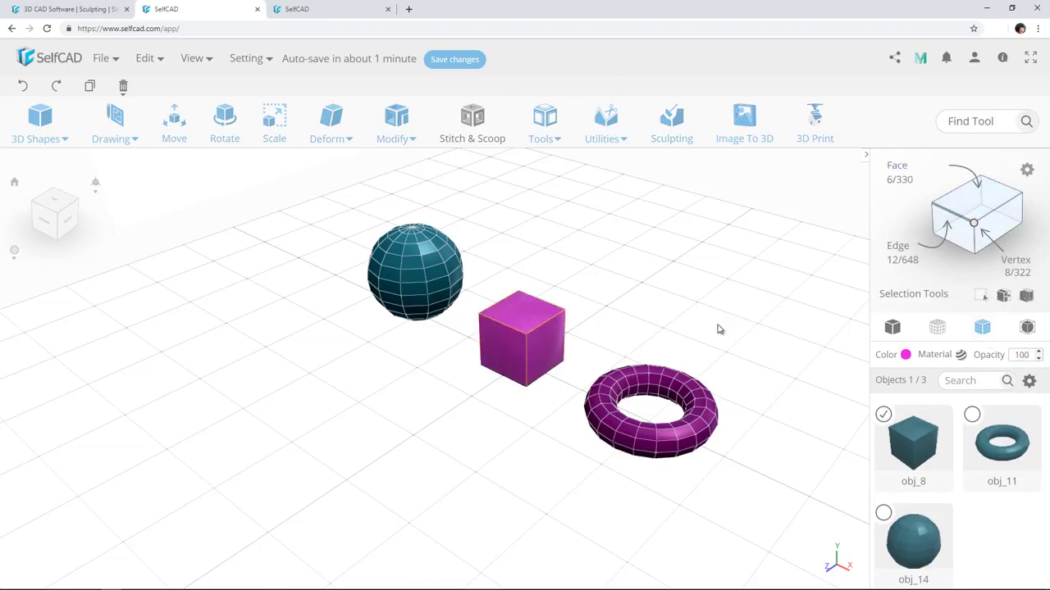
click(521, 315)
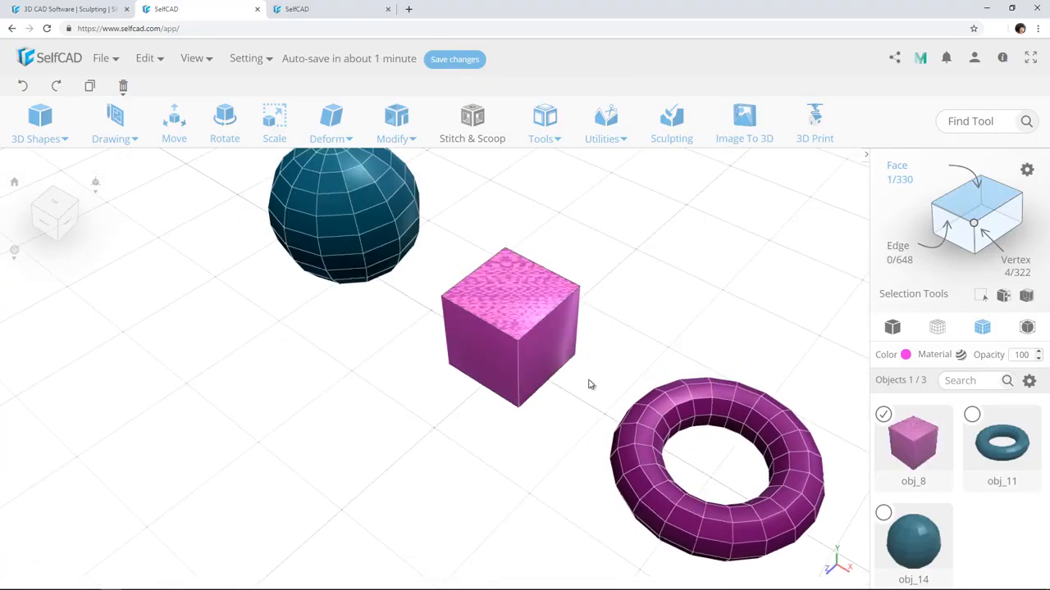
mouse_move(542, 285)
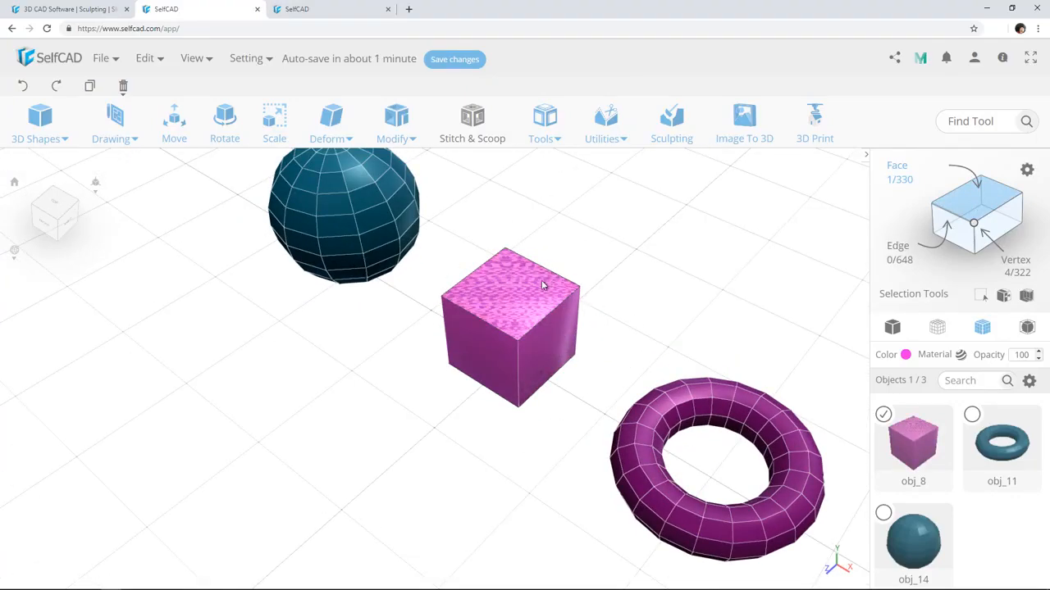
click(174, 119)
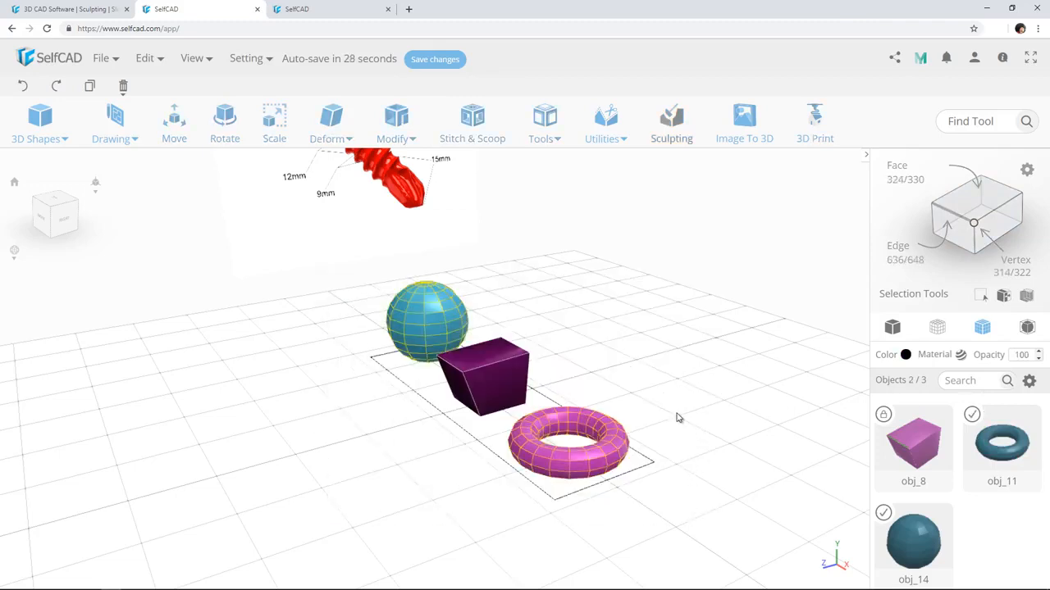
- Select obj_8, toggle its visibility, and rename it to 'base obj'
click(174, 123)
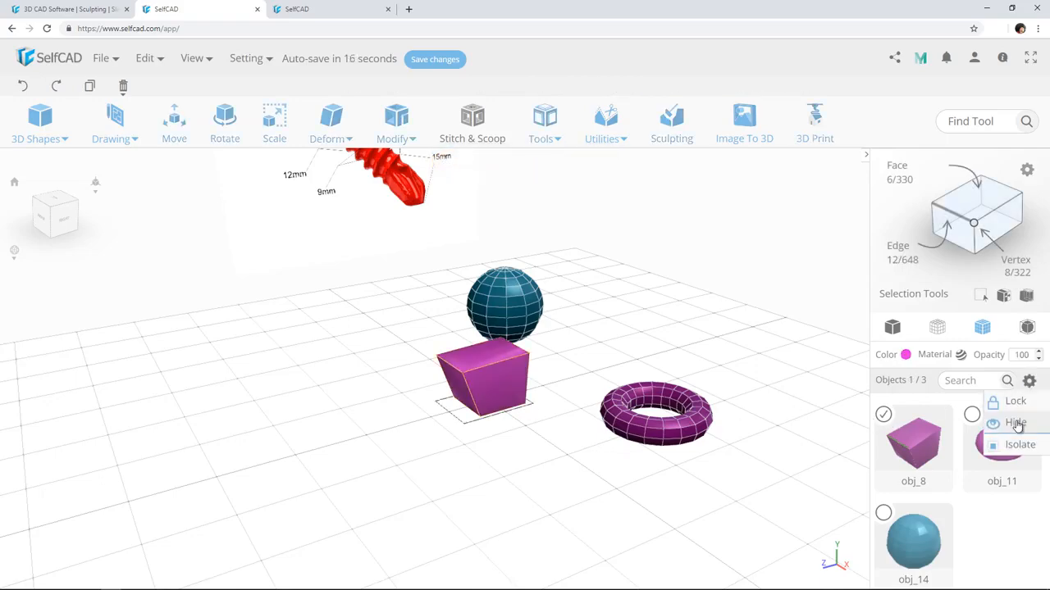
click(1011, 423)
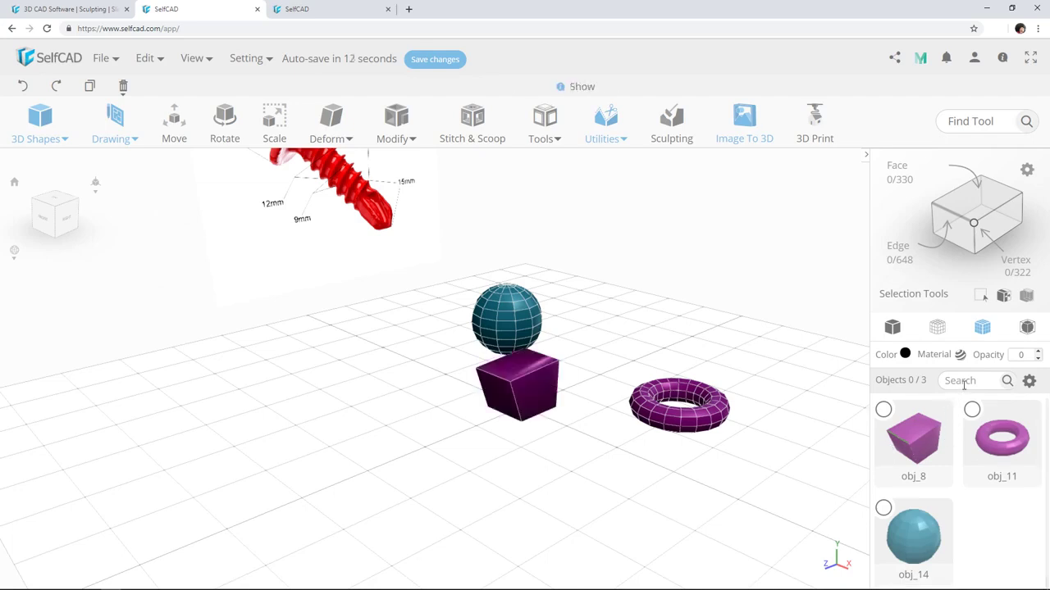
double_click(913, 476)
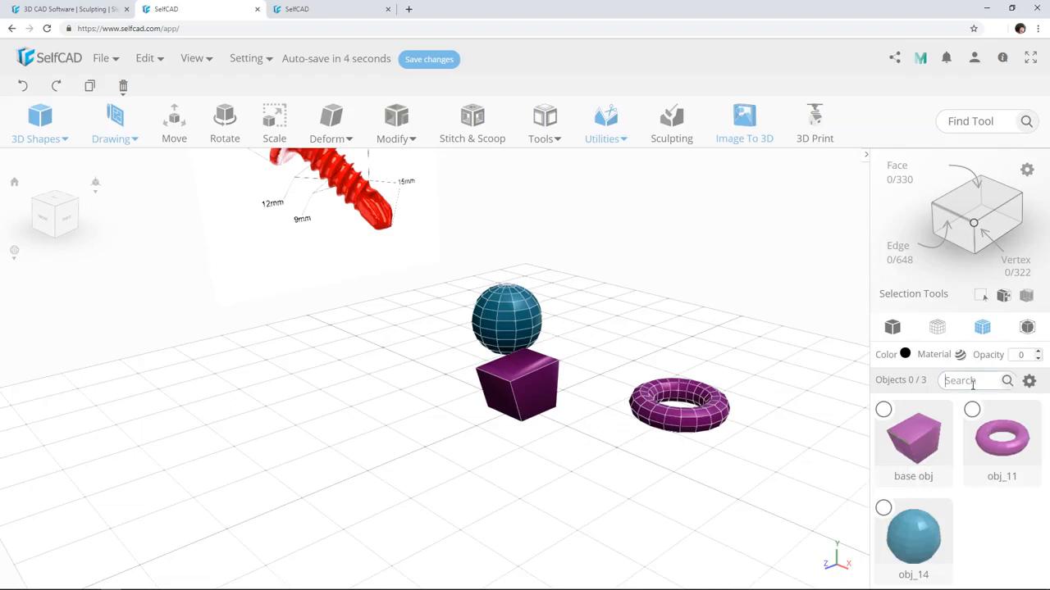
text(bas)
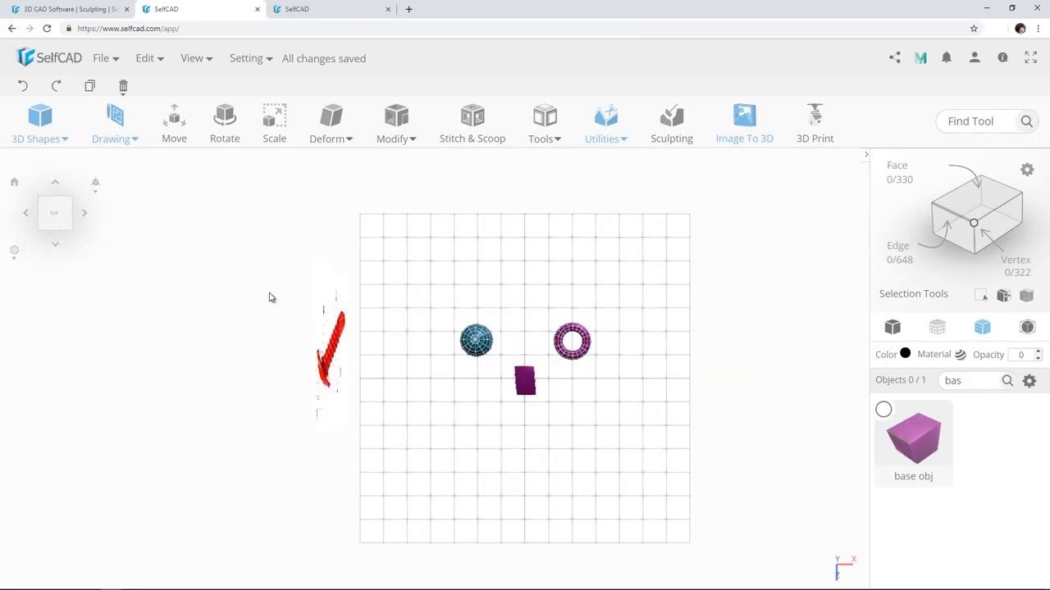
mouse_move(92, 197)
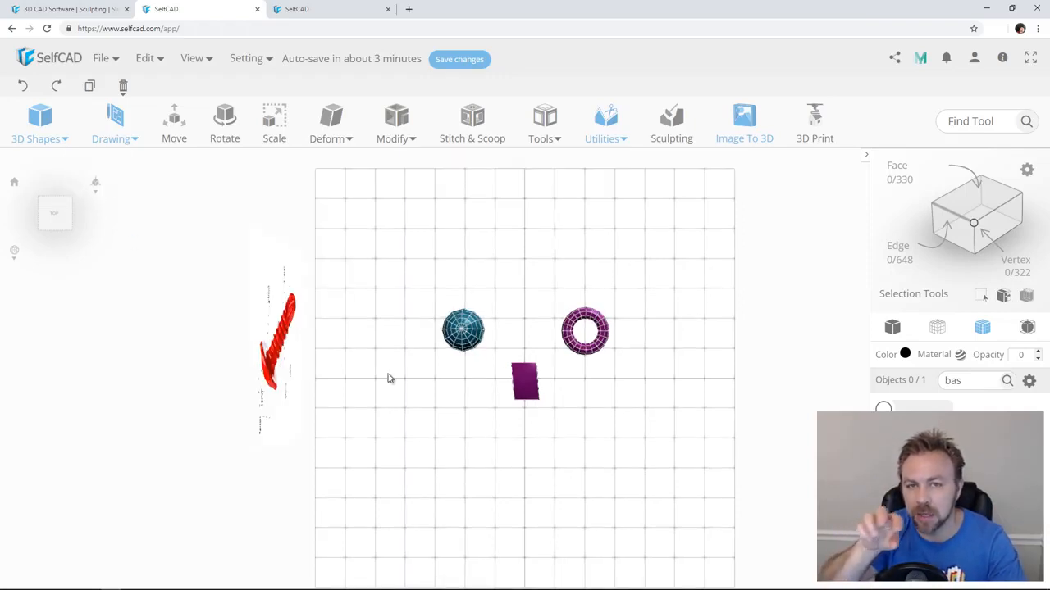
mouse_move(376, 367)
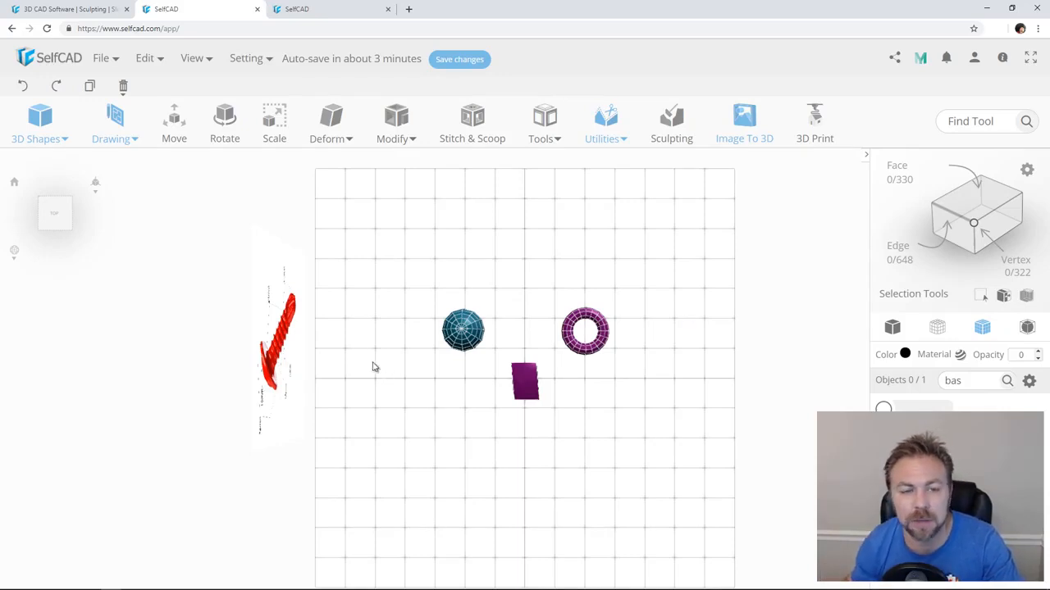
mouse_move(35, 248)
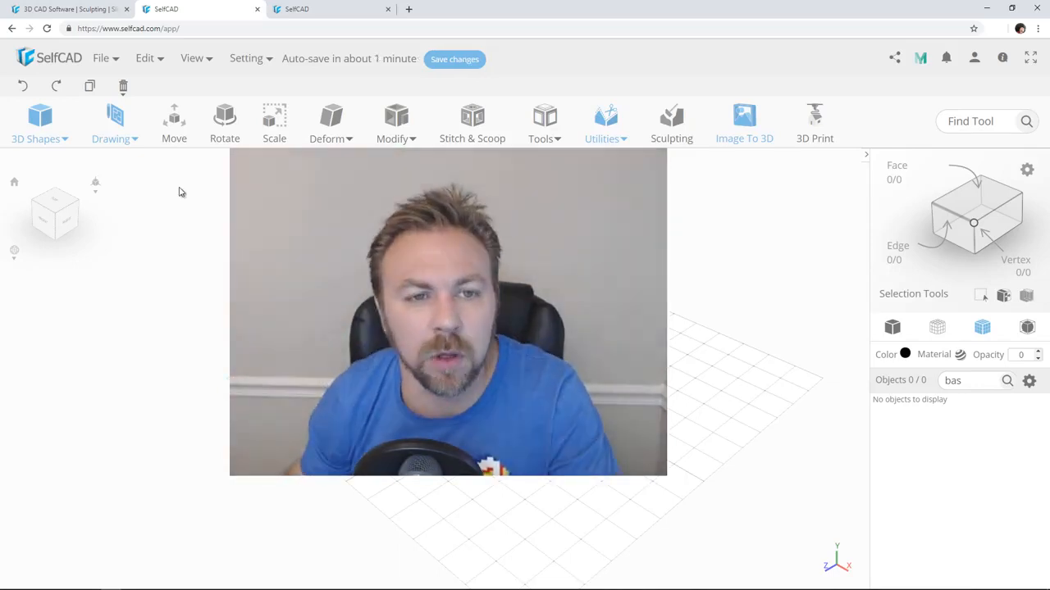
- Add a cube and resize it, then add a torus and a cylinder
click(36, 123)
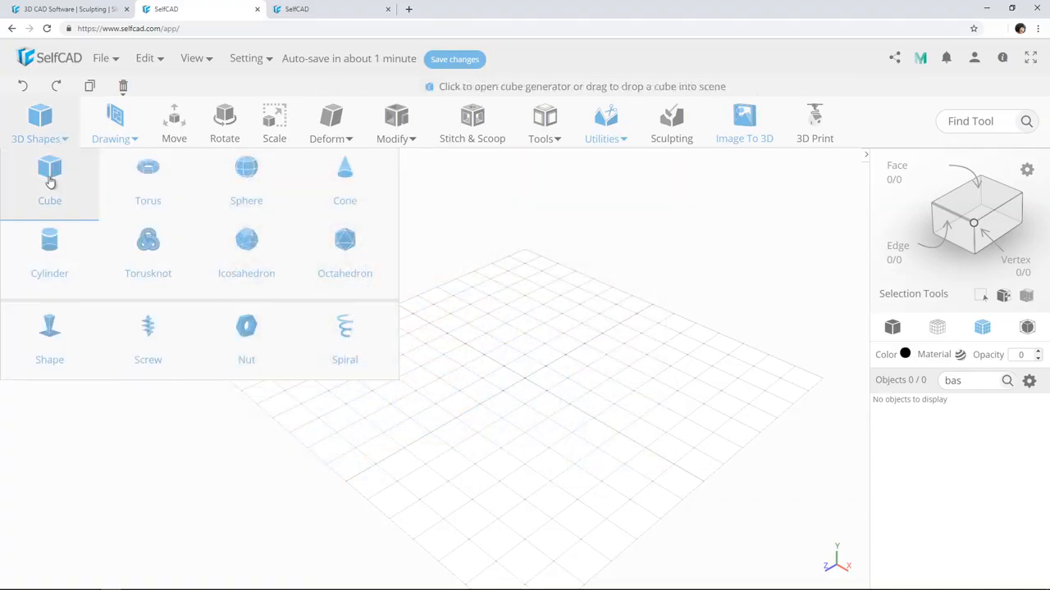
click(49, 172)
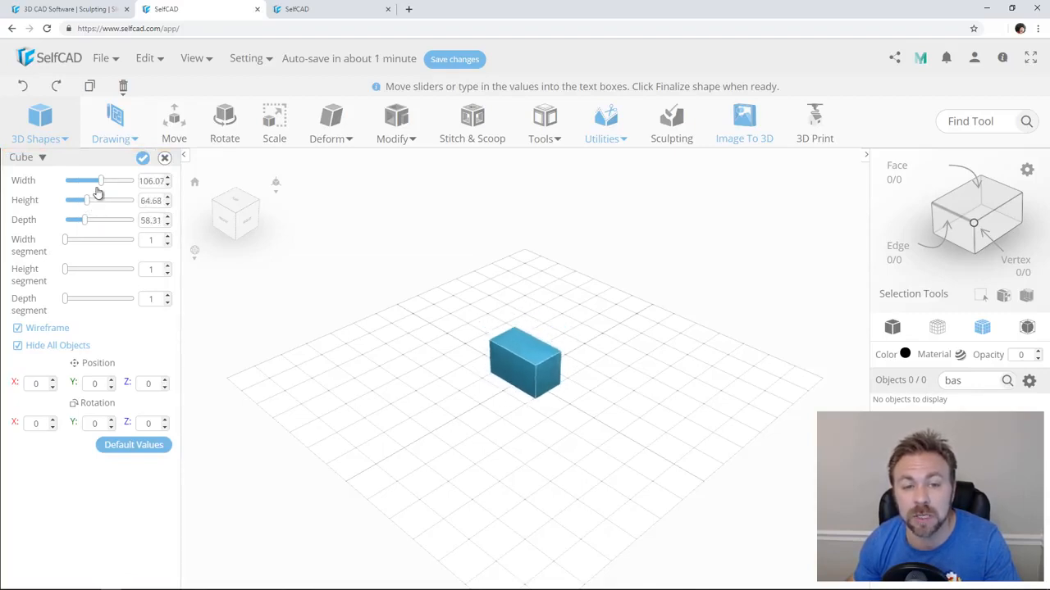
drag(101, 180, 93, 181)
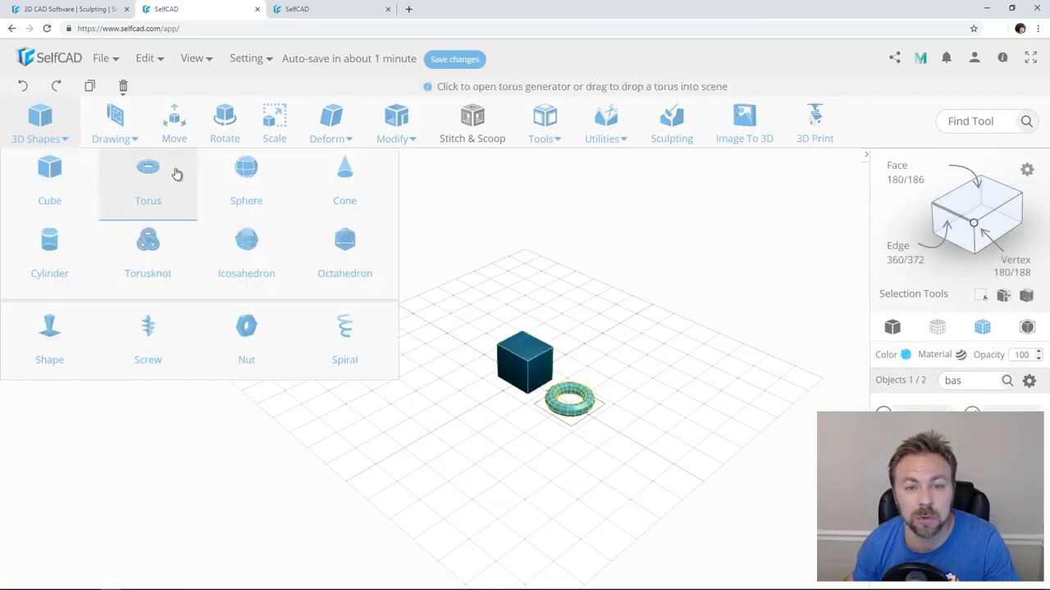
click(114, 123)
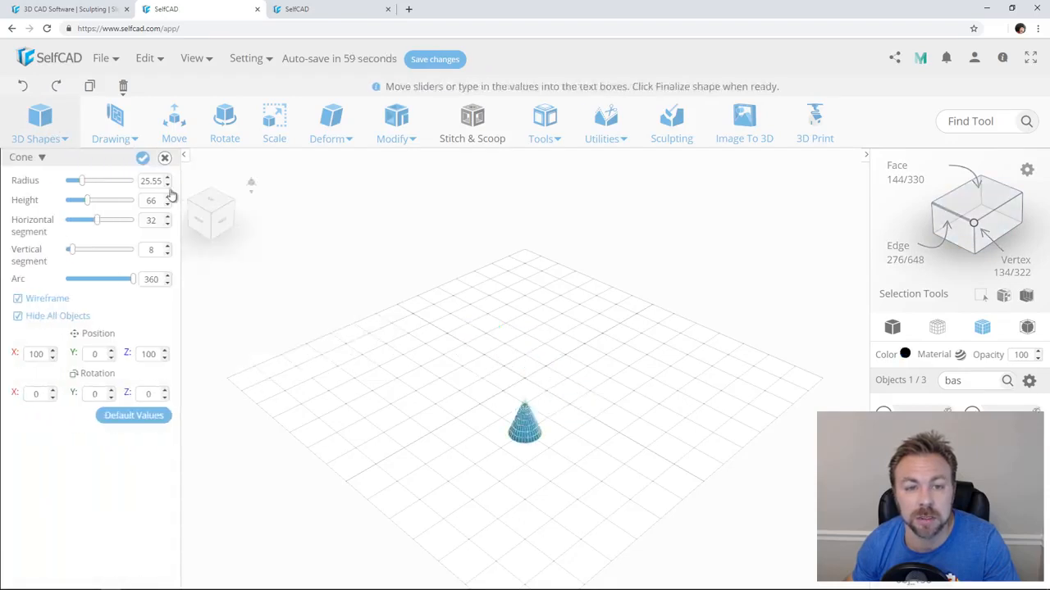
click(36, 124)
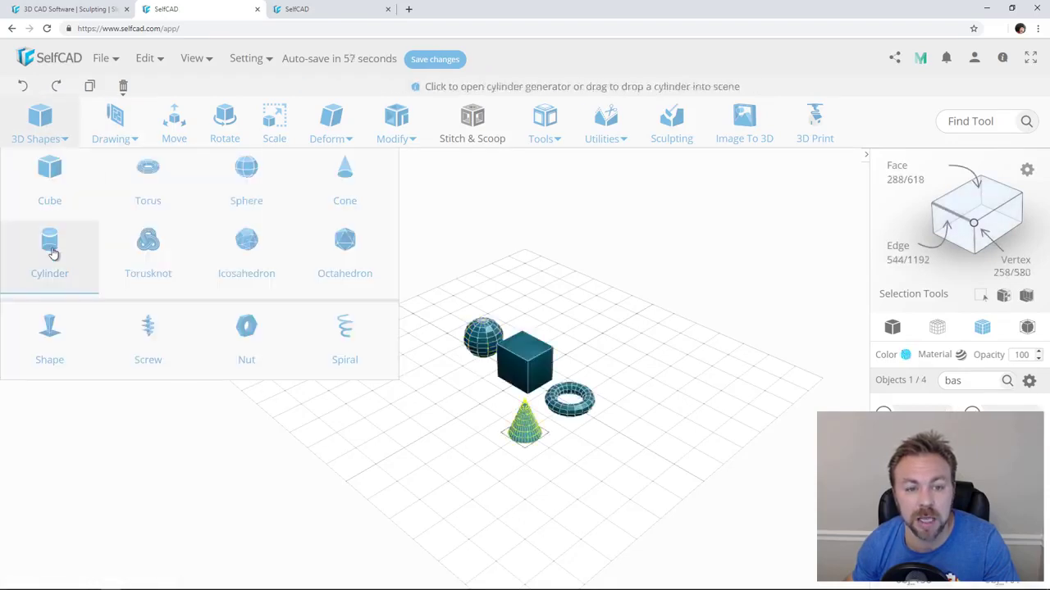
click(49, 246)
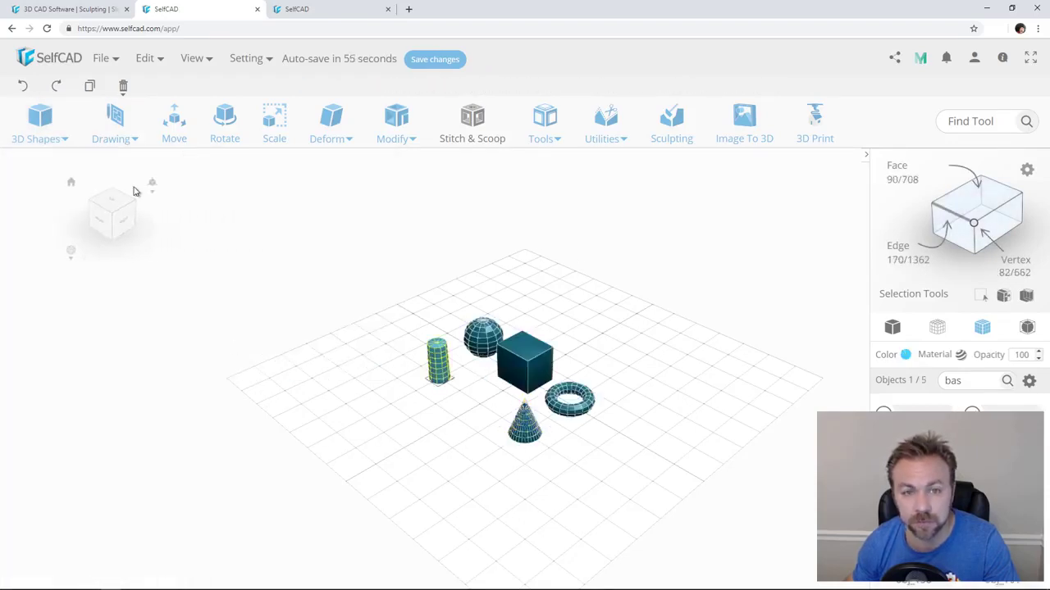
- Generate a custom shape and adjust its Top Radius slider
click(39, 123)
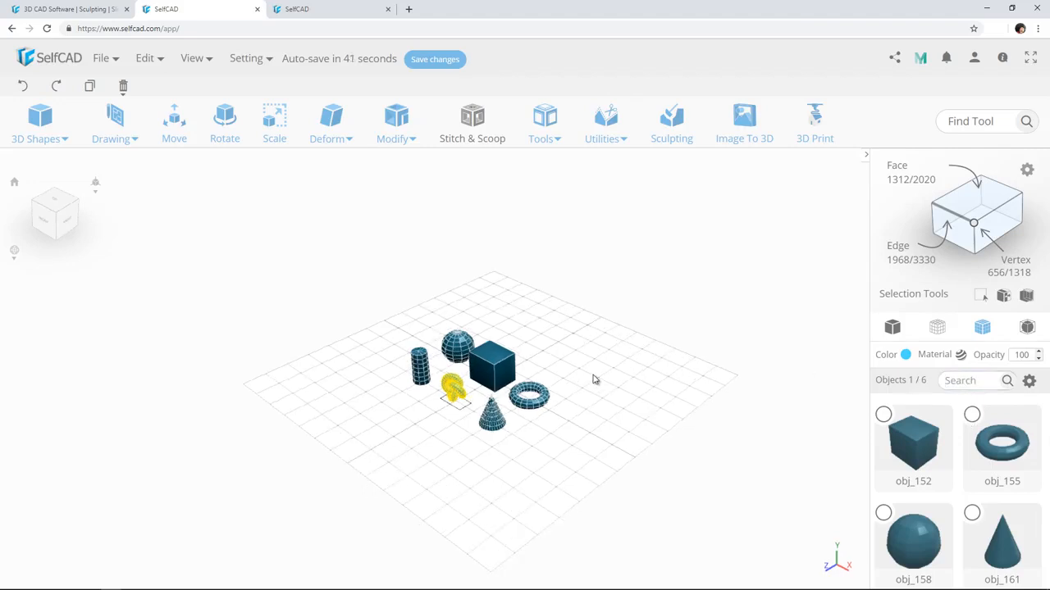
click(39, 117)
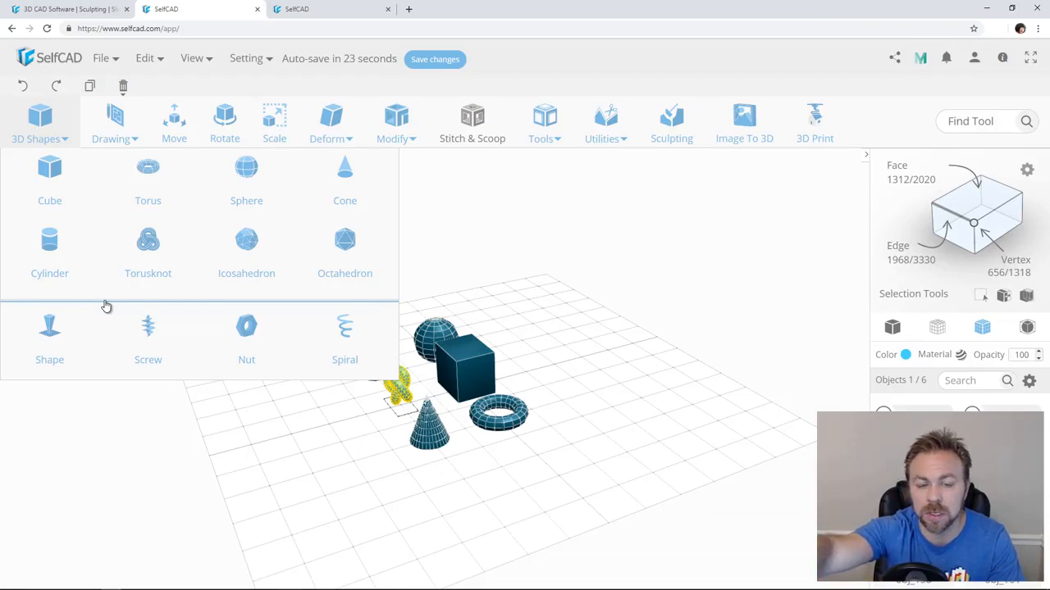
mouse_move(71, 206)
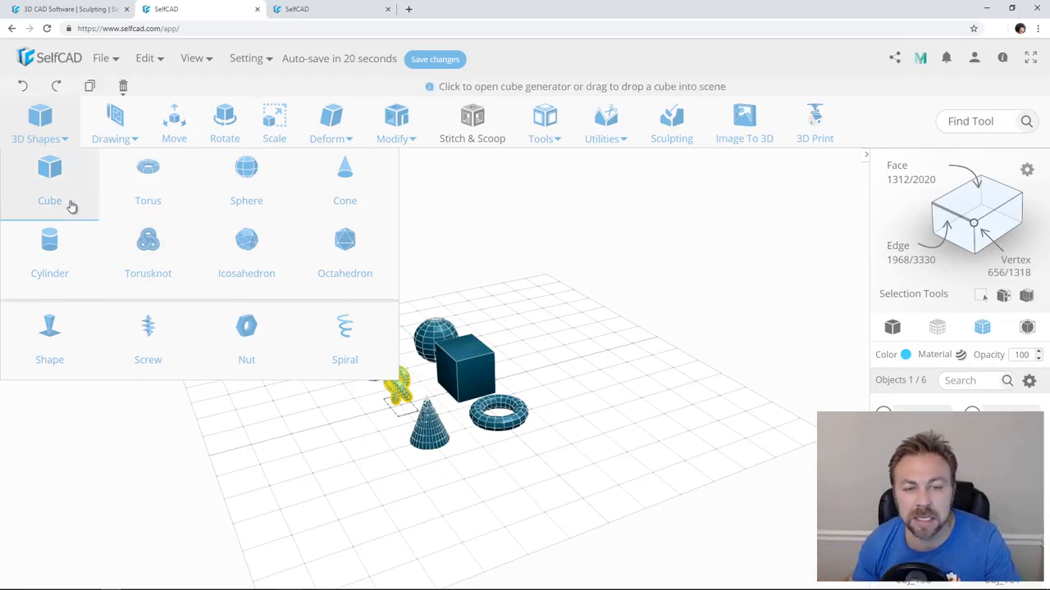
mouse_move(66, 265)
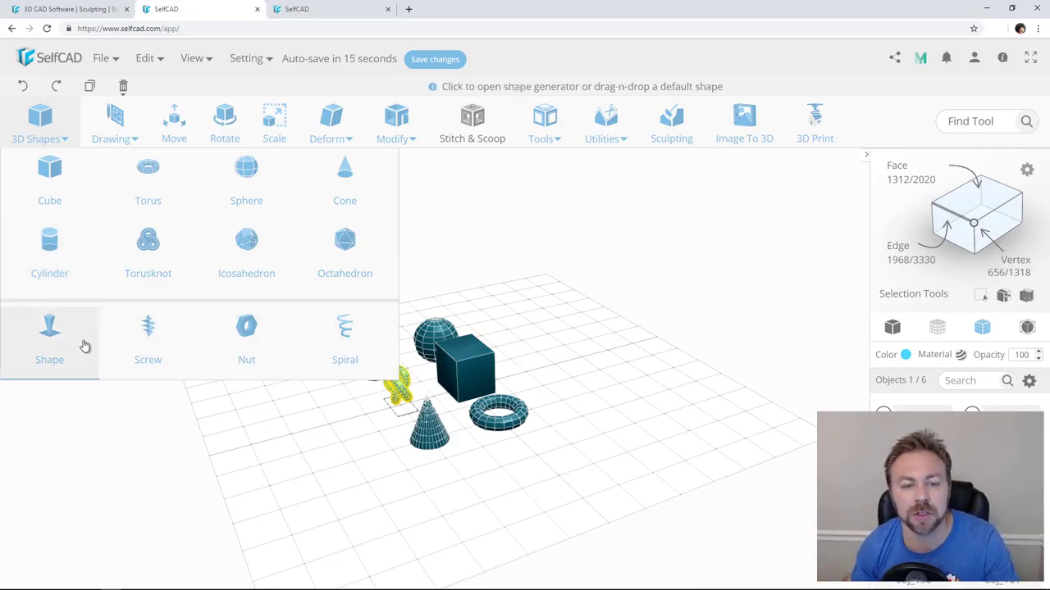
click(49, 332)
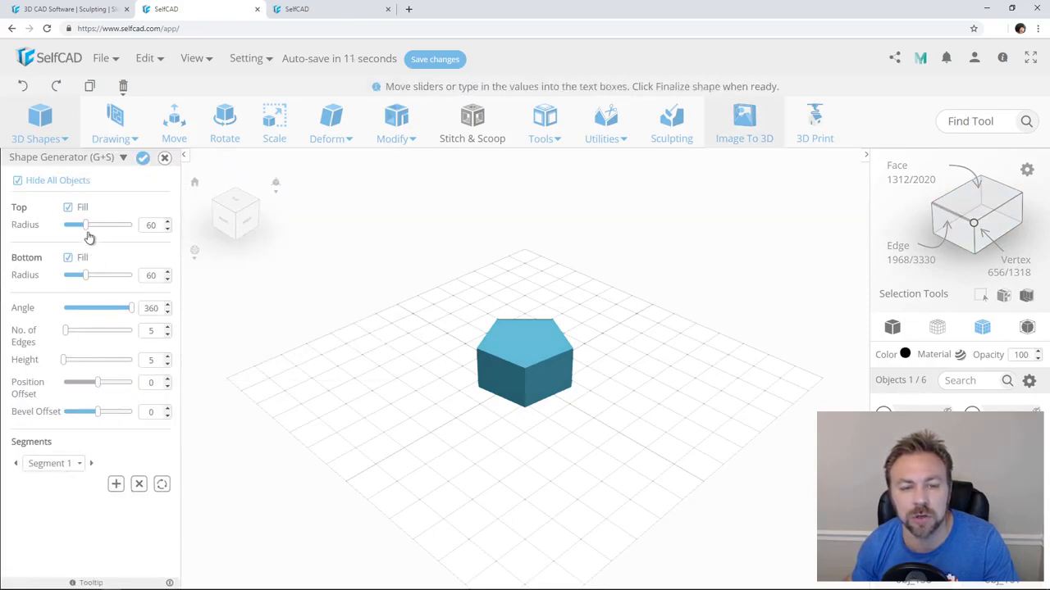
drag(81, 225, 106, 225)
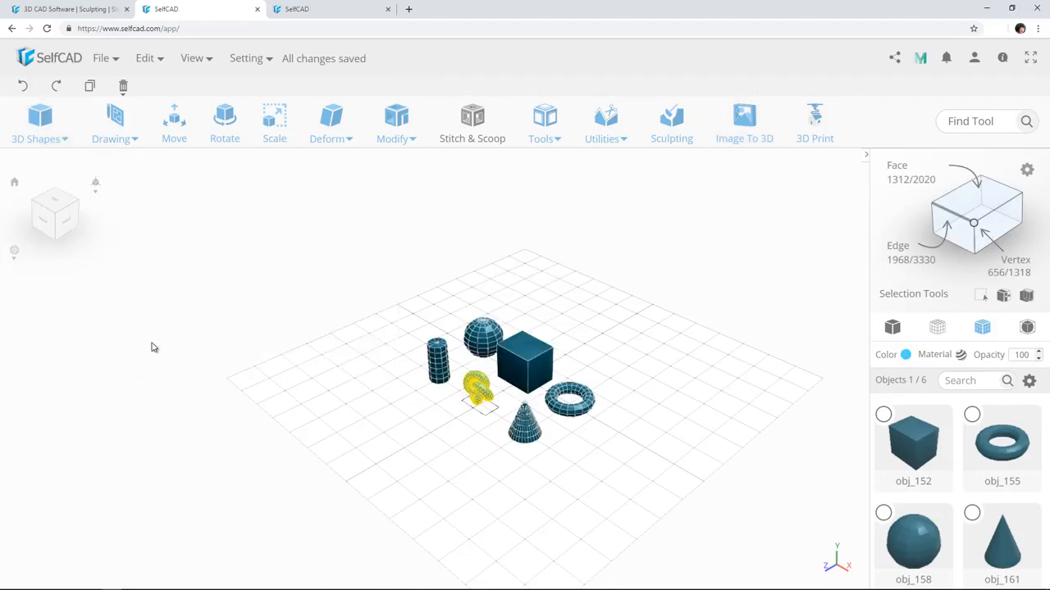
- Generate a screw and adjust its thread pitch
click(40, 123)
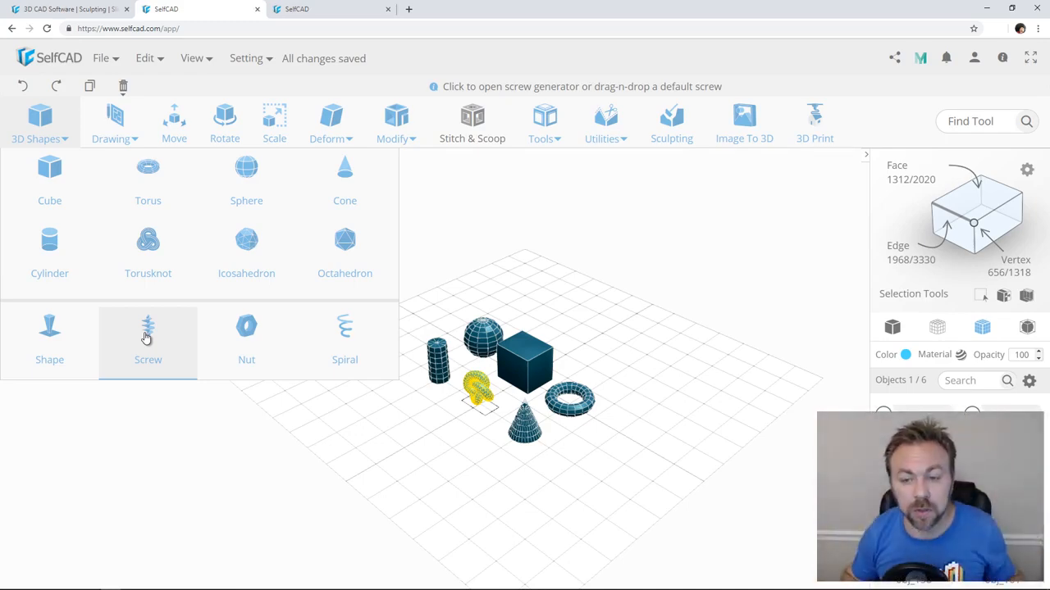
click(148, 340)
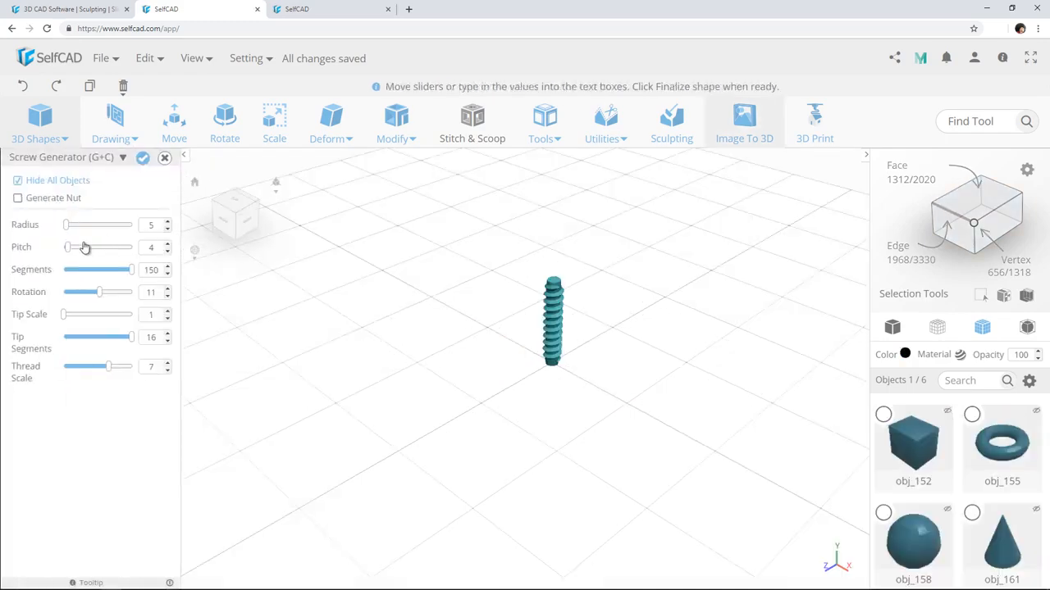
drag(85, 247, 82, 248)
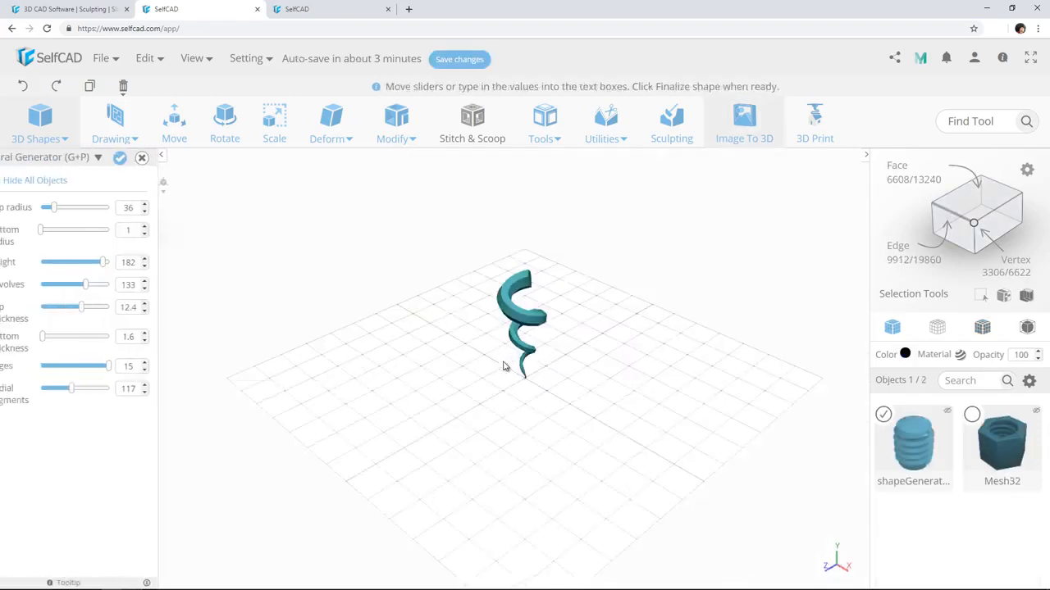
- Give the spiral a wider top radius, shorter height and larger bottom radius
drag(53, 206, 82, 207)
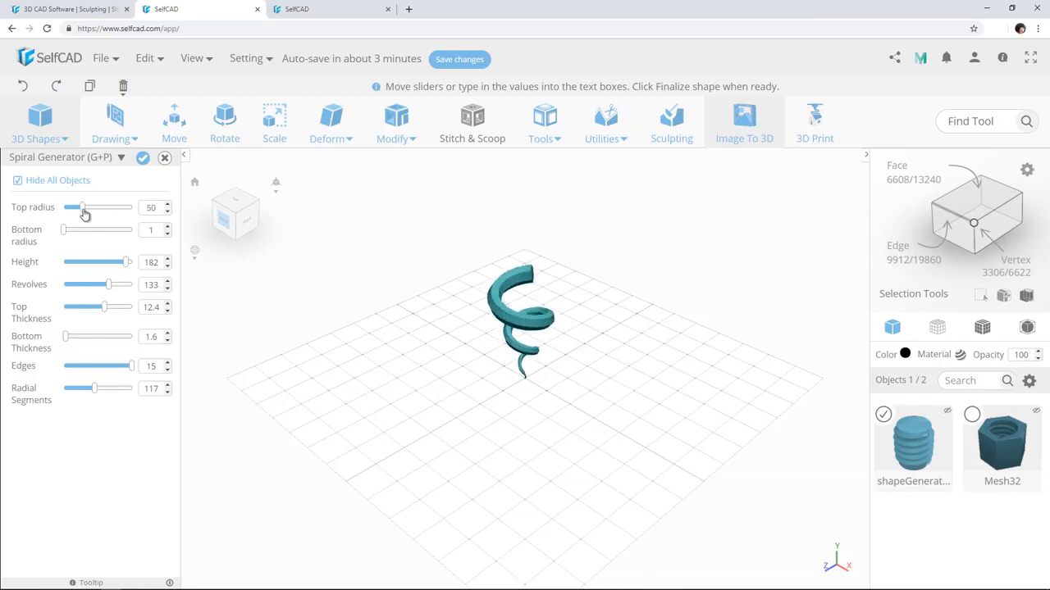
drag(128, 261, 113, 261)
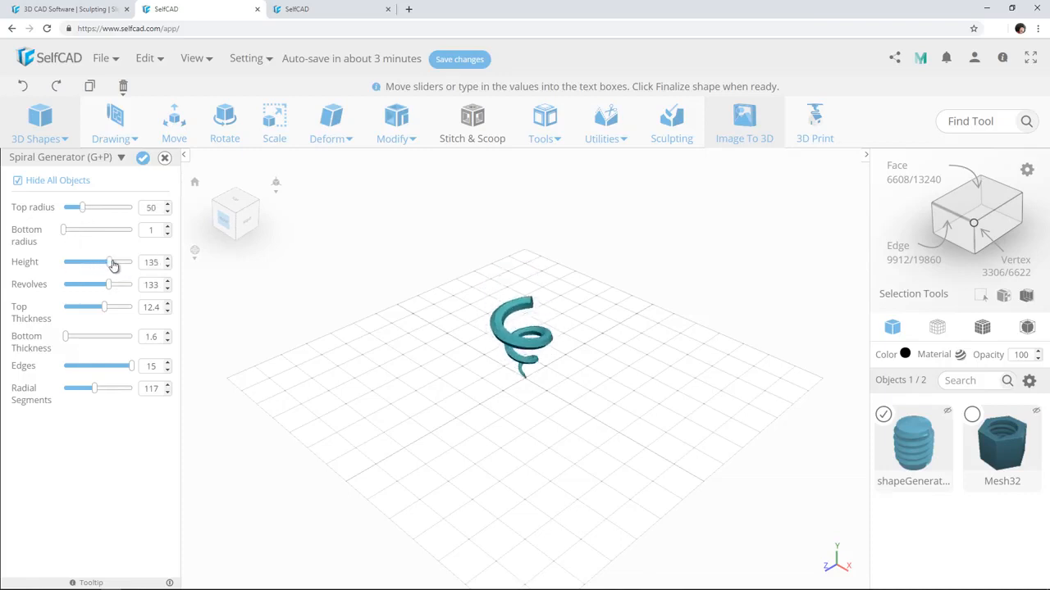
drag(112, 262, 119, 262)
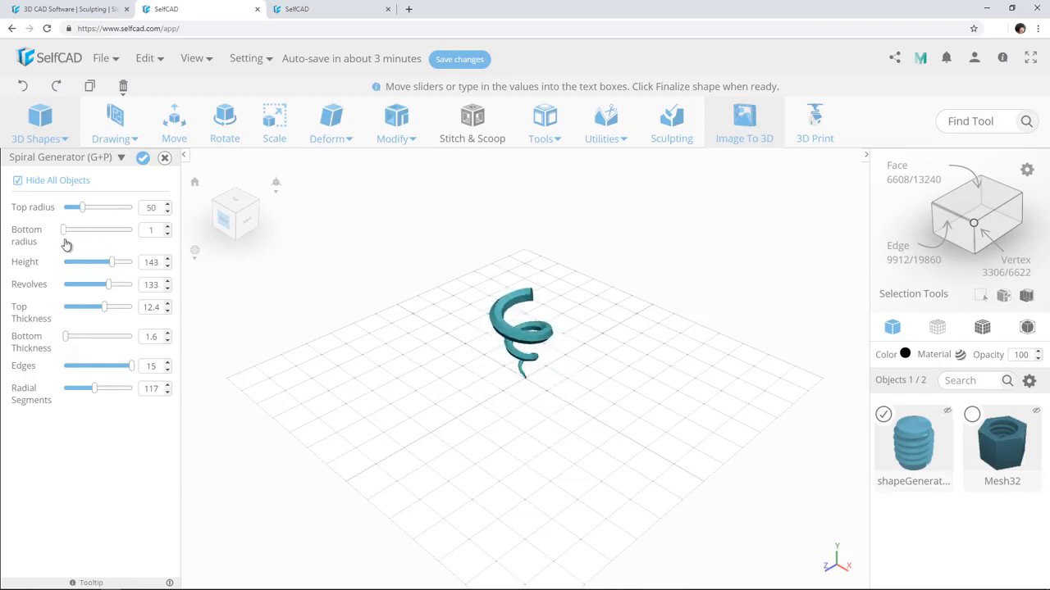
drag(64, 230, 74, 229)
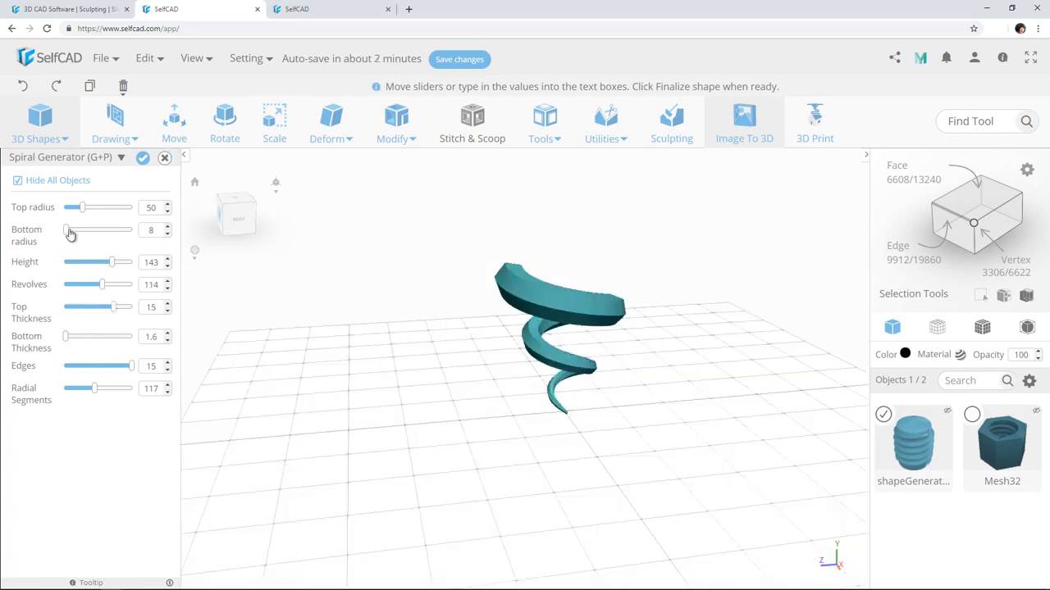
drag(69, 230, 87, 230)
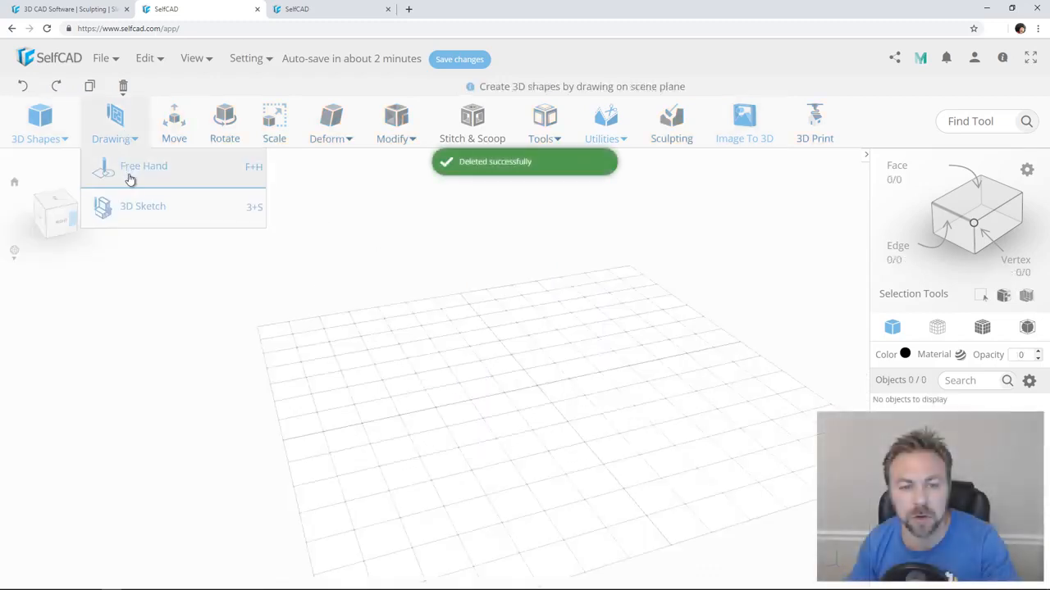
- Freehand-draw 'Tony', finalize it as a 3D object, and select drawing_1
click(144, 165)
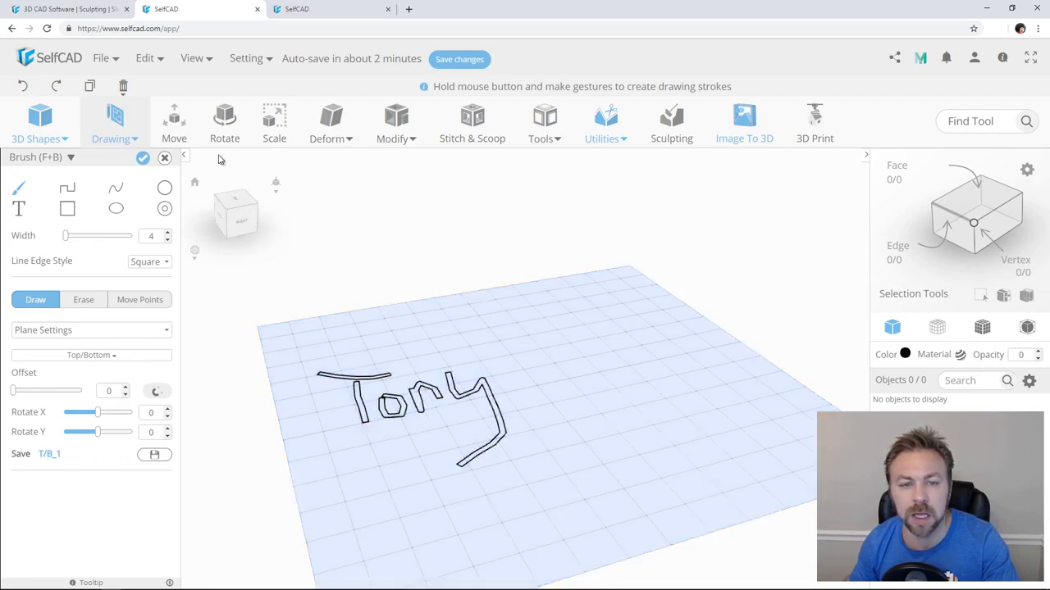
click(141, 157)
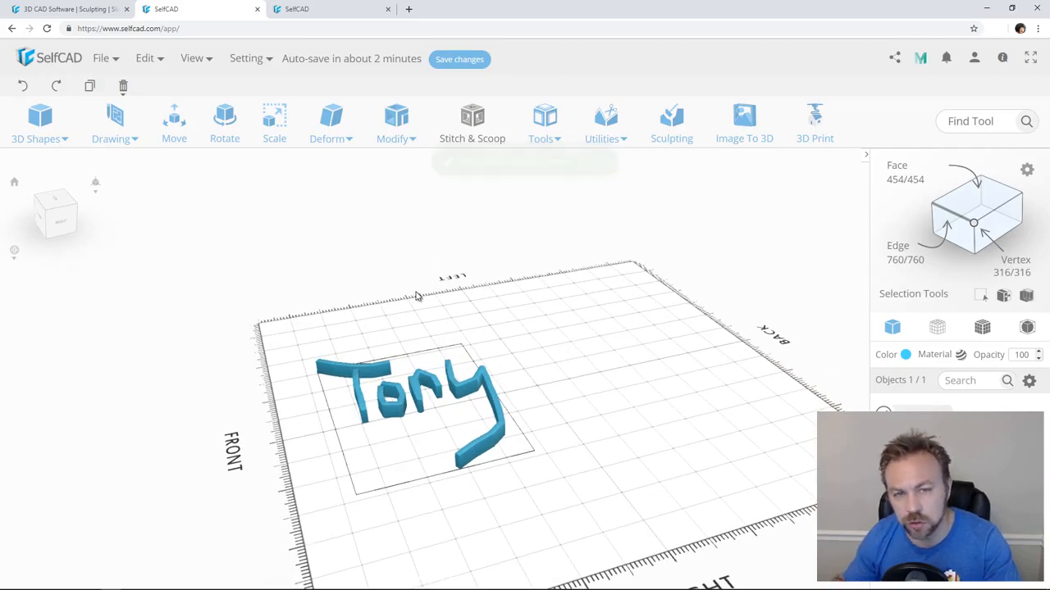
click(115, 123)
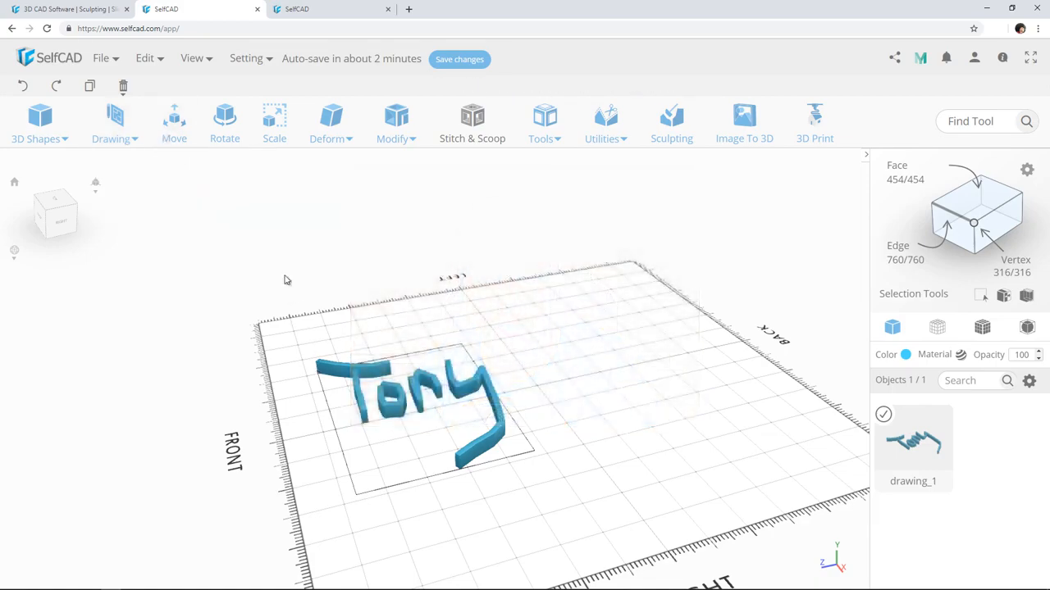
mouse_move(225, 204)
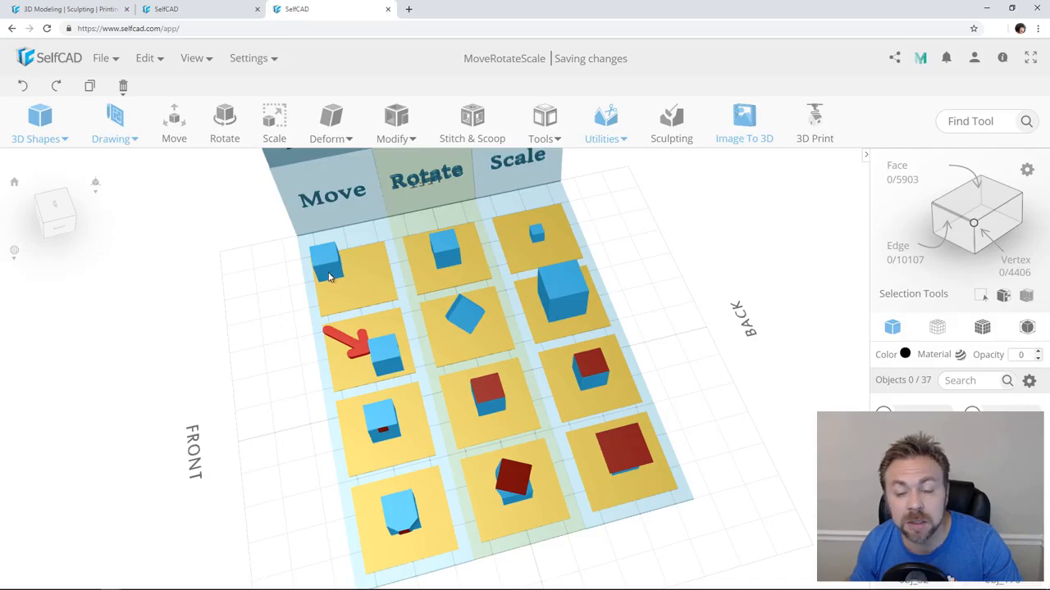
mouse_move(360, 345)
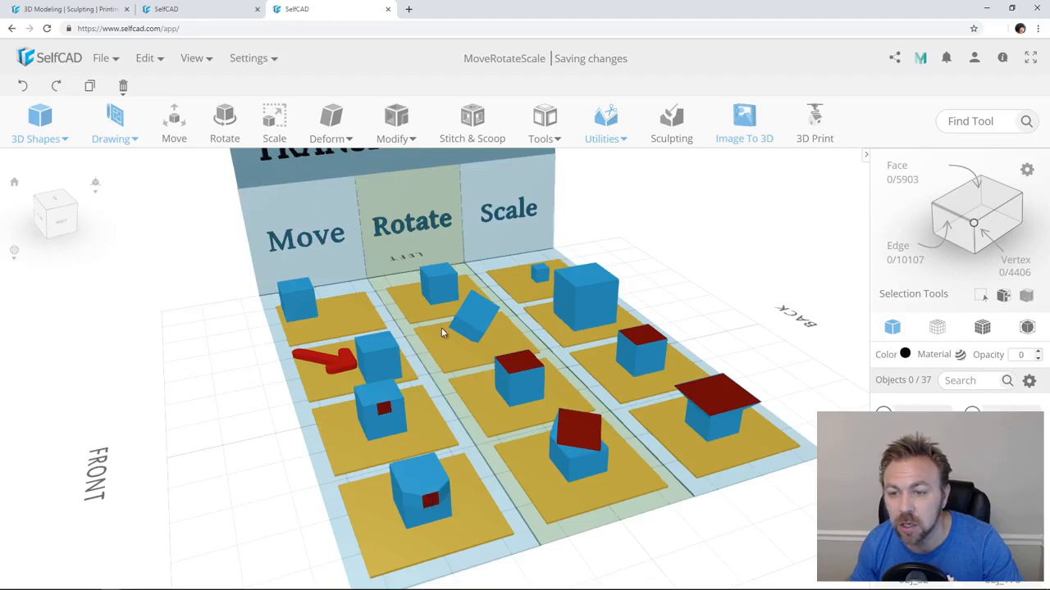
mouse_move(481, 338)
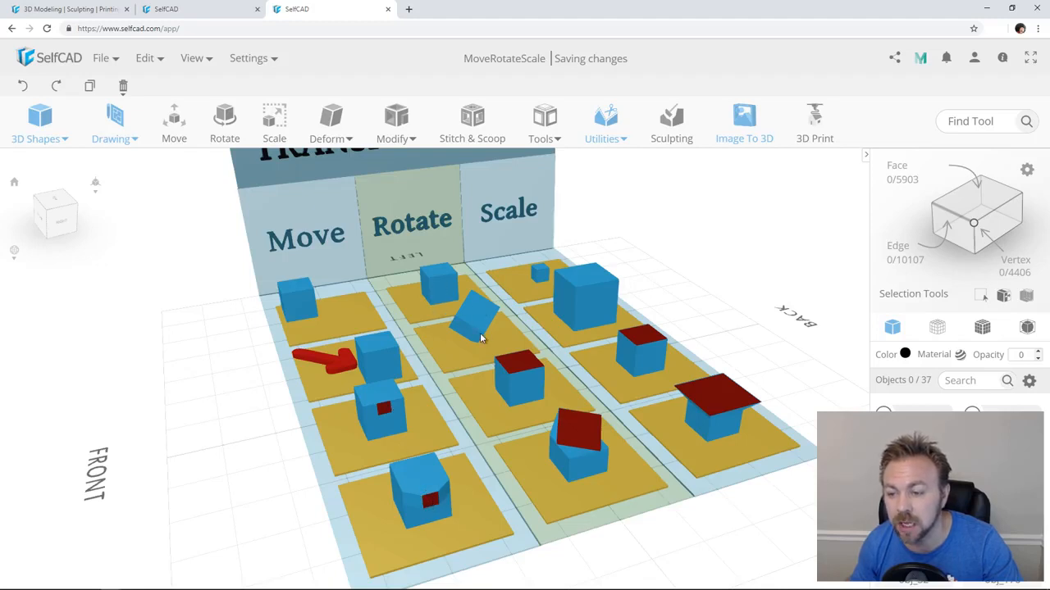
mouse_move(536, 271)
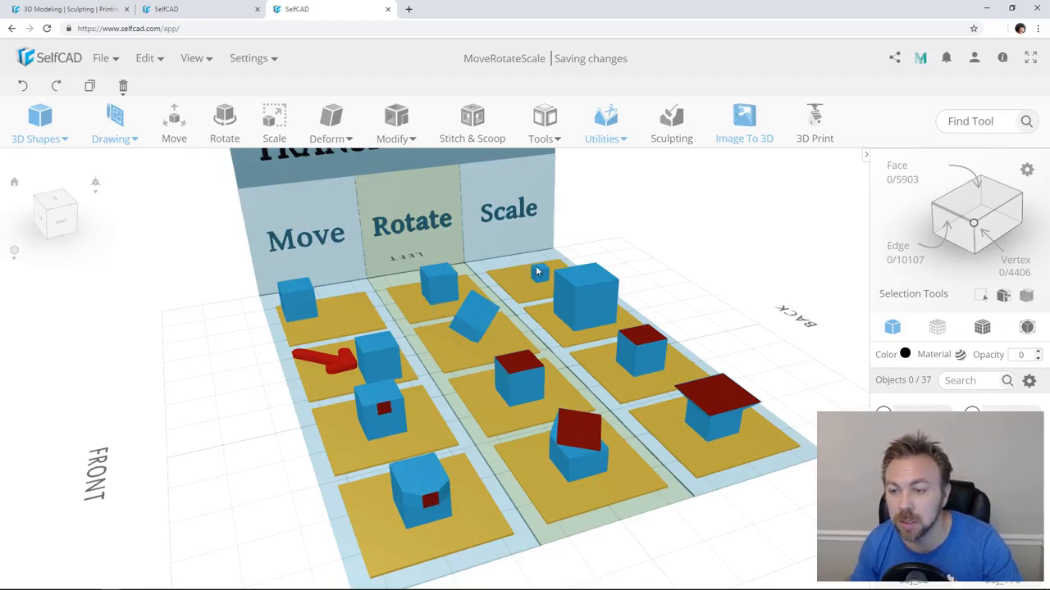
mouse_move(712, 395)
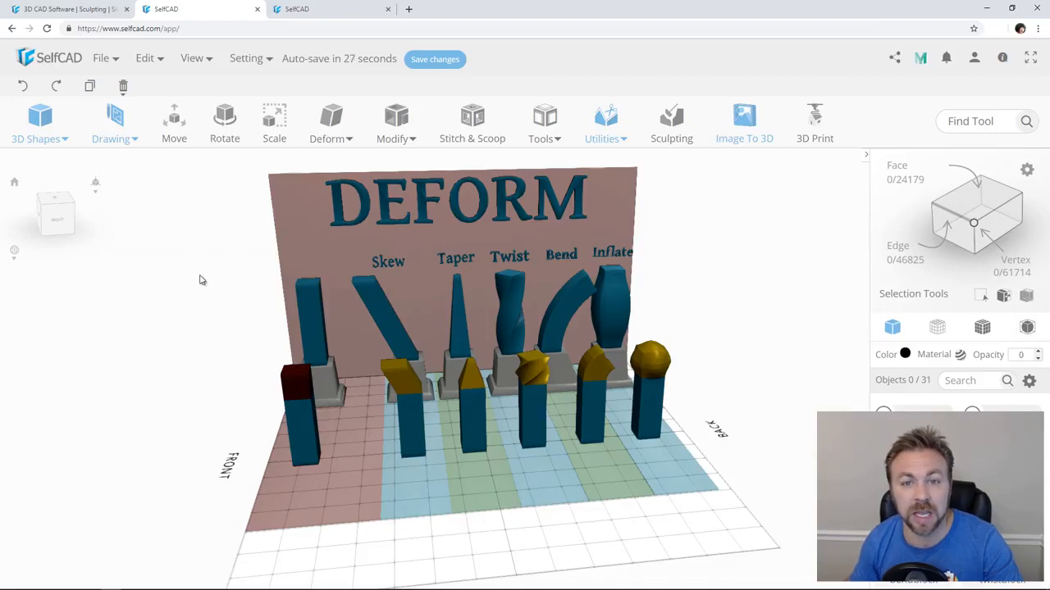
- Browse the Deform menu's Skew, Taper, Twist, Bend and Inflate tools, then the Modify menu
click(330, 123)
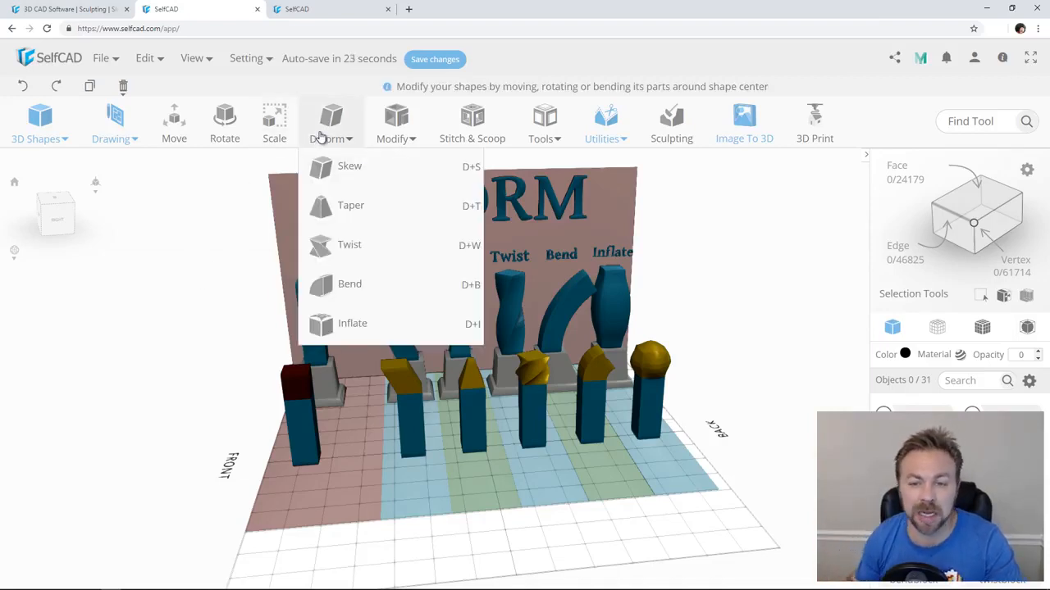
click(330, 121)
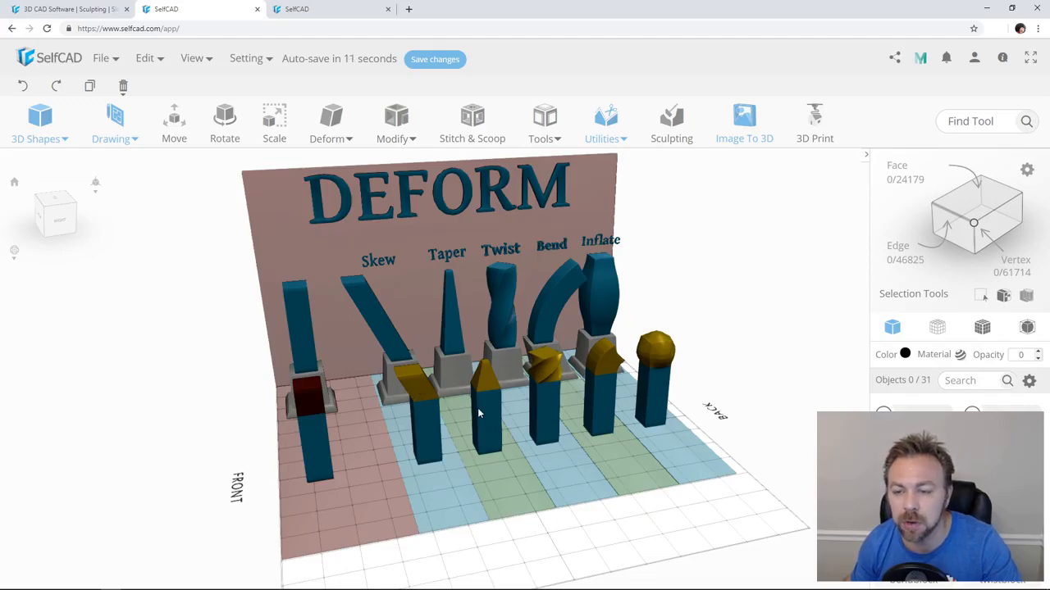
mouse_move(594, 246)
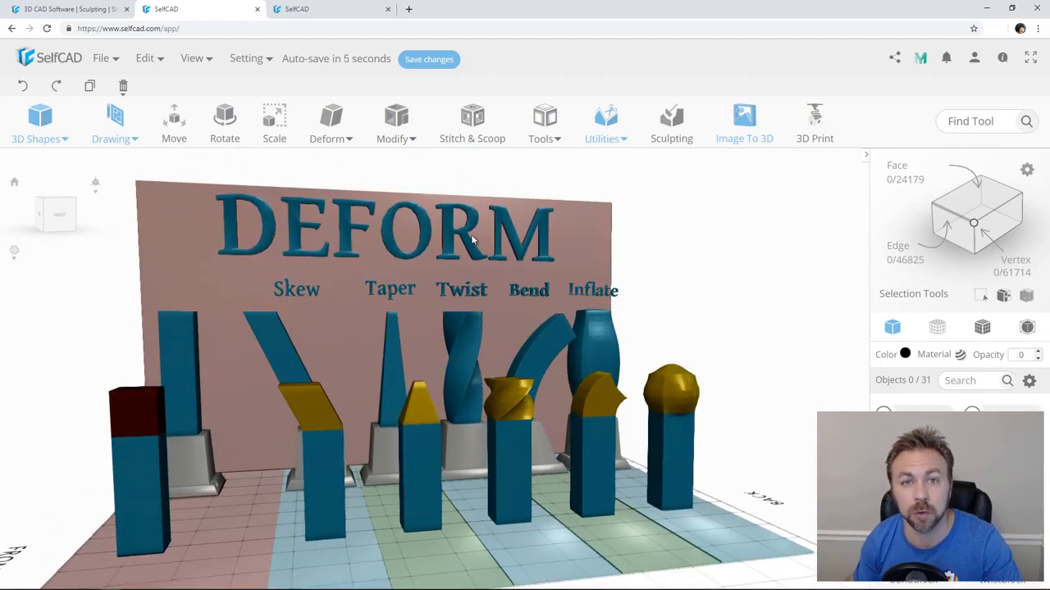
click(396, 123)
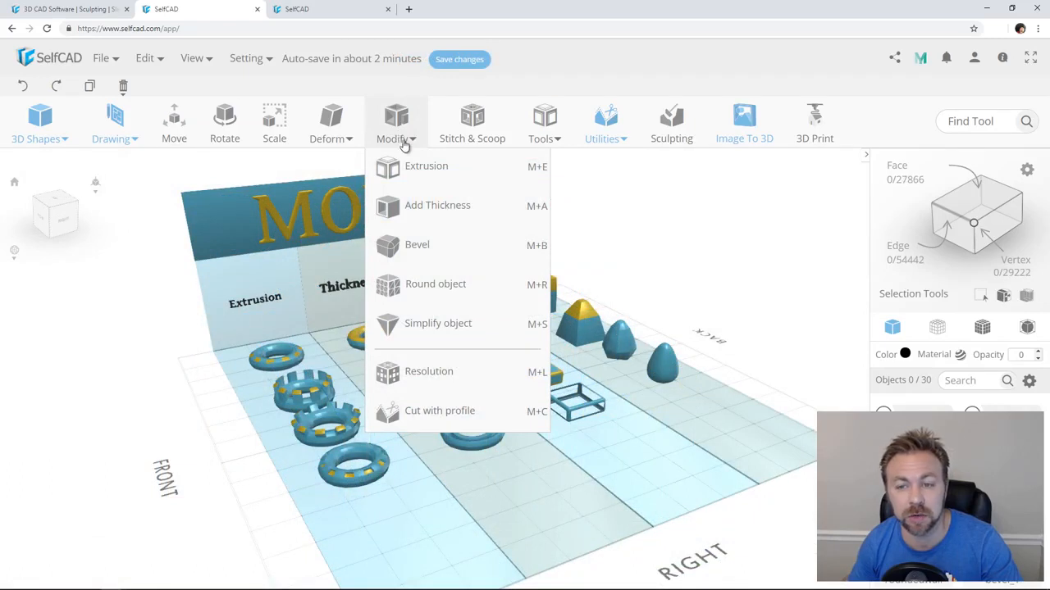
mouse_move(431, 284)
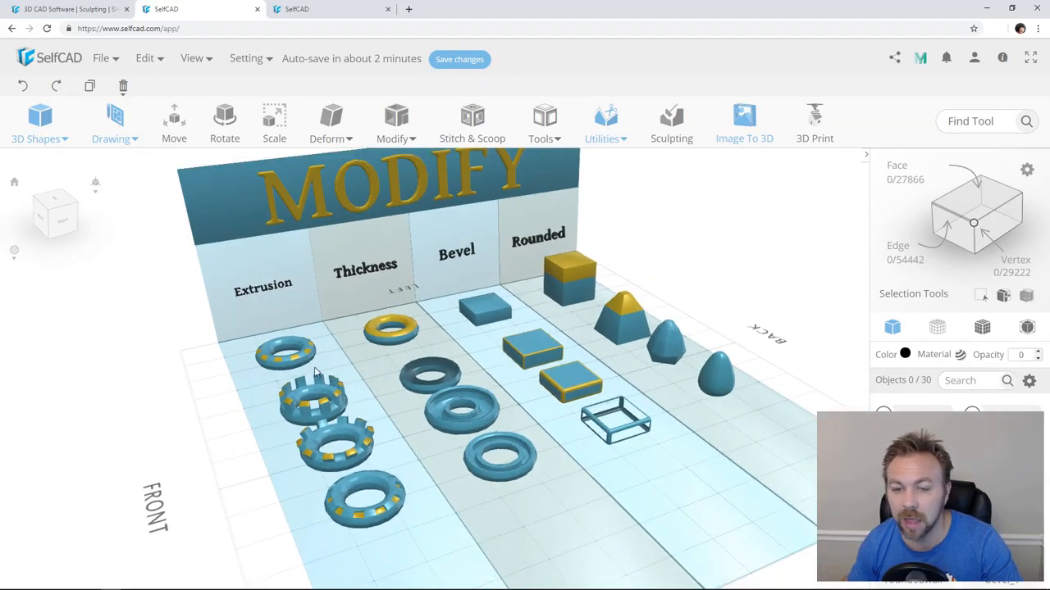
- Select the top torus in the Extrusion column
click(287, 353)
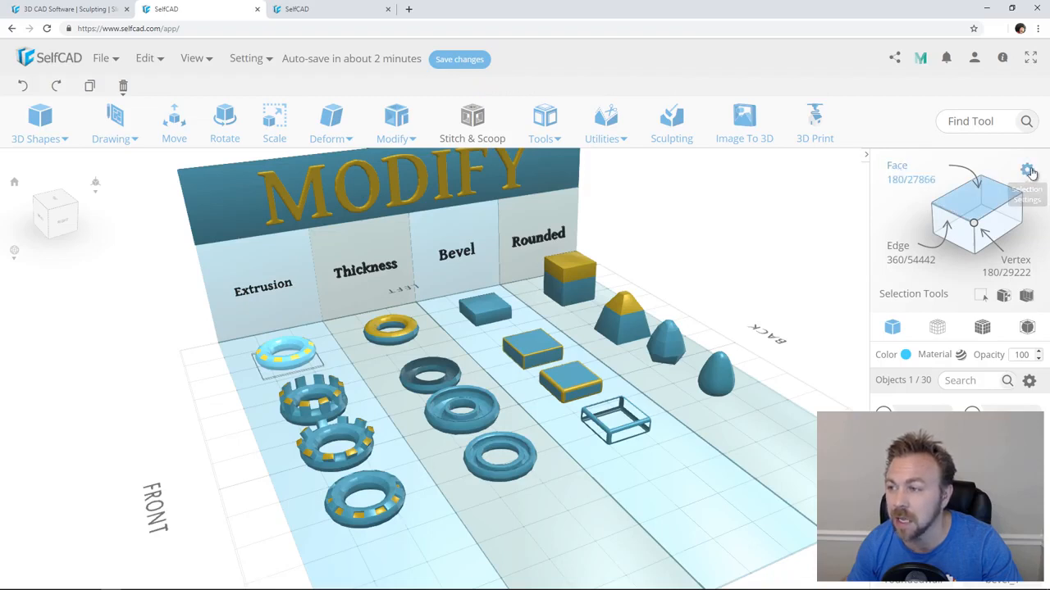
click(1026, 170)
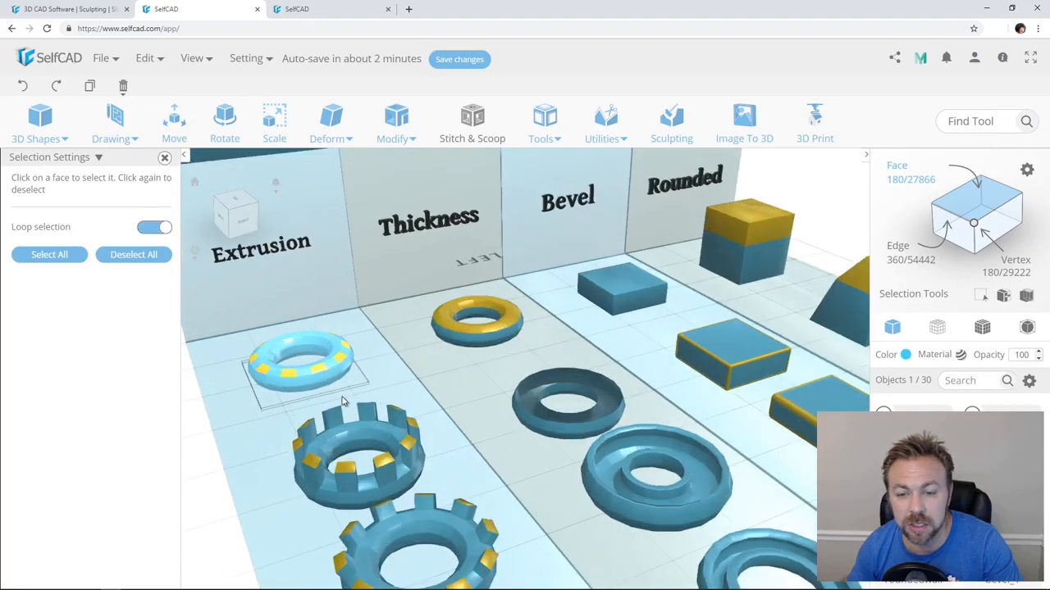
click(315, 369)
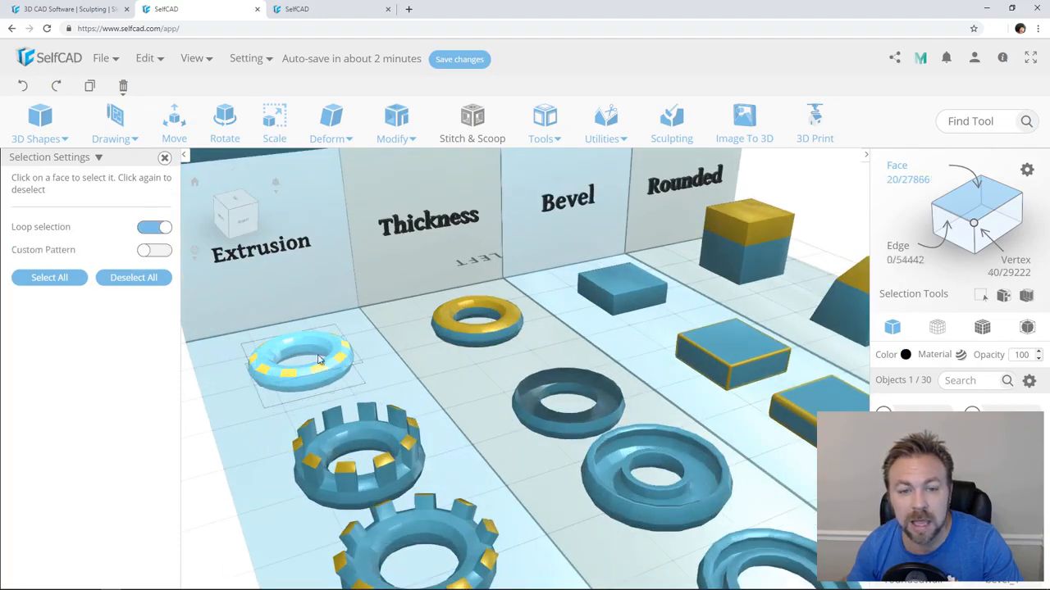
click(154, 250)
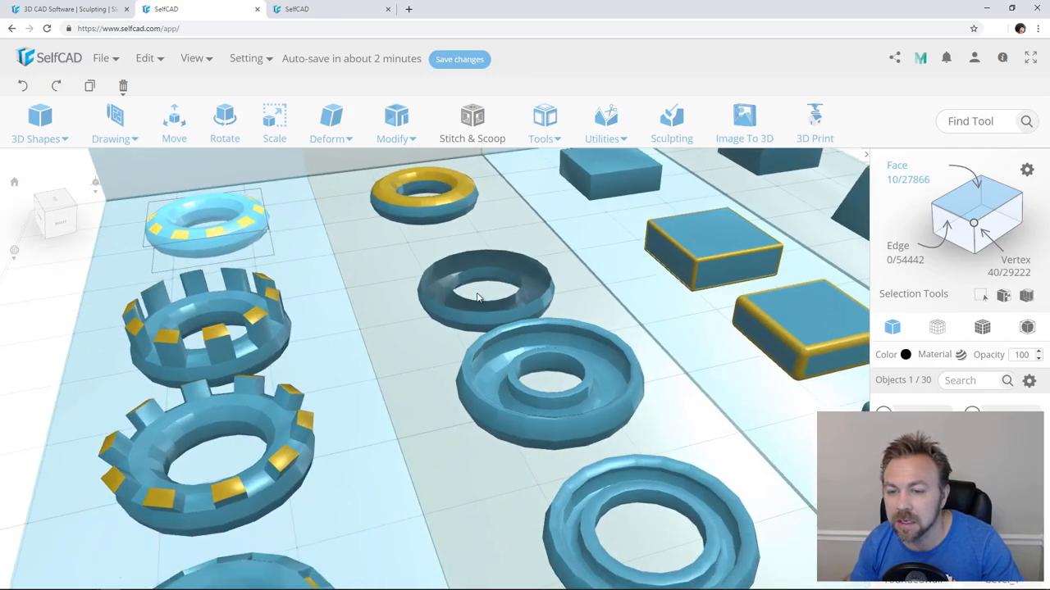
drag(480, 297, 582, 426)
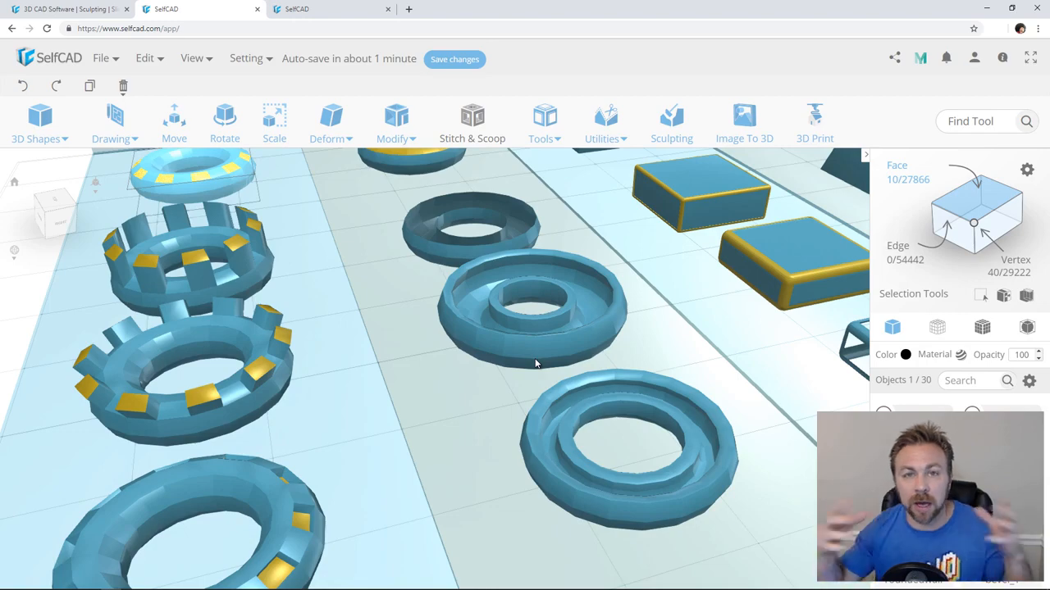
mouse_move(542, 359)
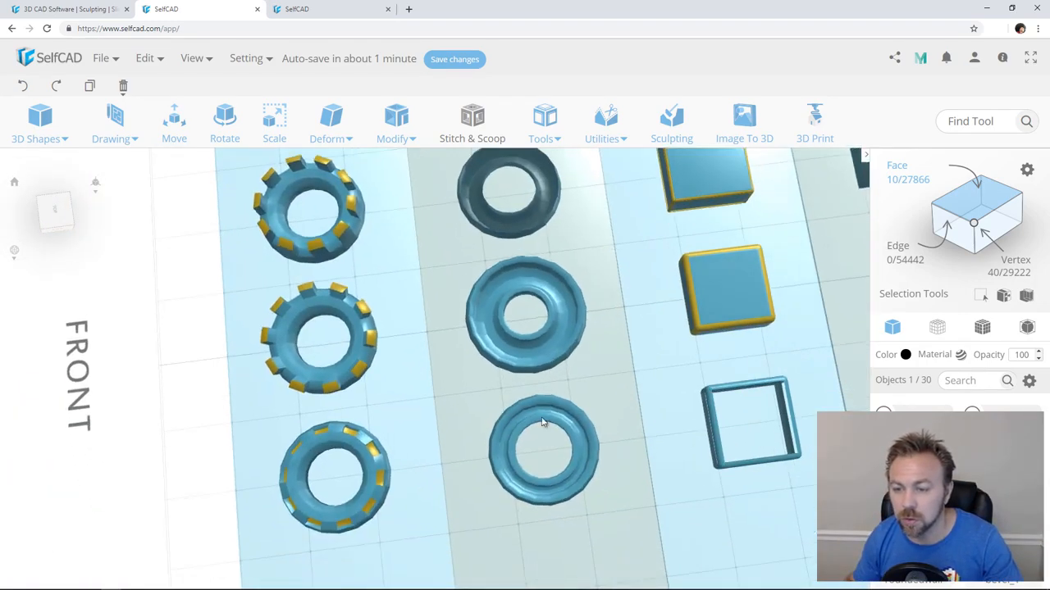
drag(542, 422, 576, 408)
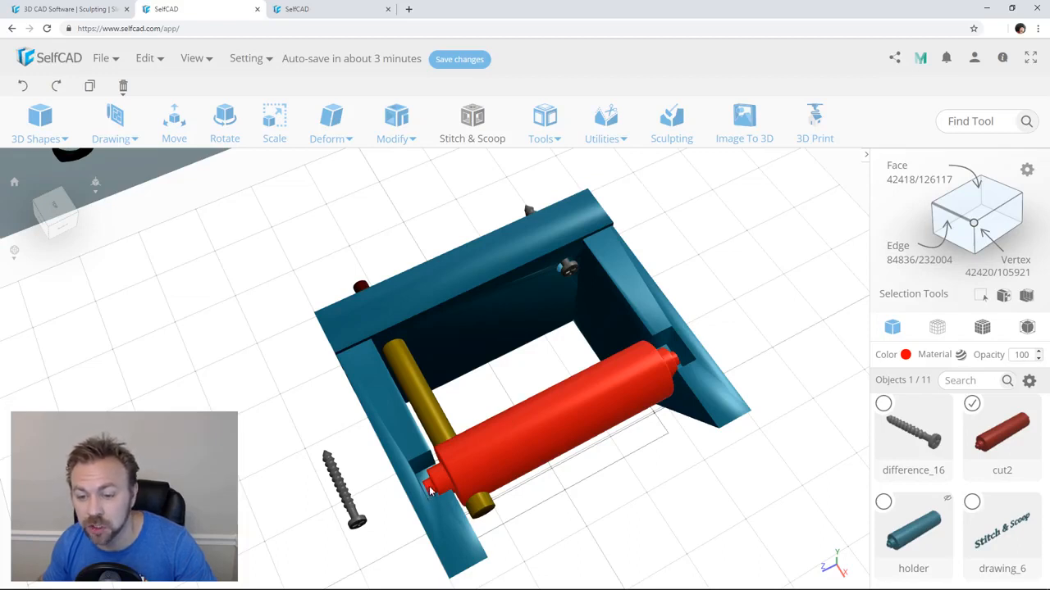
mouse_move(602, 416)
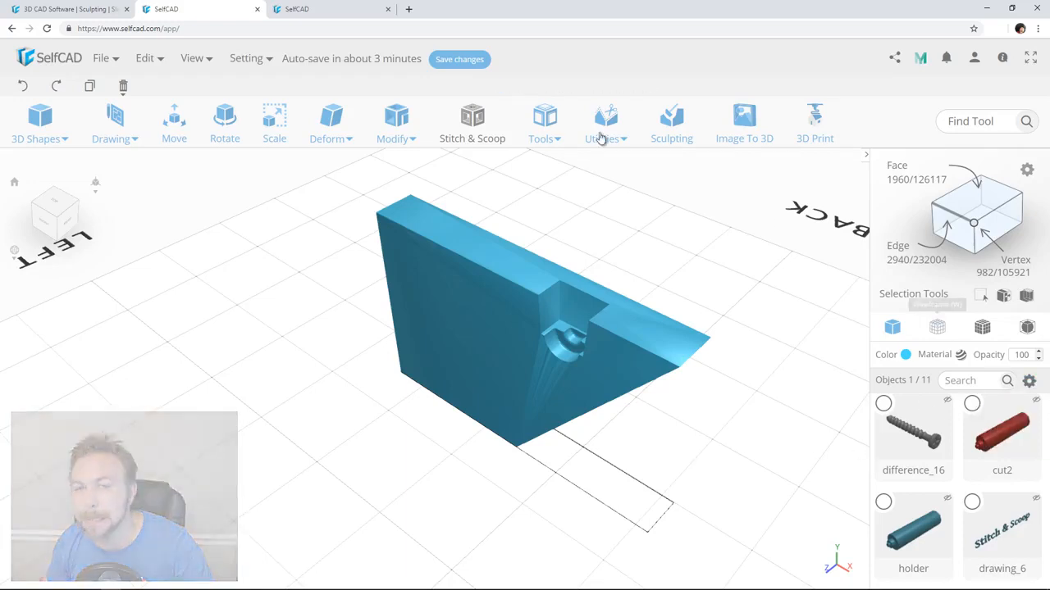
click(191, 58)
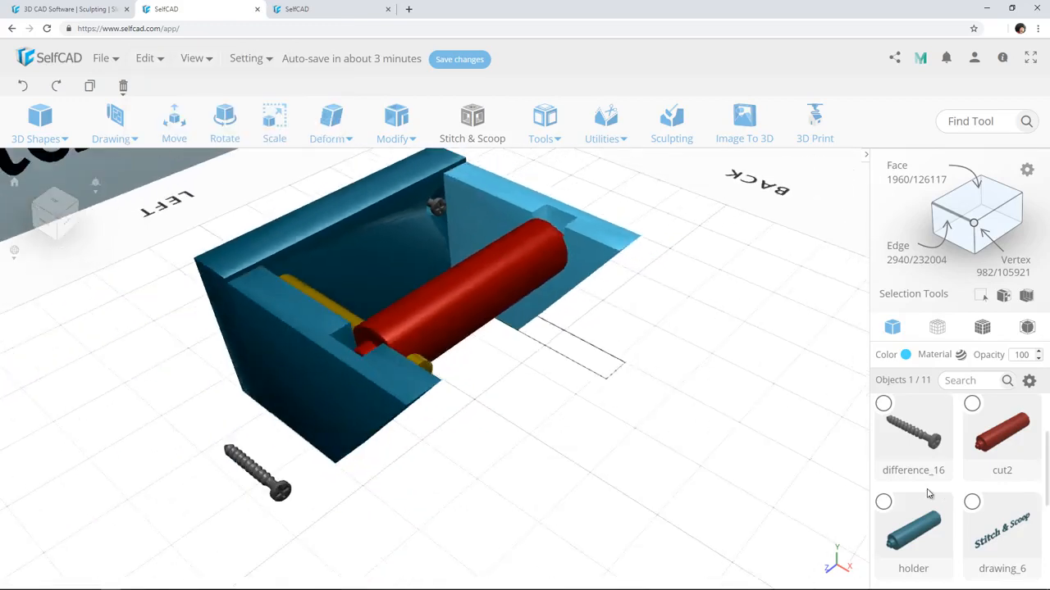
click(883, 502)
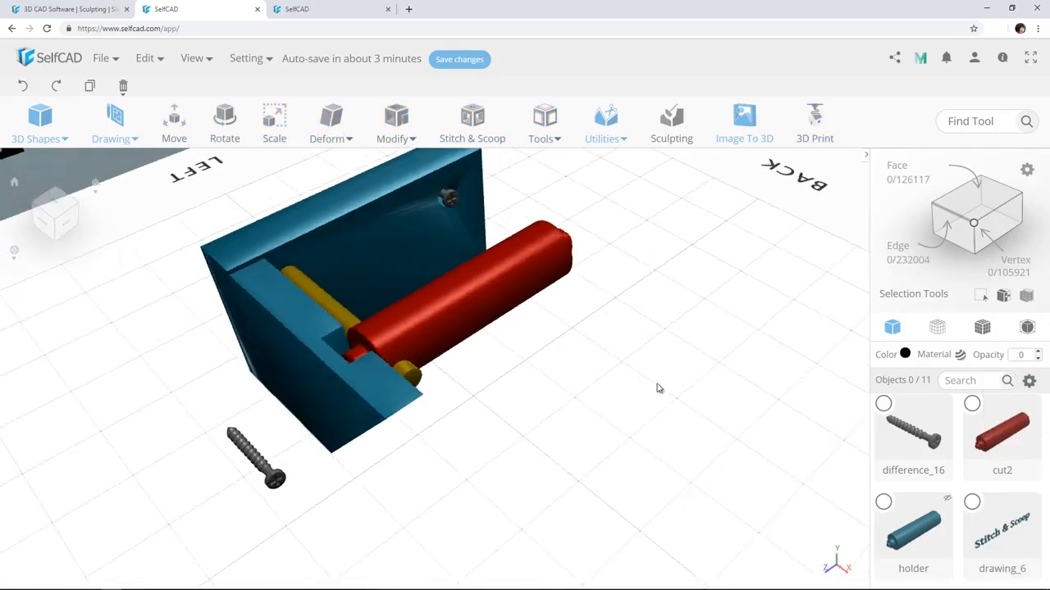
click(971, 414)
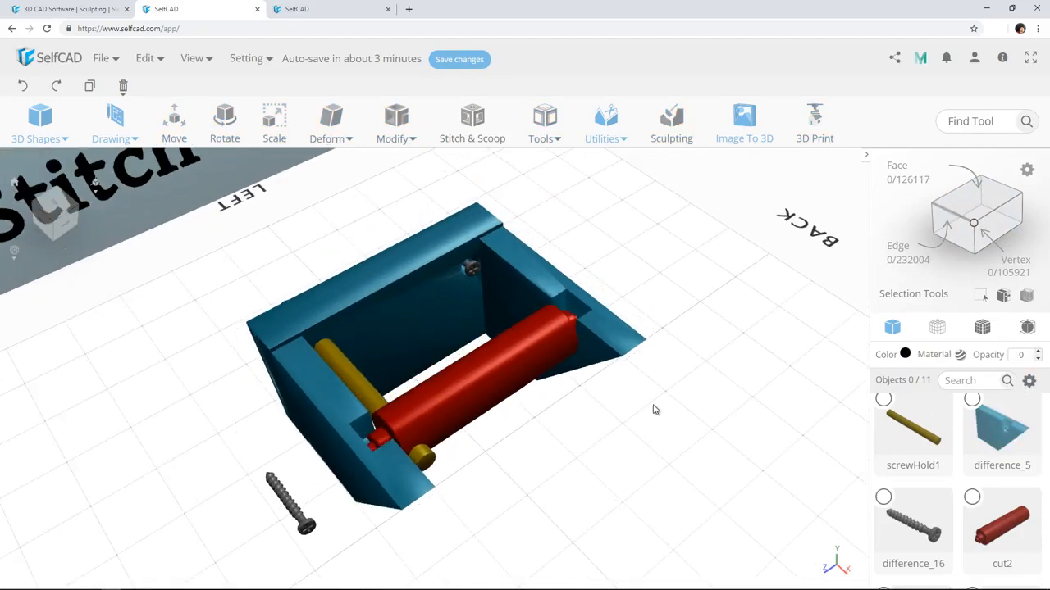
drag(656, 409, 386, 411)
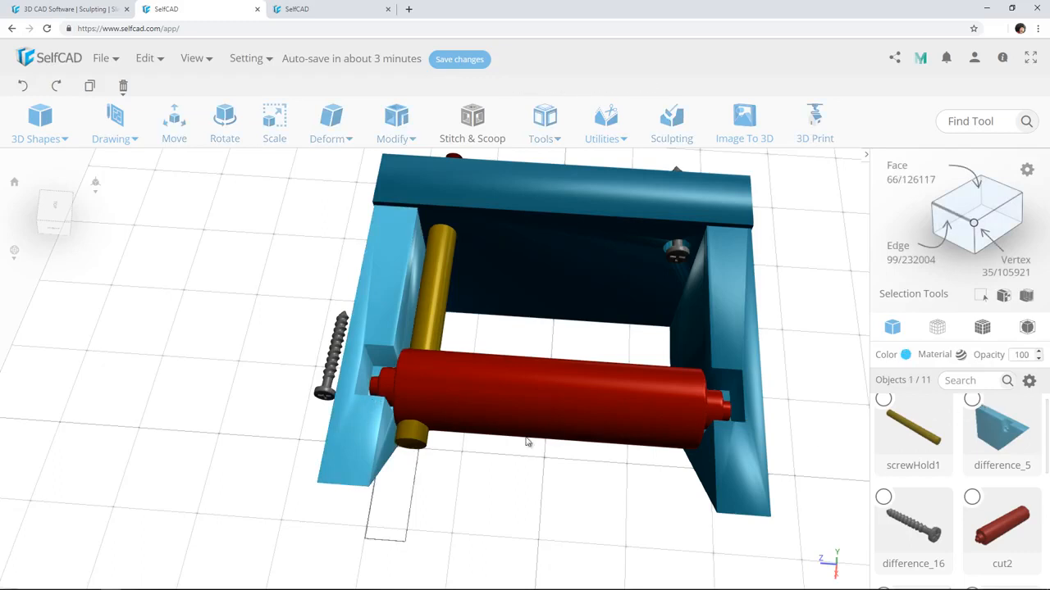
drag(525, 443, 426, 414)
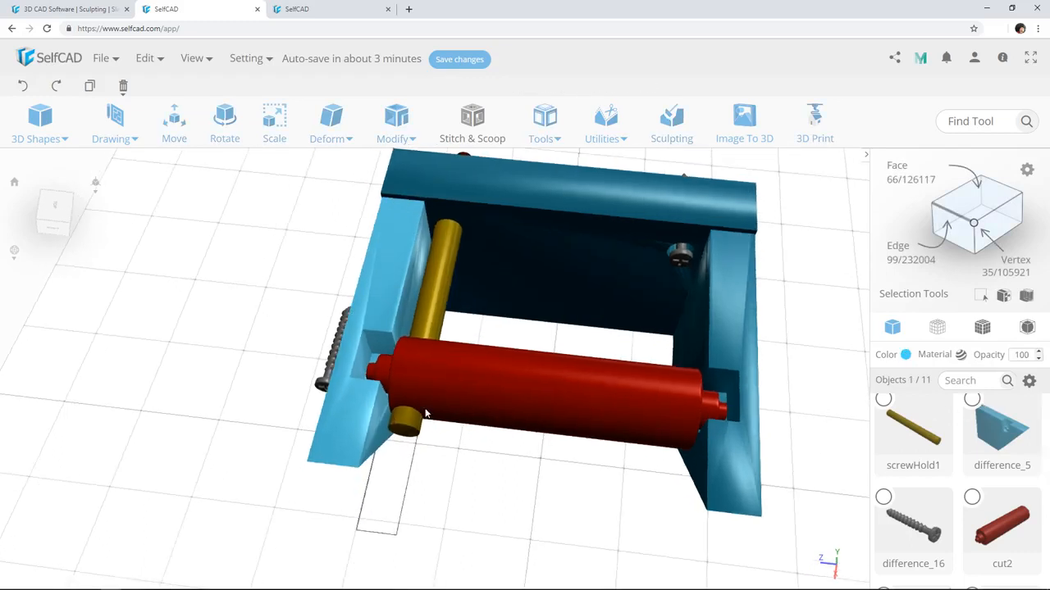
click(174, 118)
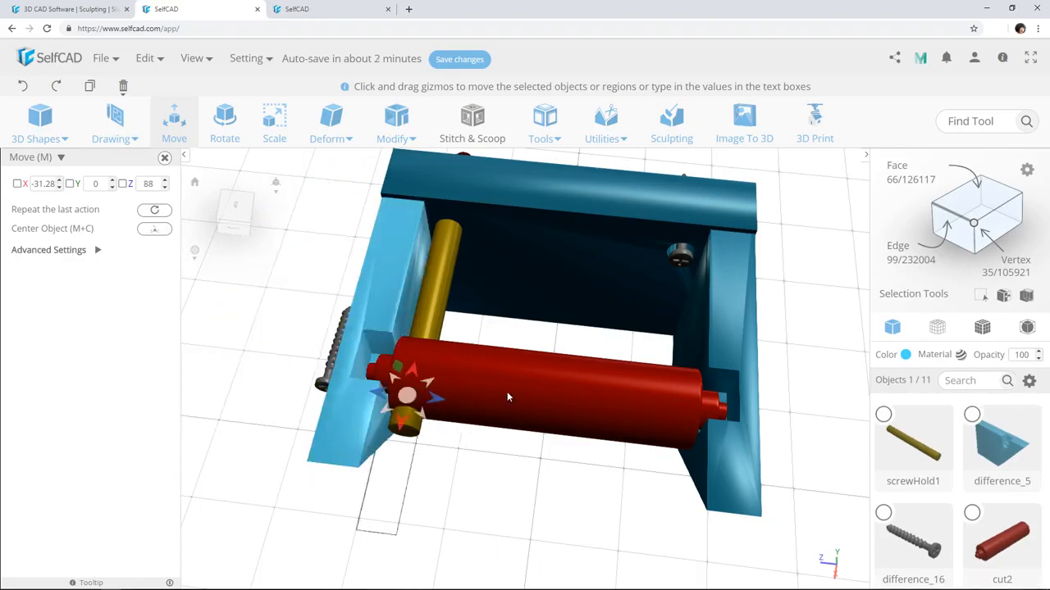
- Add the red roller, subtract the screw holes with Difference, then choose Union
click(971, 526)
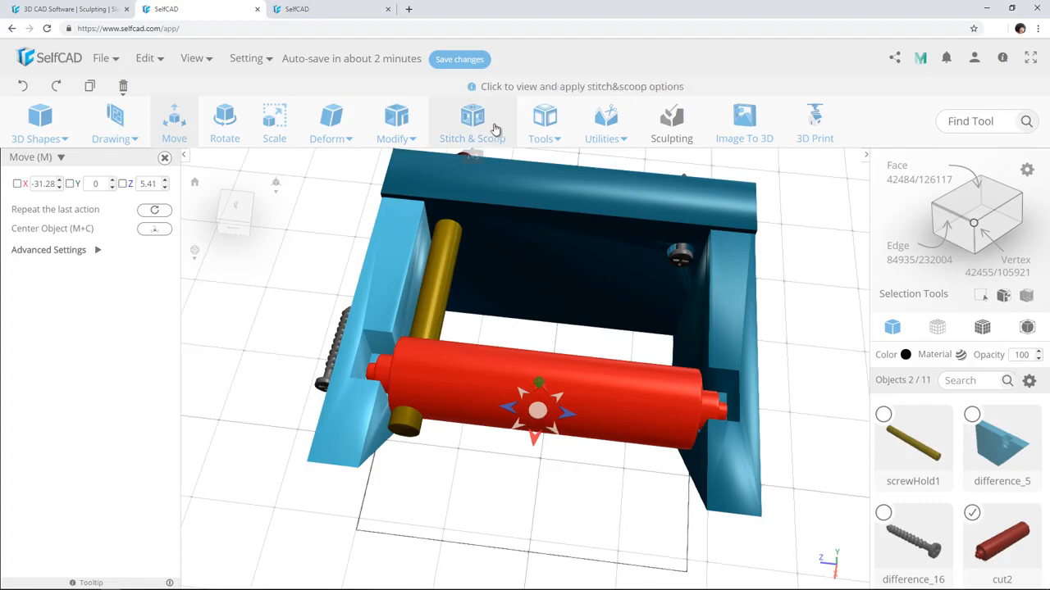
click(472, 115)
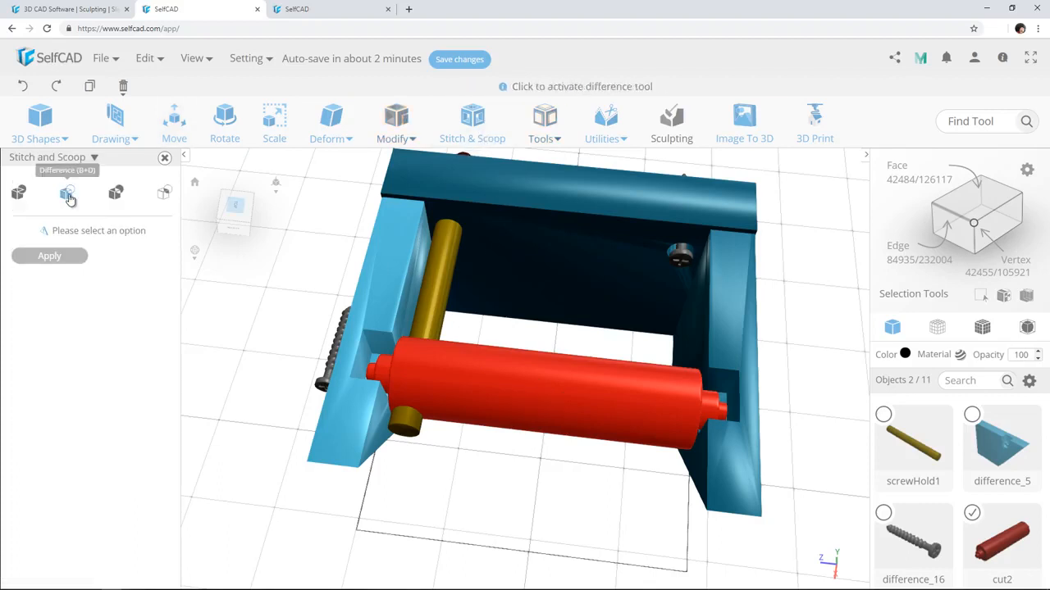
click(67, 193)
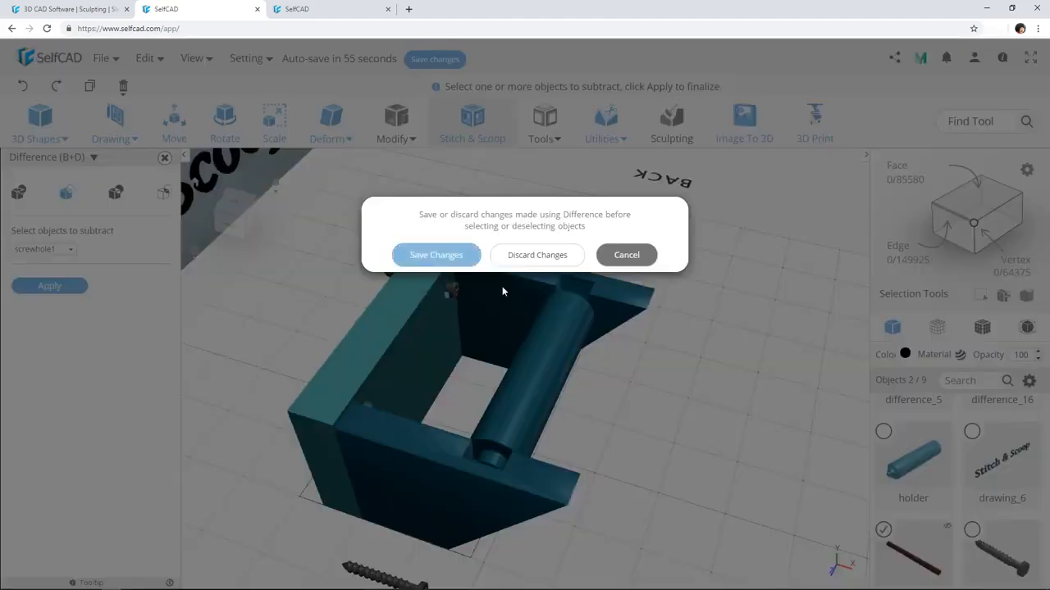
click(436, 254)
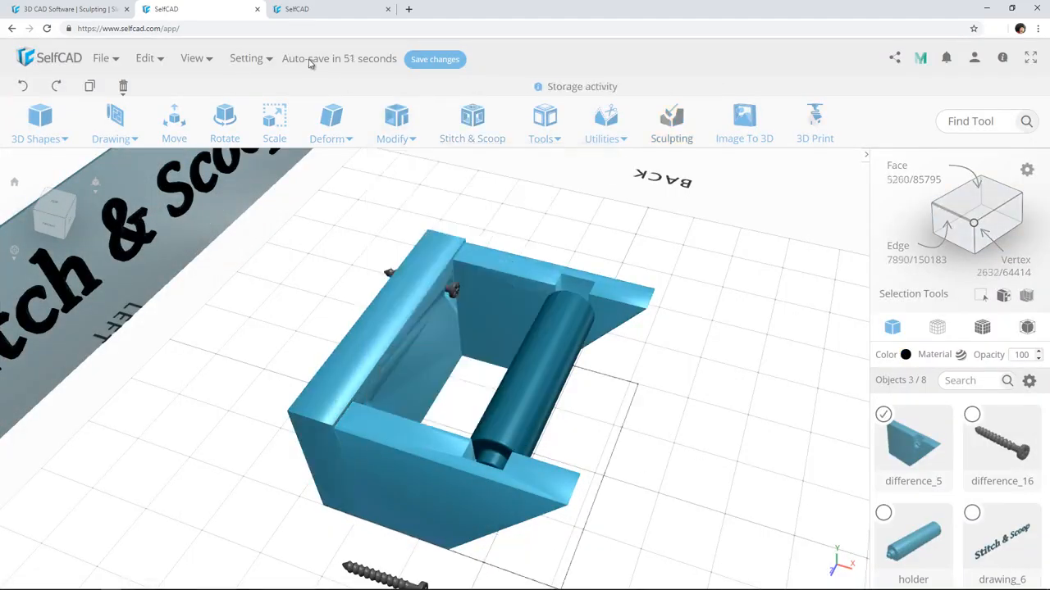
click(472, 117)
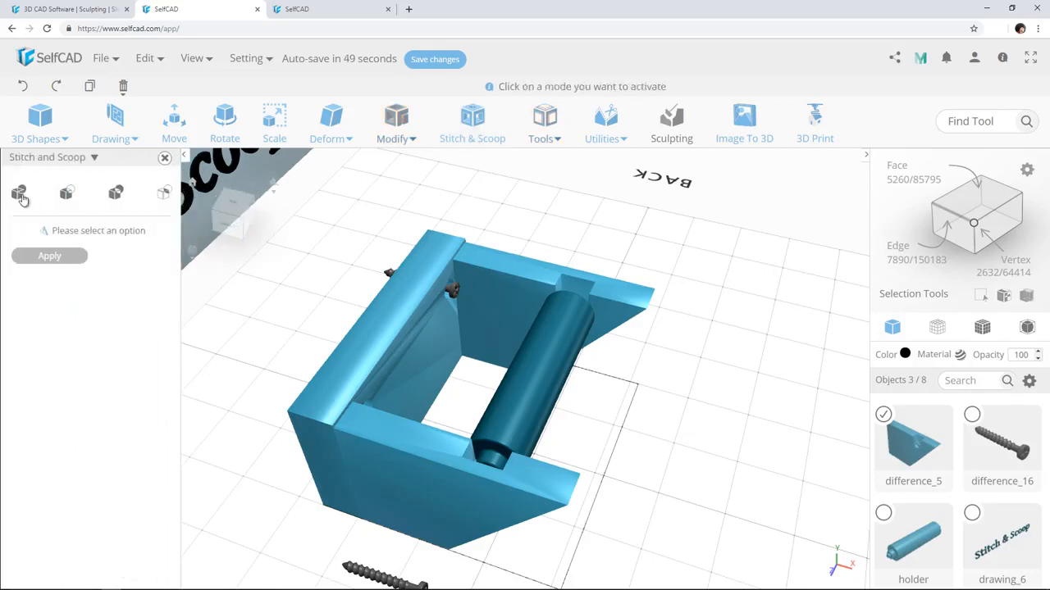
click(18, 192)
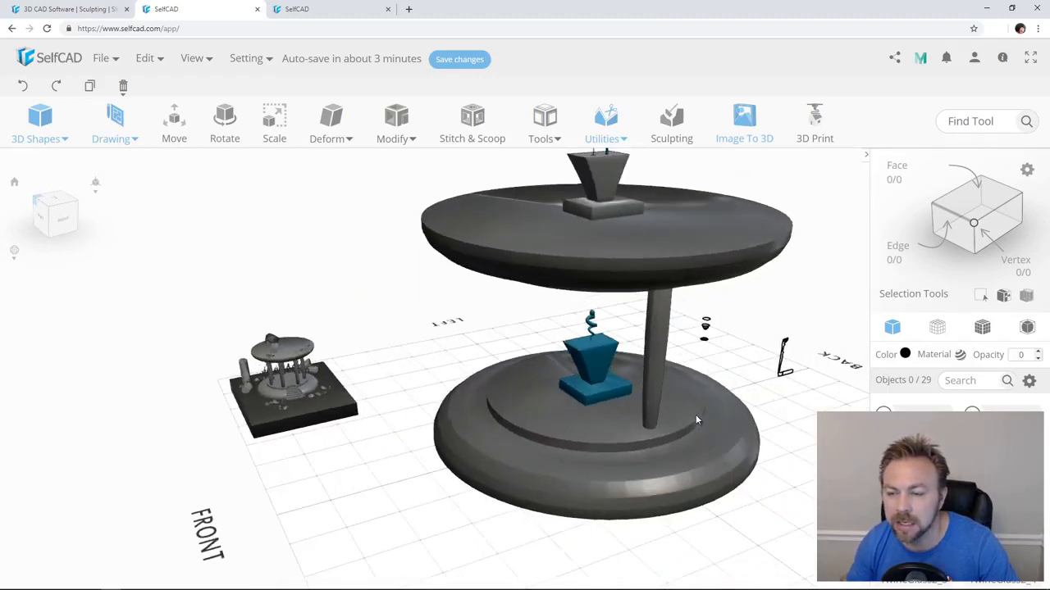
- Orbit the pavilion and select the thin bracket-shaped profile sketch
drag(697, 418, 574, 281)
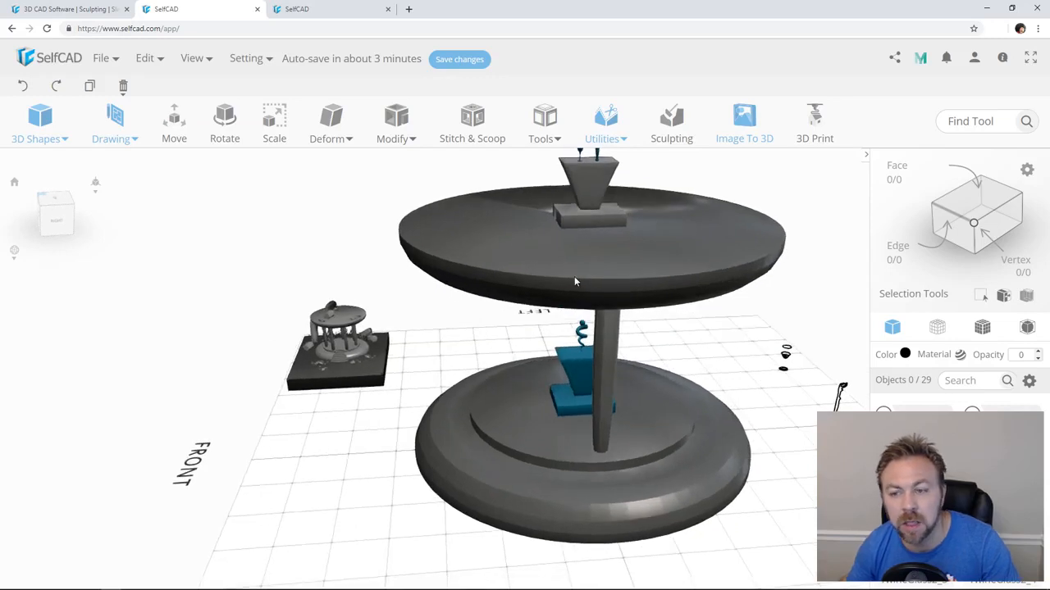
mouse_move(545, 283)
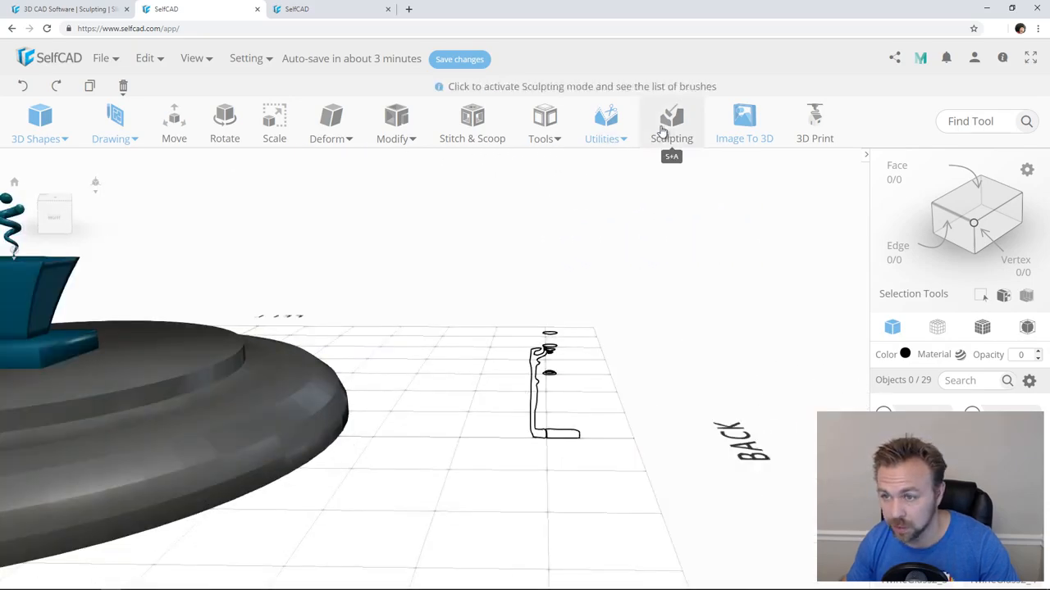
click(539, 123)
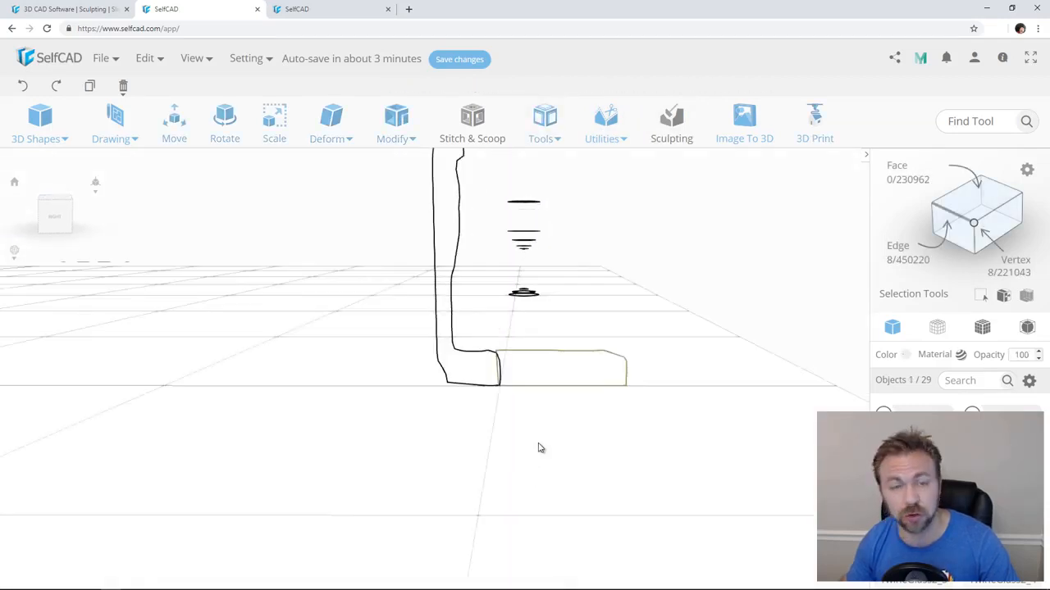
mouse_move(582, 336)
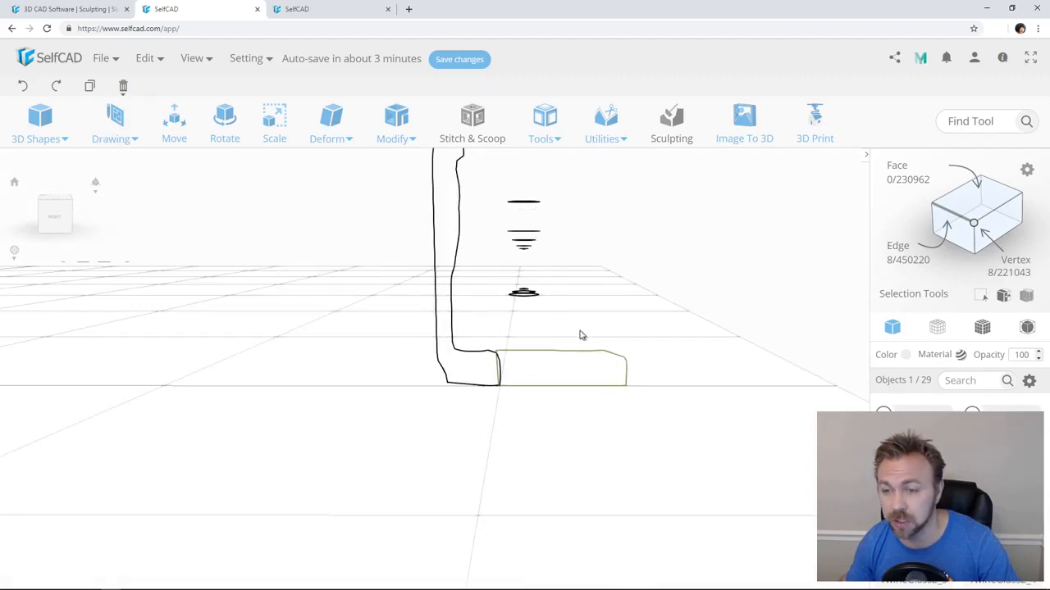
- Revolve the profile sketch with Segments raised to about 61
click(545, 123)
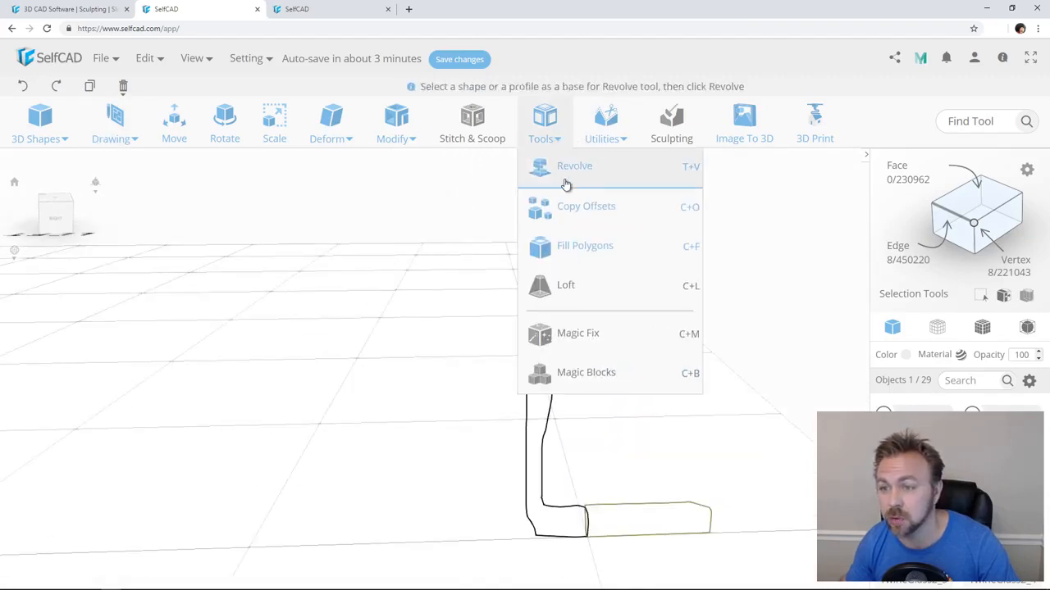
click(575, 166)
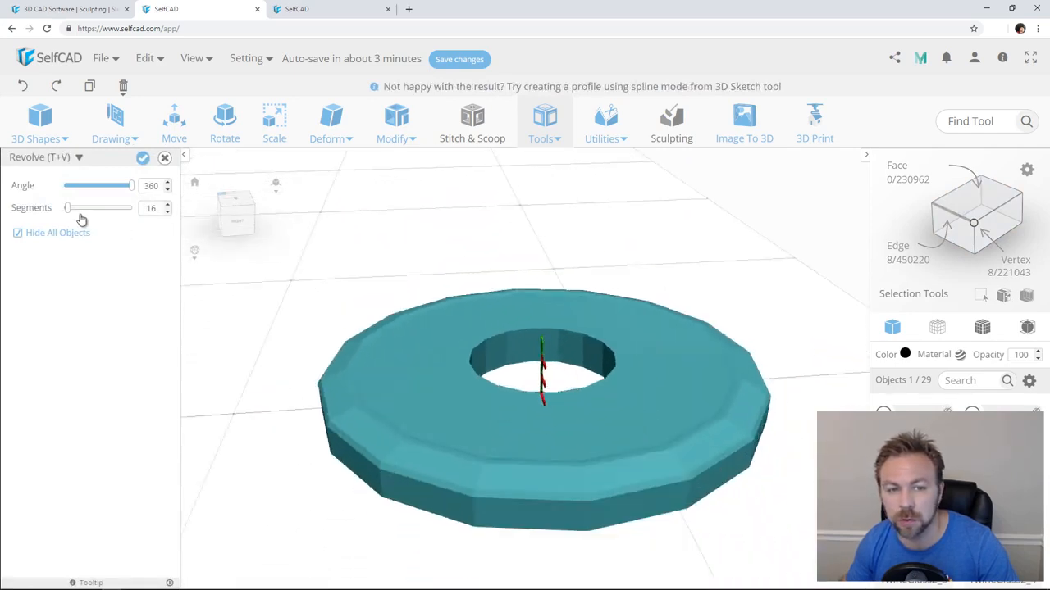
drag(67, 207, 114, 208)
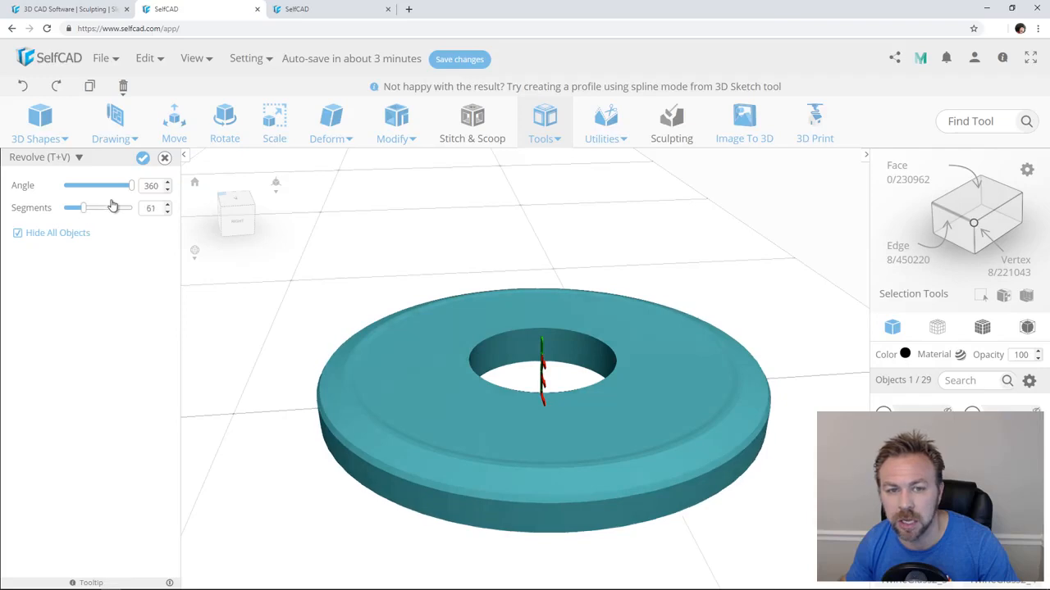
drag(131, 185, 86, 185)
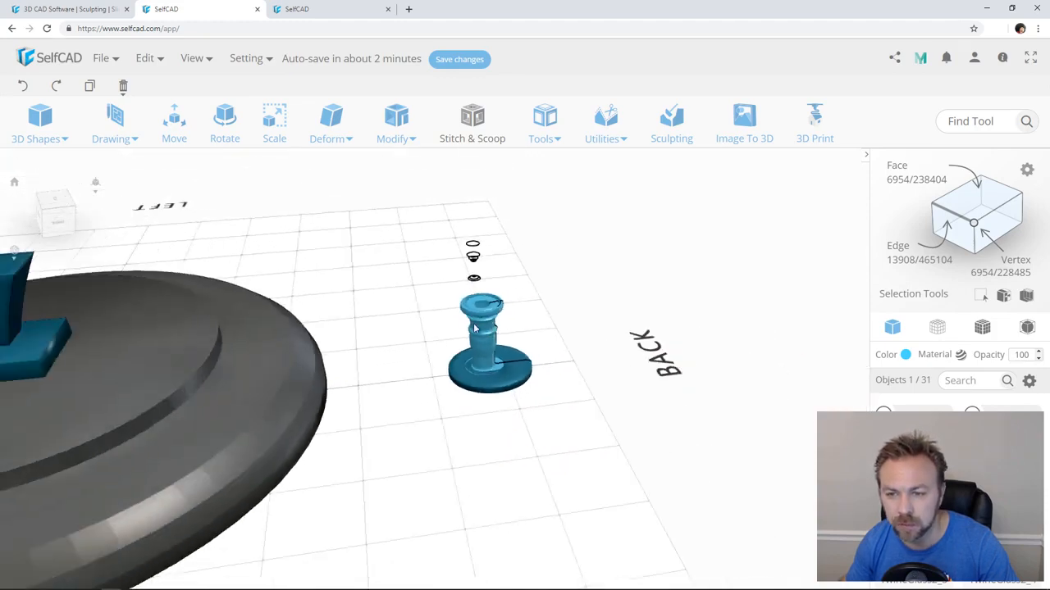
- Add the column to the pillar selection and make five Pivot-type Copy Offsets copies
click(544, 123)
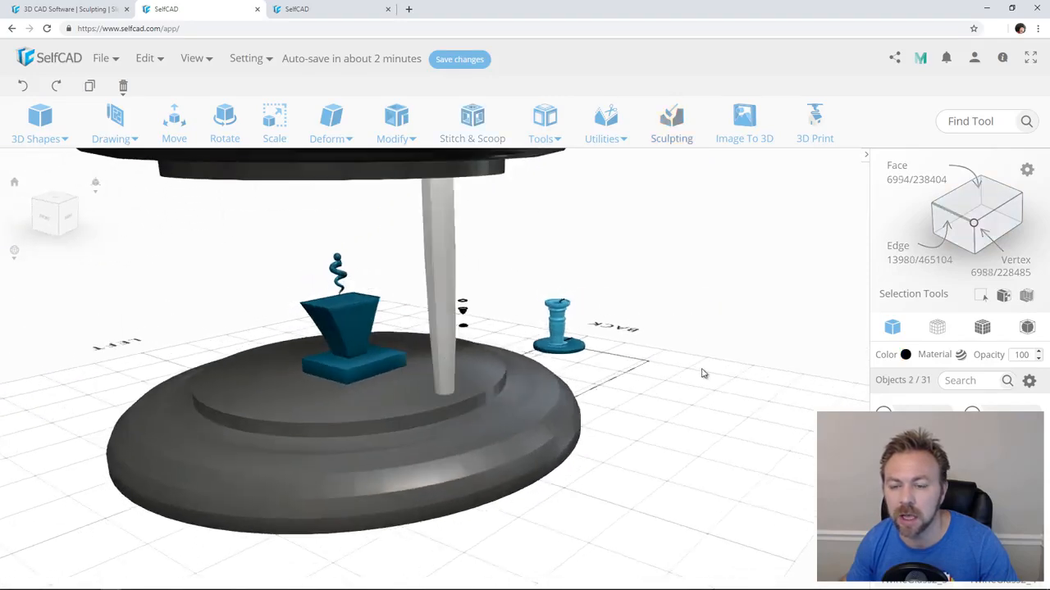
mouse_move(445, 195)
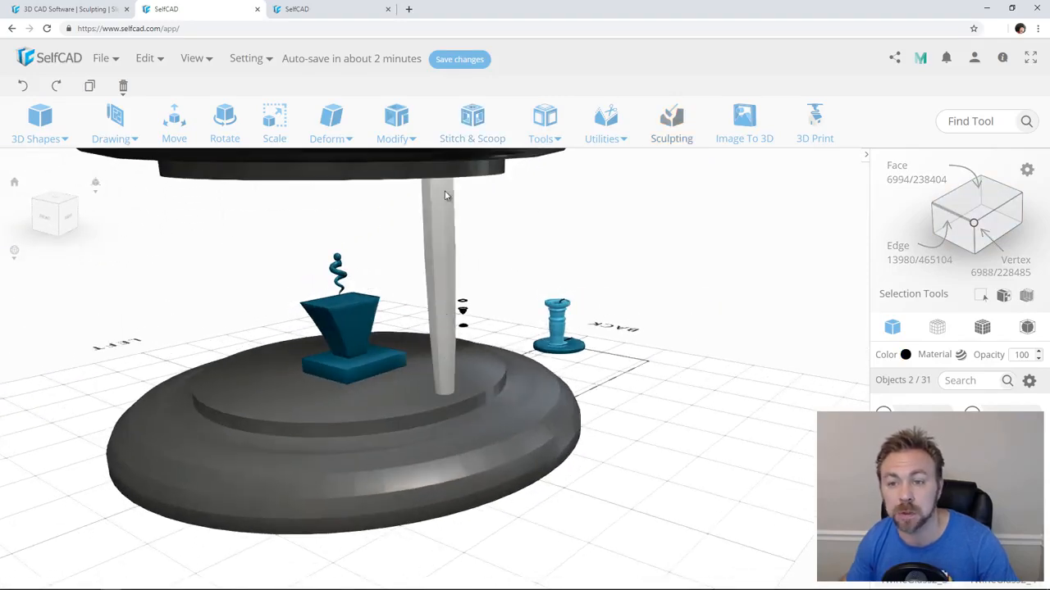
drag(447, 196, 501, 351)
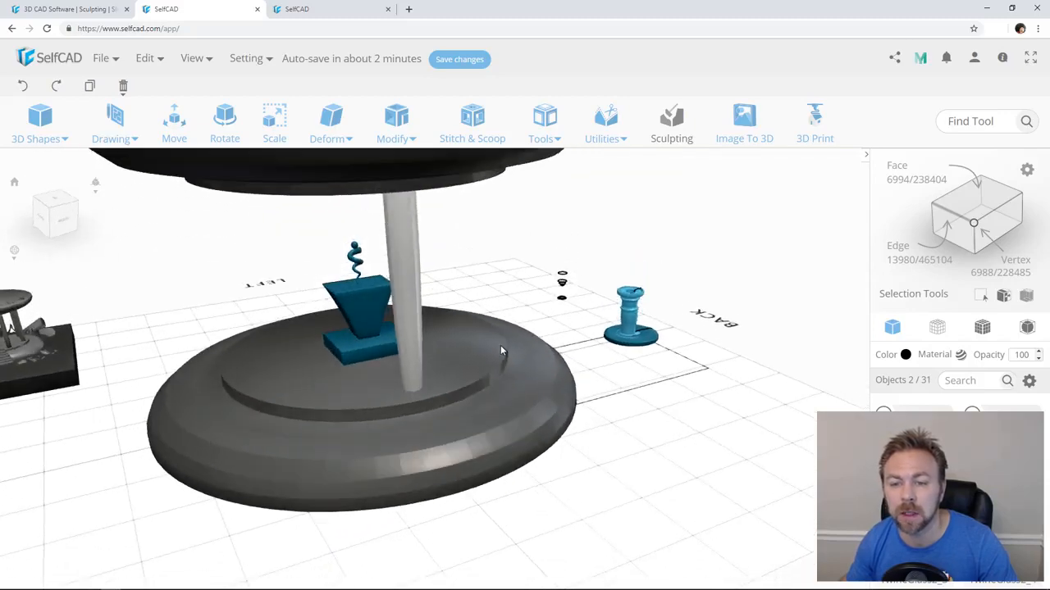
click(606, 123)
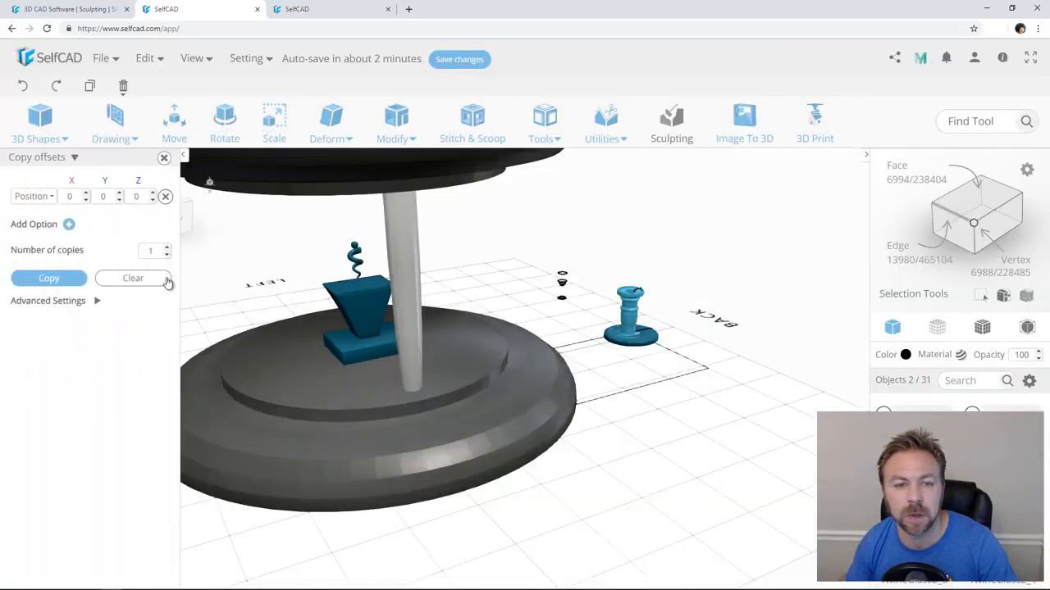
click(33, 197)
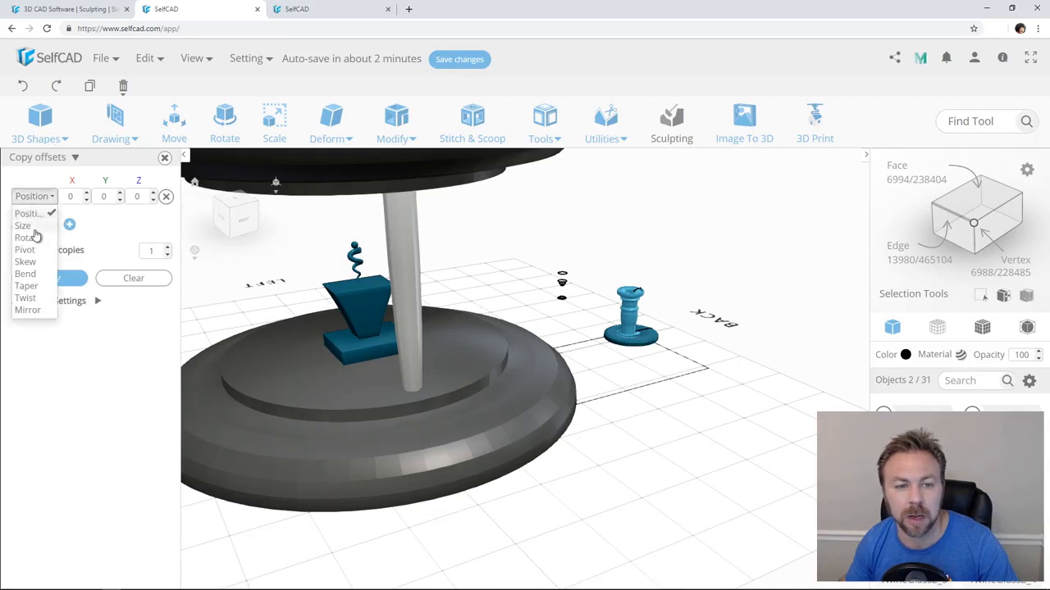
click(25, 249)
text(5)
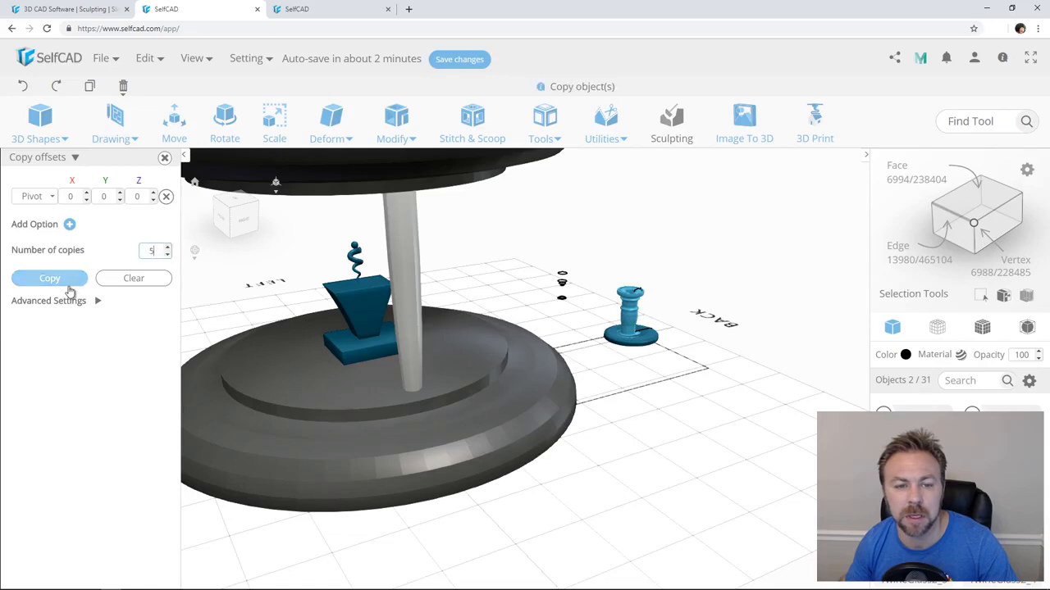
click(49, 278)
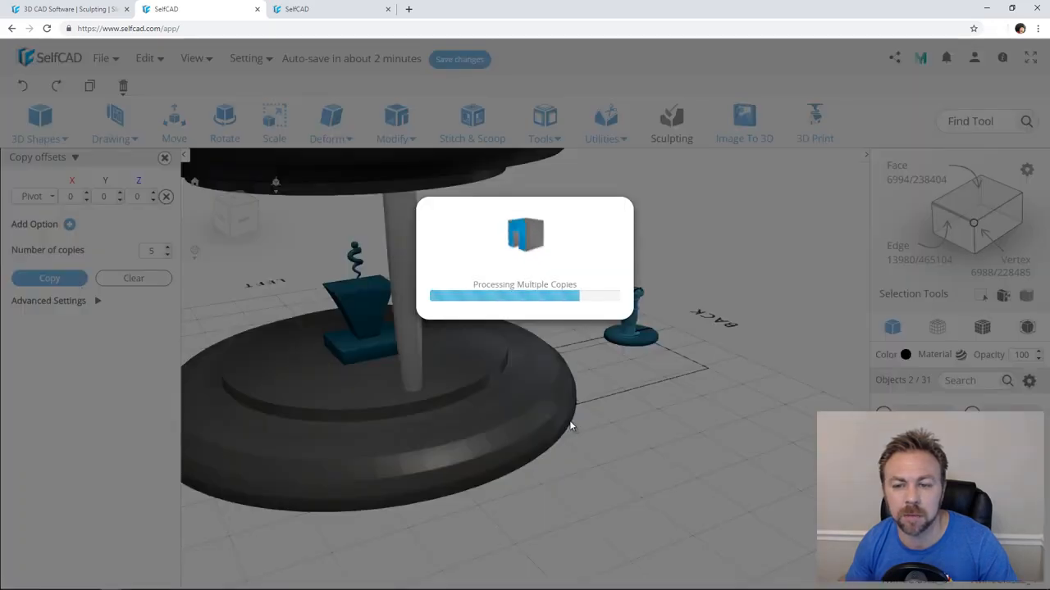
click(49, 278)
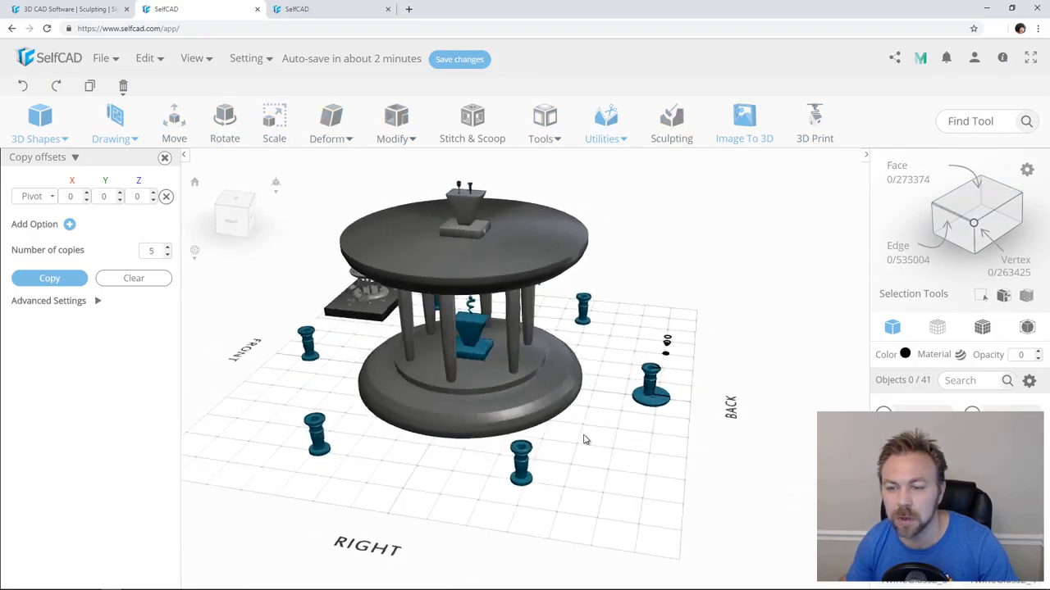
- Select all eight 1wineG profile rings and loft them into a wine glass
click(605, 123)
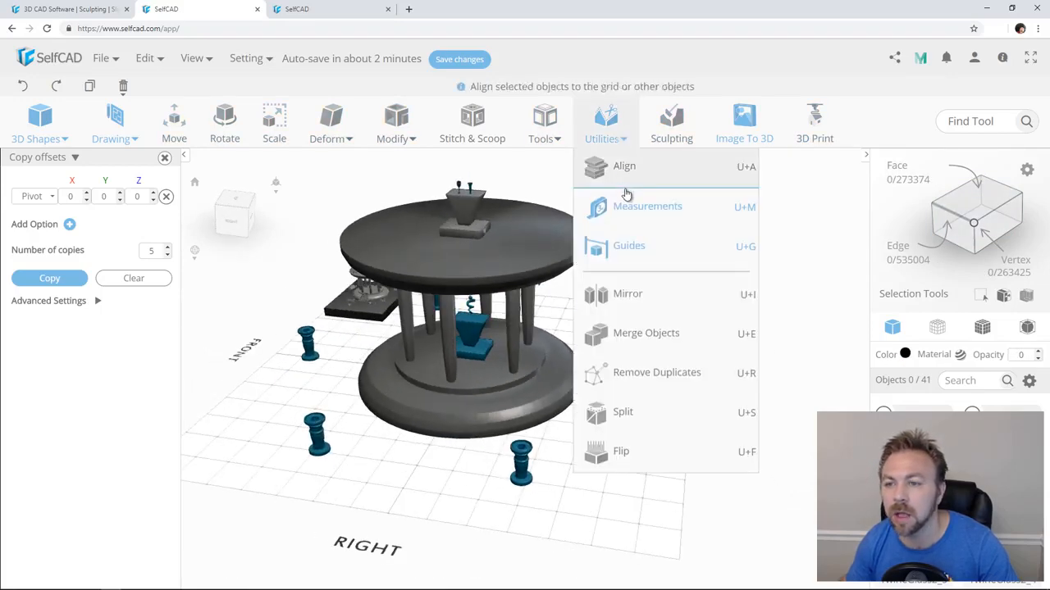
click(545, 123)
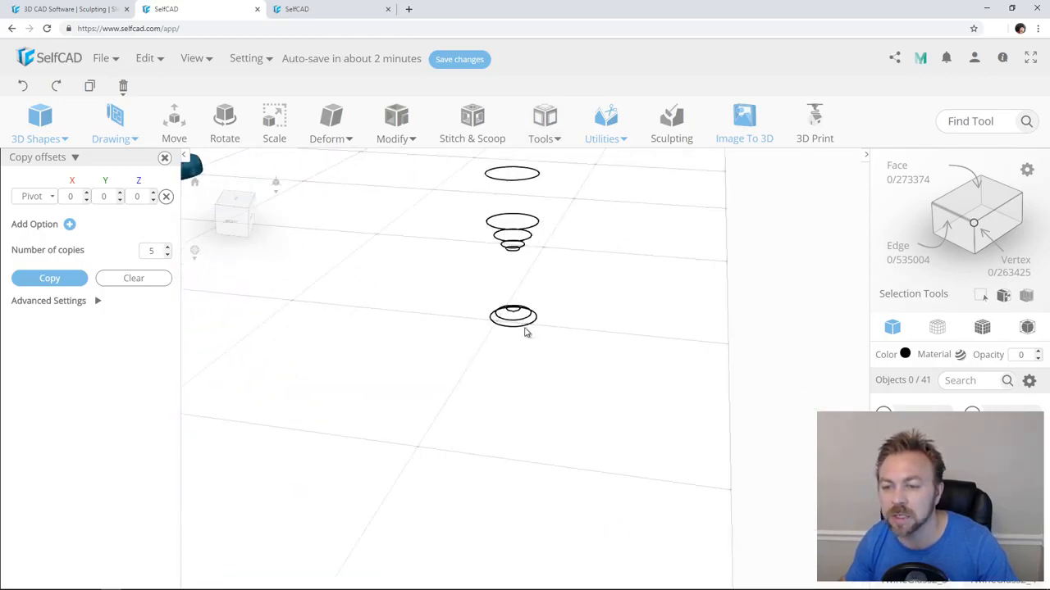
mouse_move(647, 374)
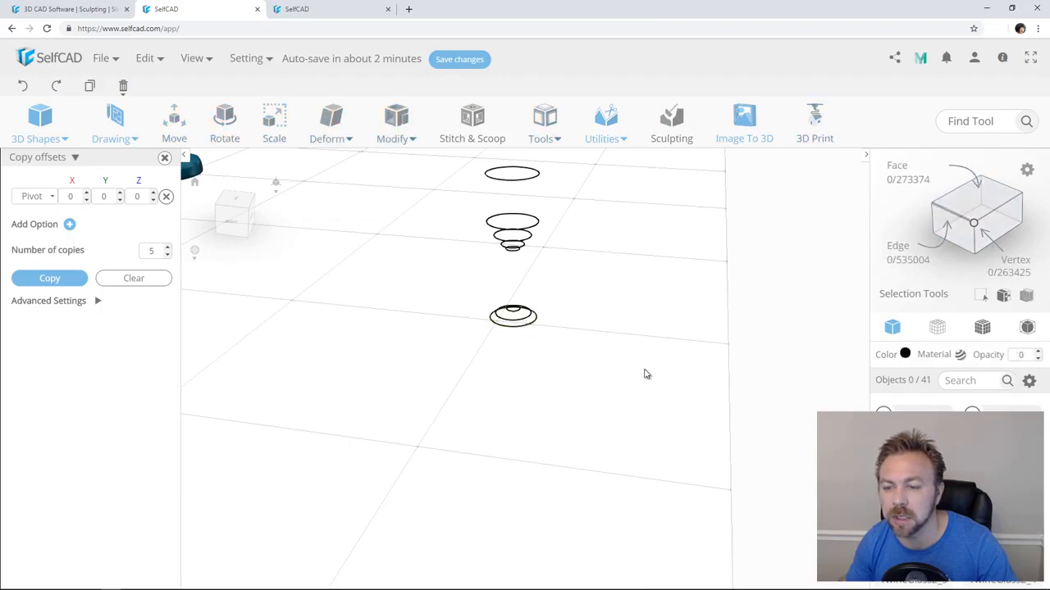
click(511, 316)
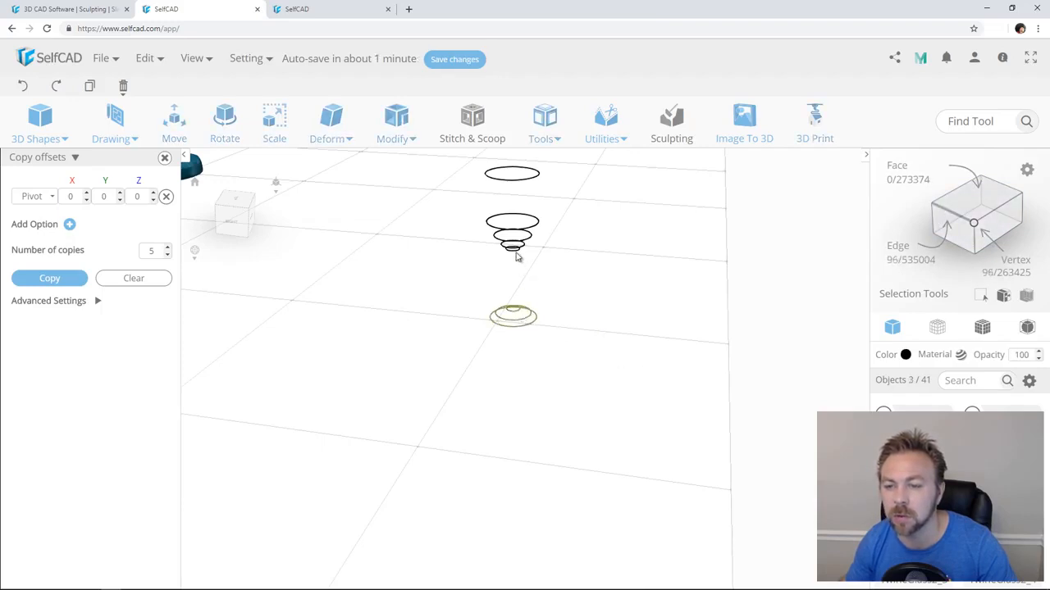
click(605, 123)
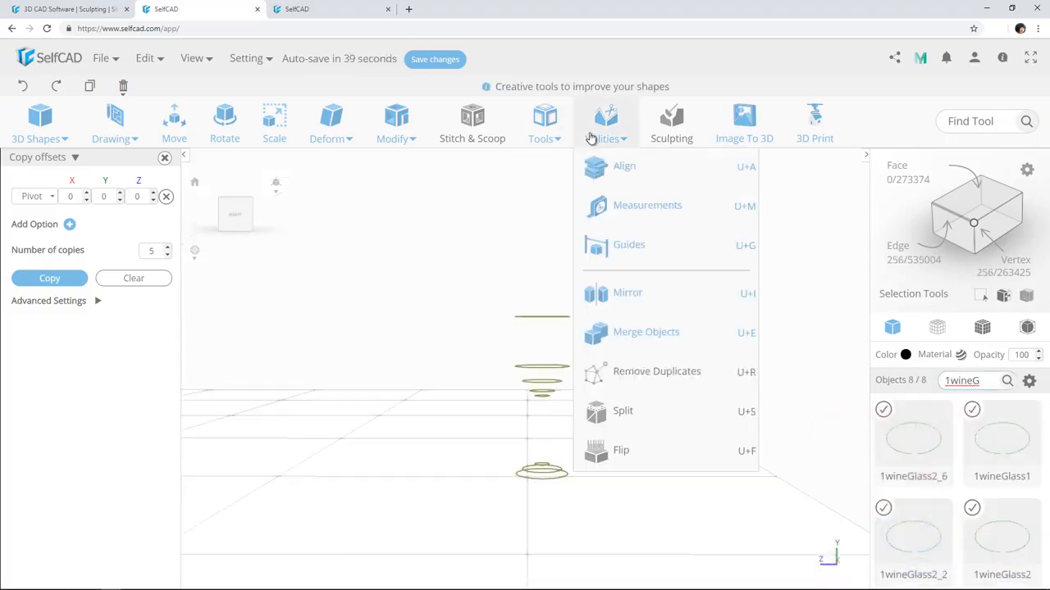
click(544, 122)
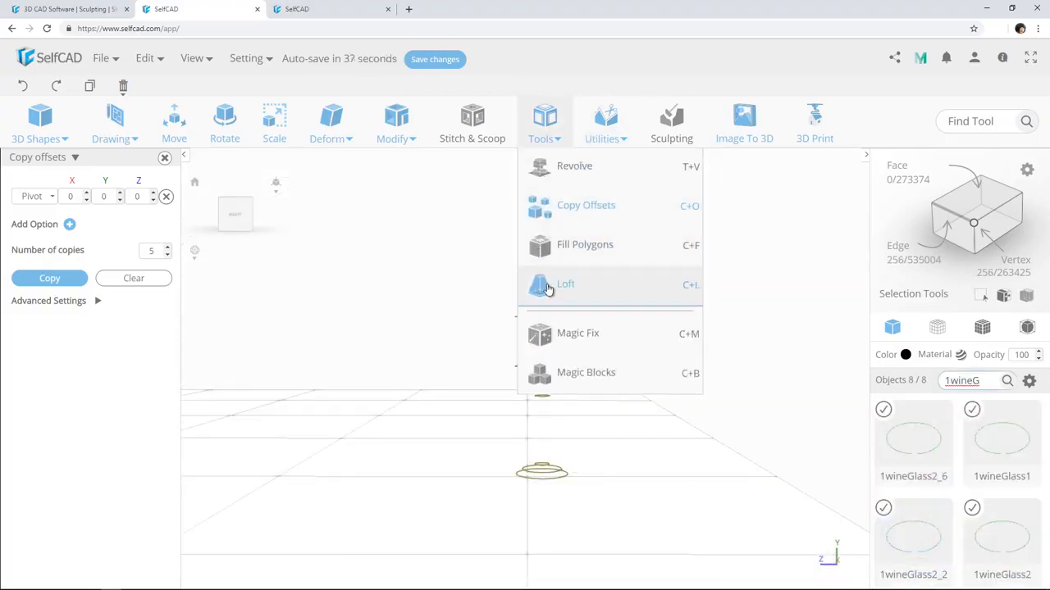
click(565, 284)
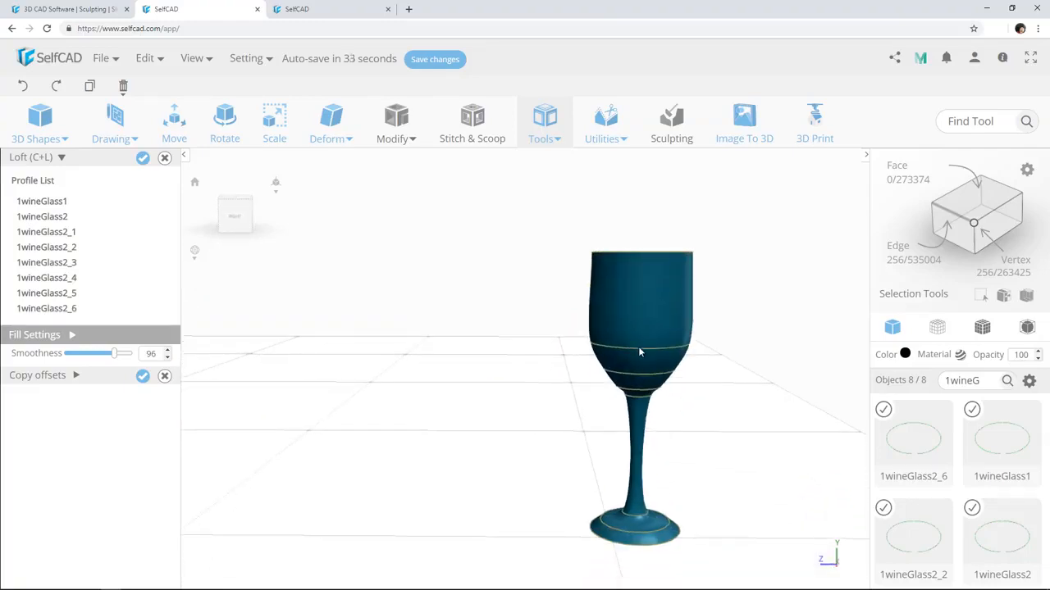
- Apply the loft to finalize the wine glass, then open Magic Fix
click(545, 123)
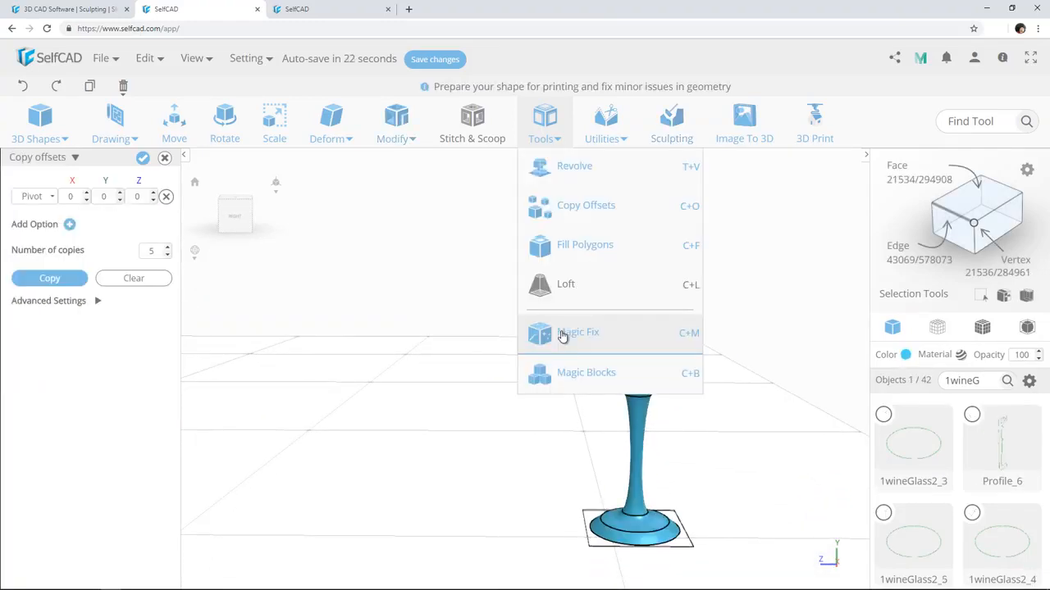
click(578, 333)
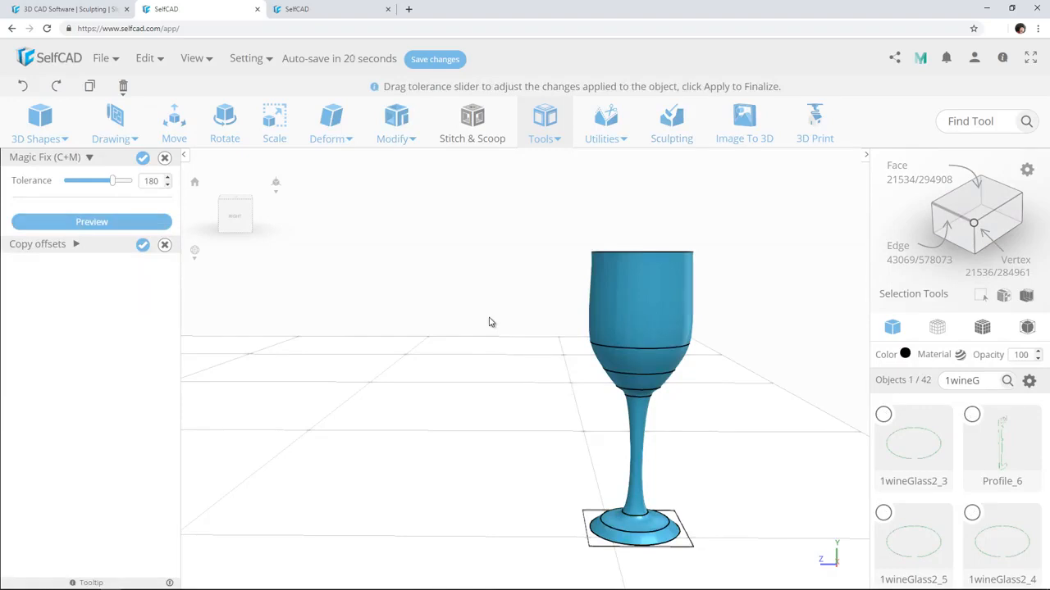
click(605, 123)
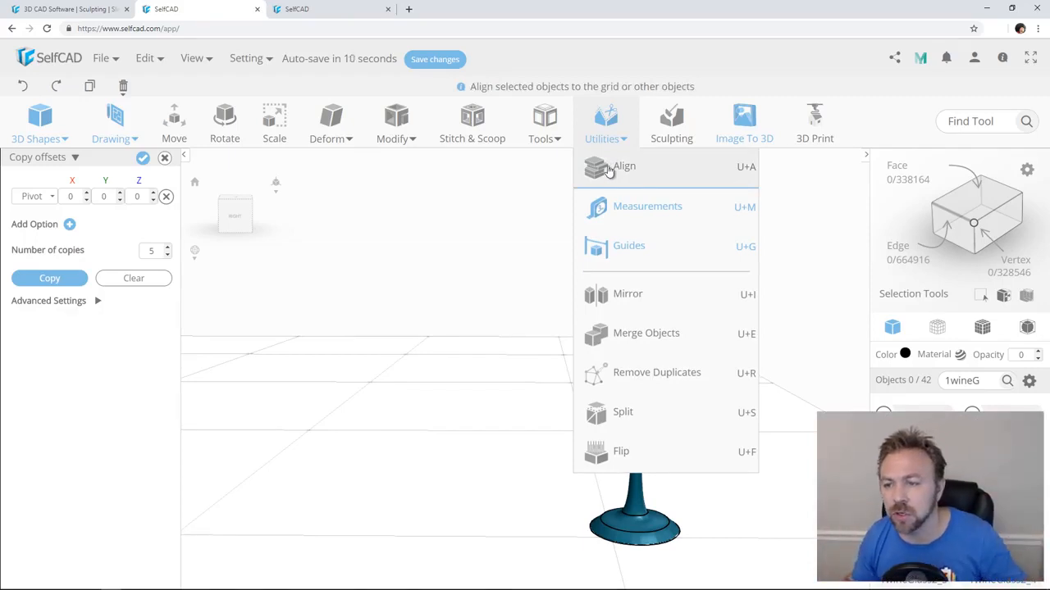
mouse_move(624, 201)
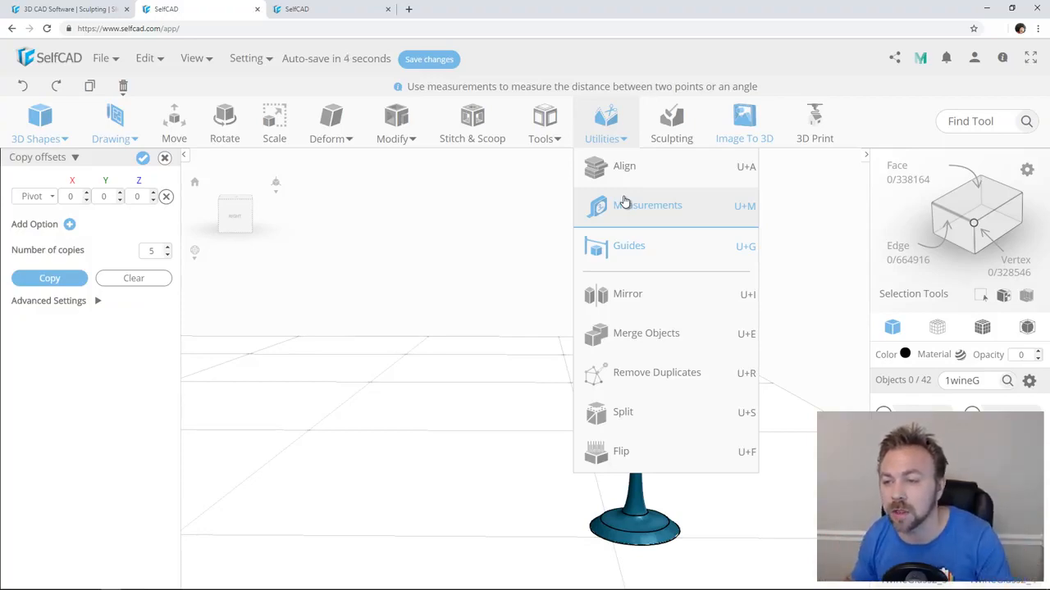
mouse_move(628, 293)
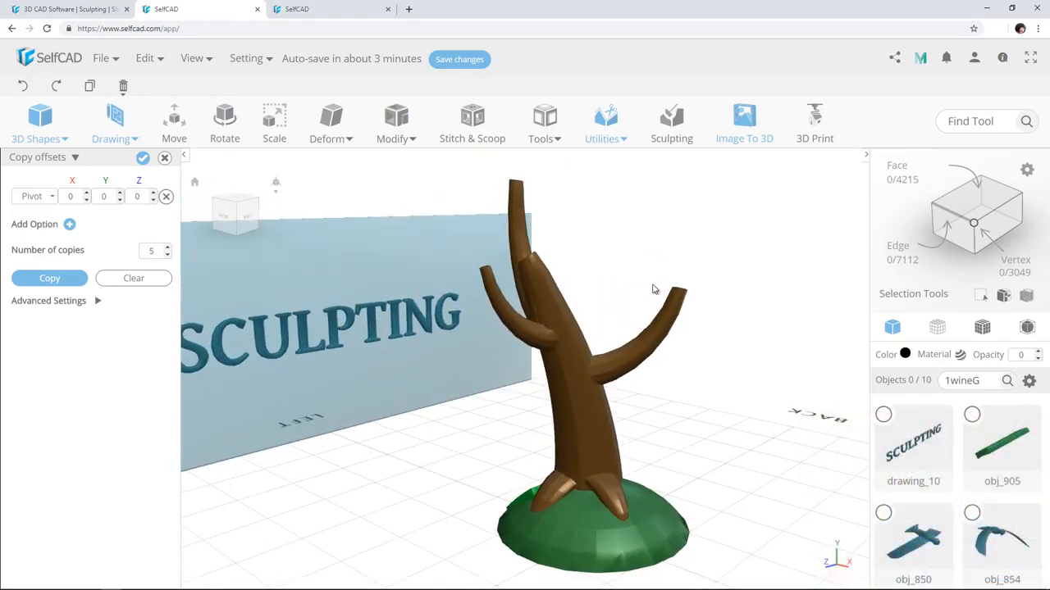
mouse_move(687, 231)
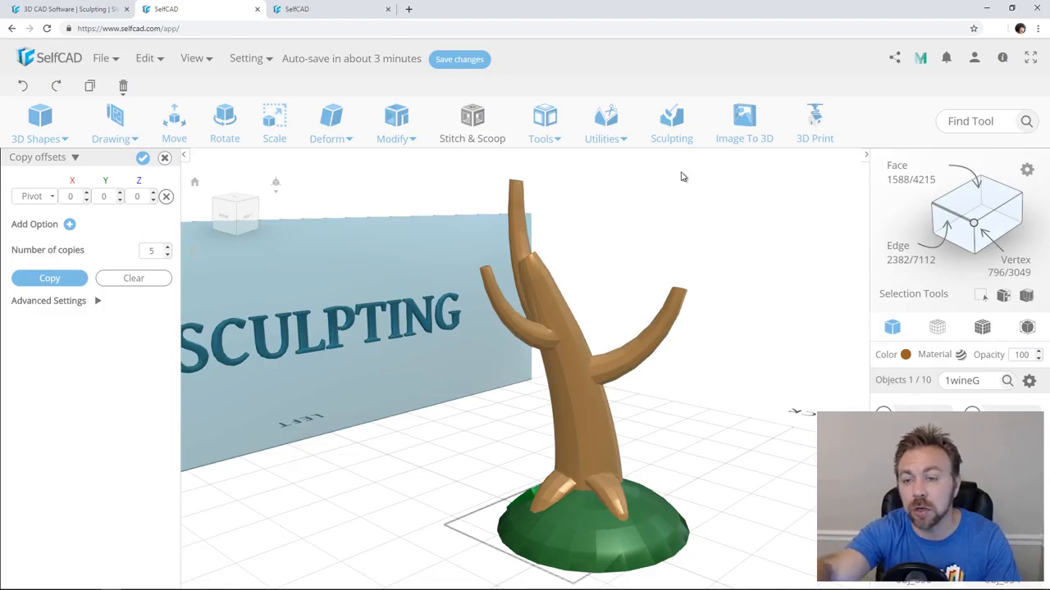
mouse_move(669, 121)
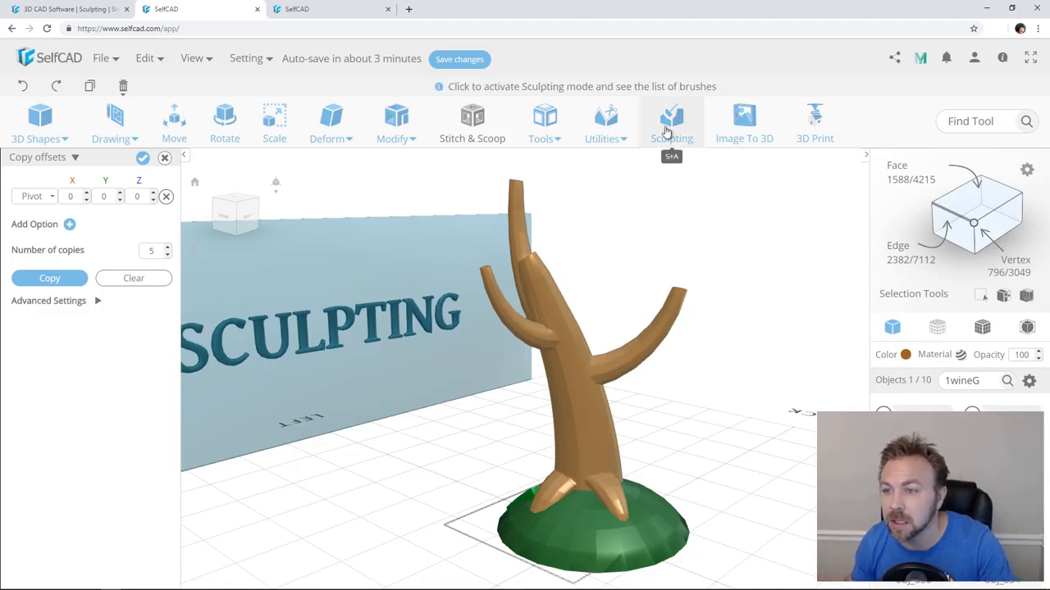
- Sculpt the tree branches with Standard and Move strokes, then smooth the trunk base
click(672, 119)
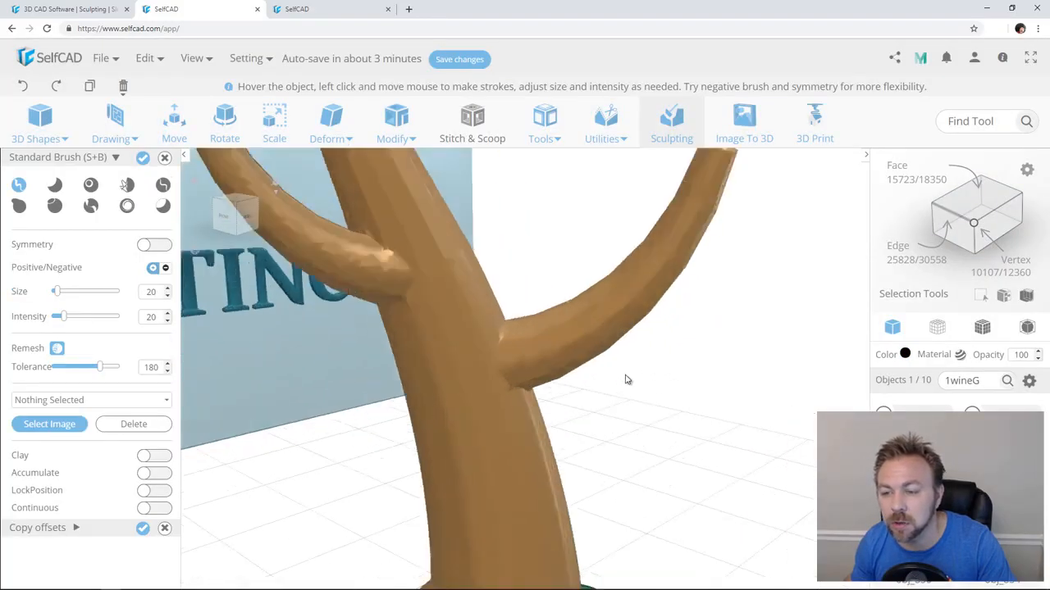
drag(627, 379, 525, 509)
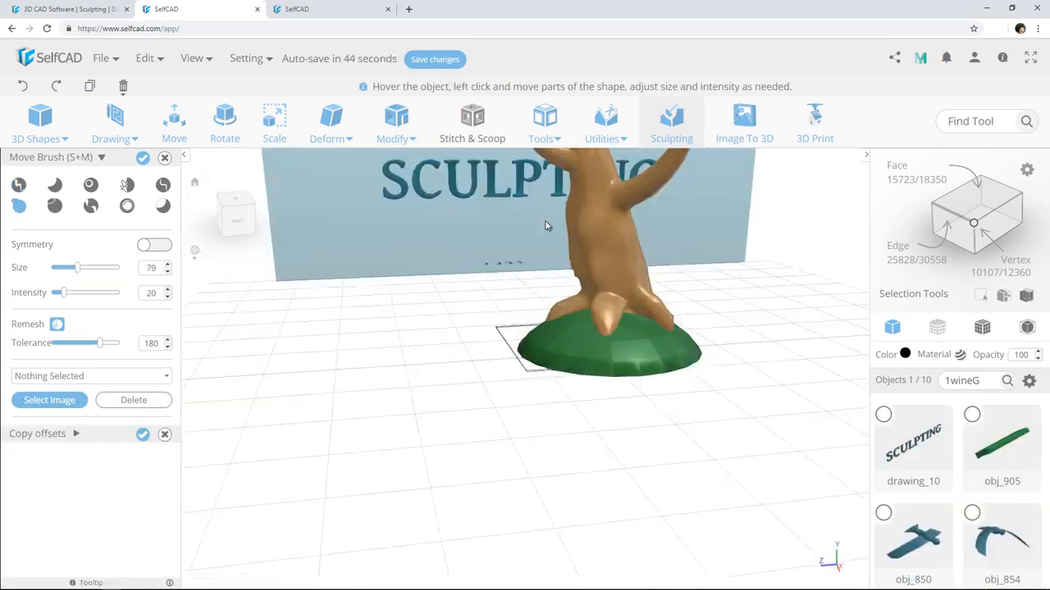
drag(547, 226, 670, 342)
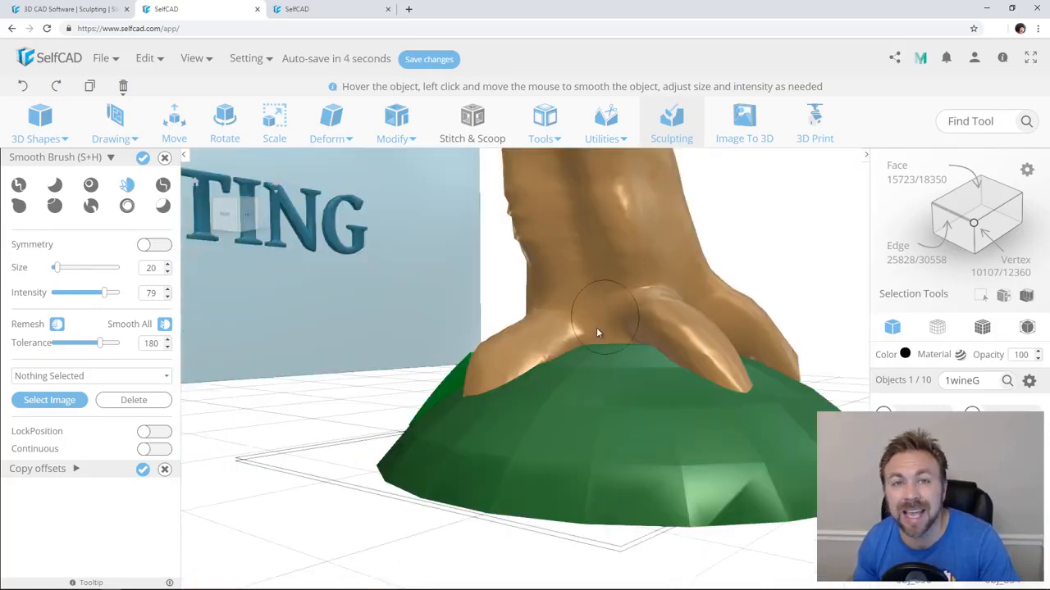
drag(599, 332, 533, 275)
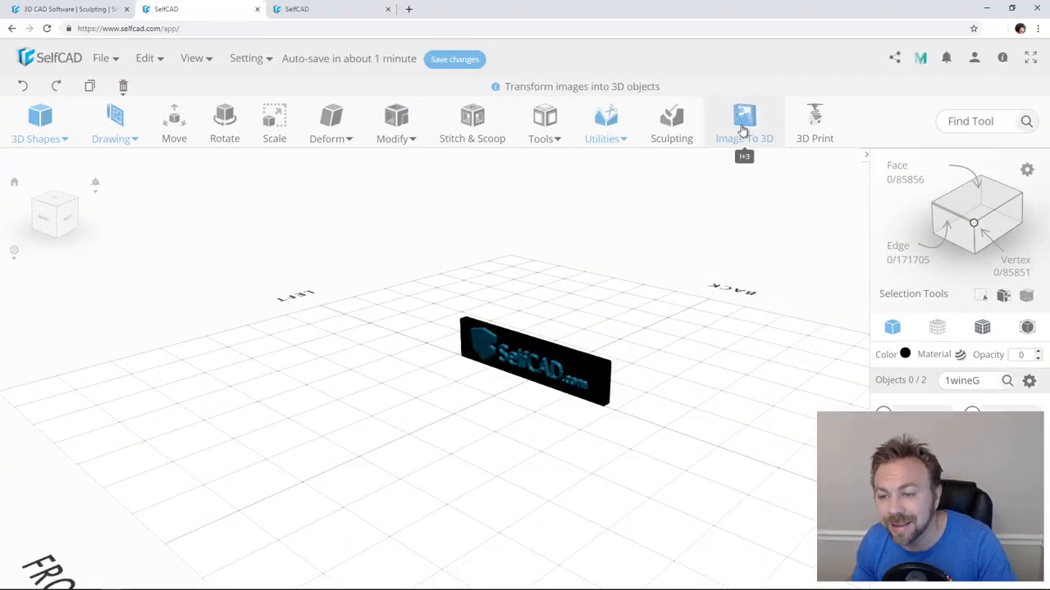
- Launch Image To 3D and choose a picture from the SelfCAD projects folder
click(743, 119)
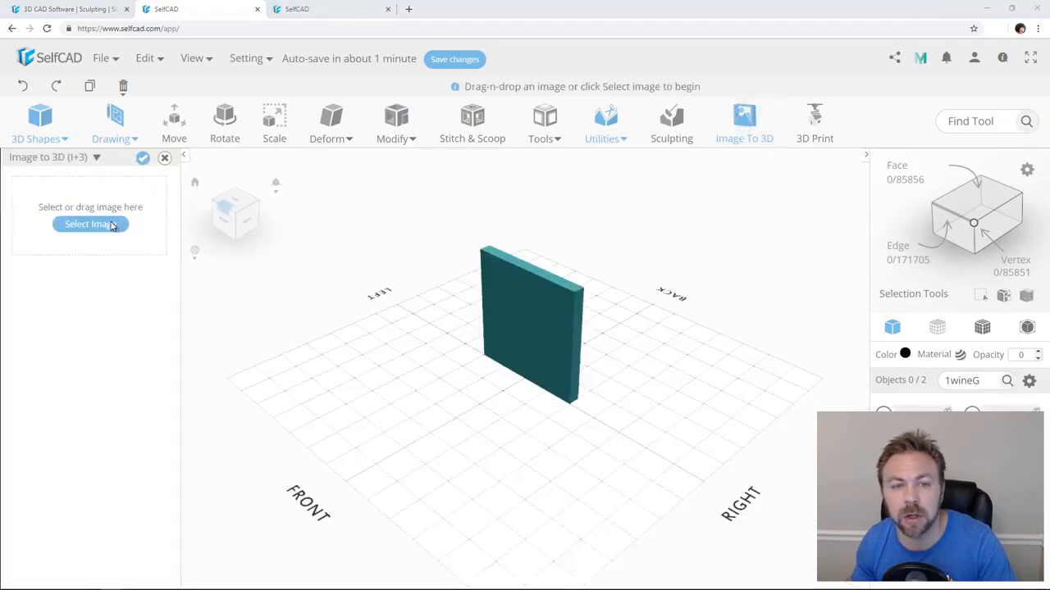
click(90, 224)
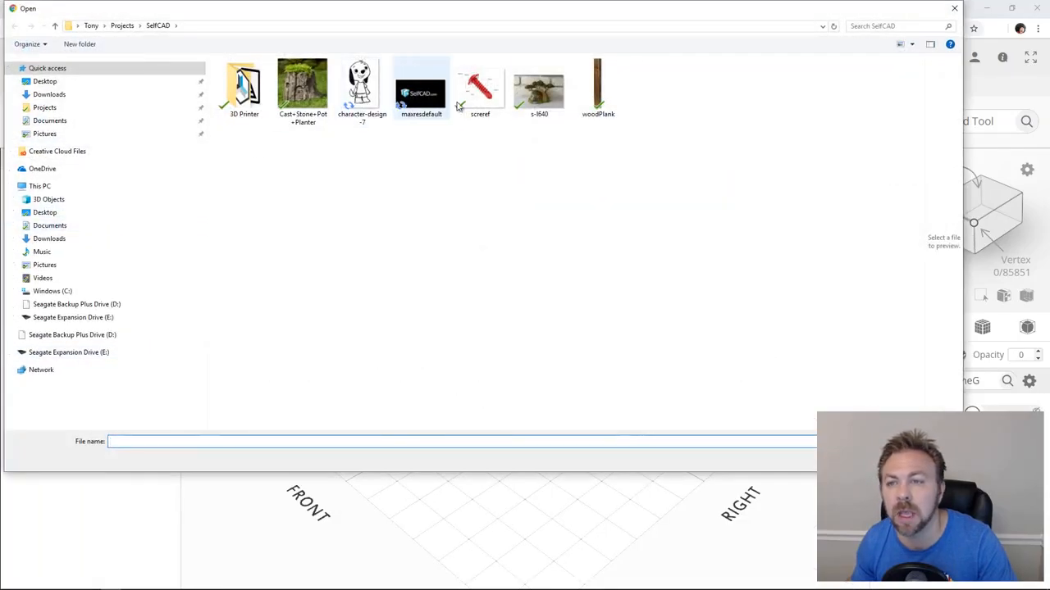
click(362, 86)
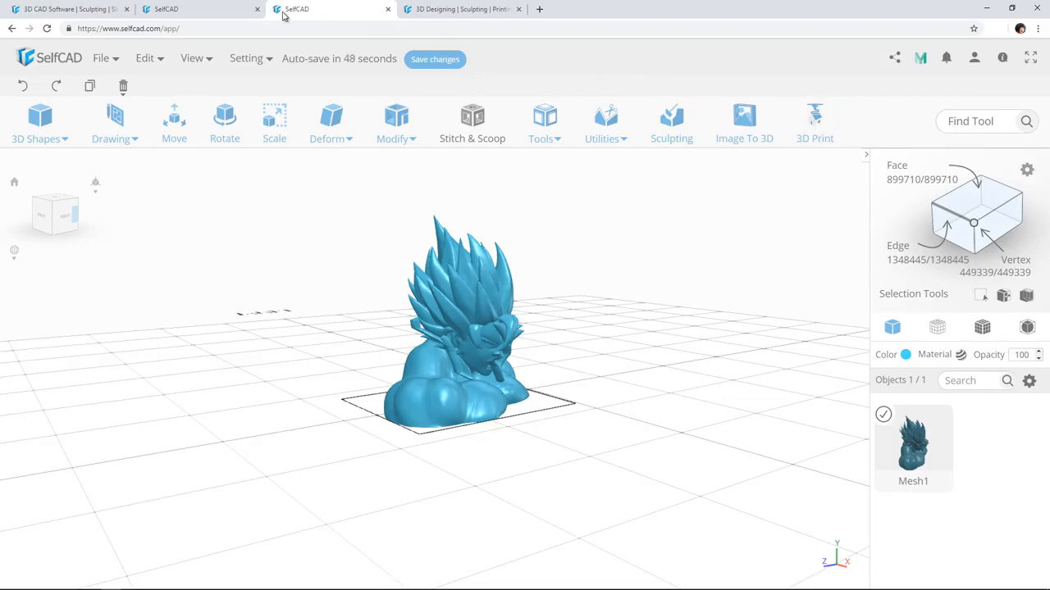
- Open the sliced print preview and drag the layer slider up to layer 423 of 428
click(814, 123)
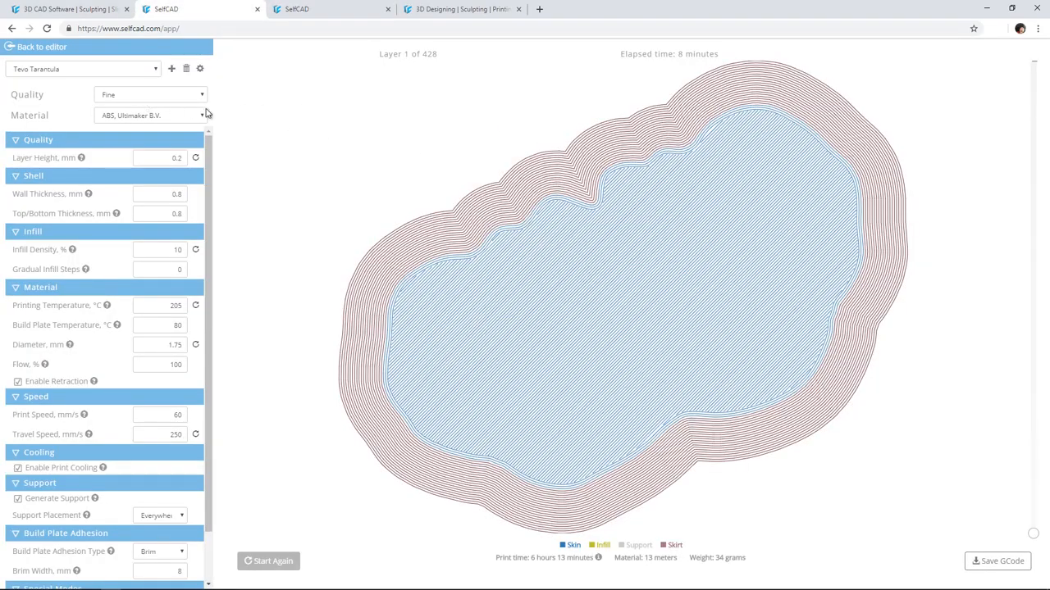
mouse_move(1033, 533)
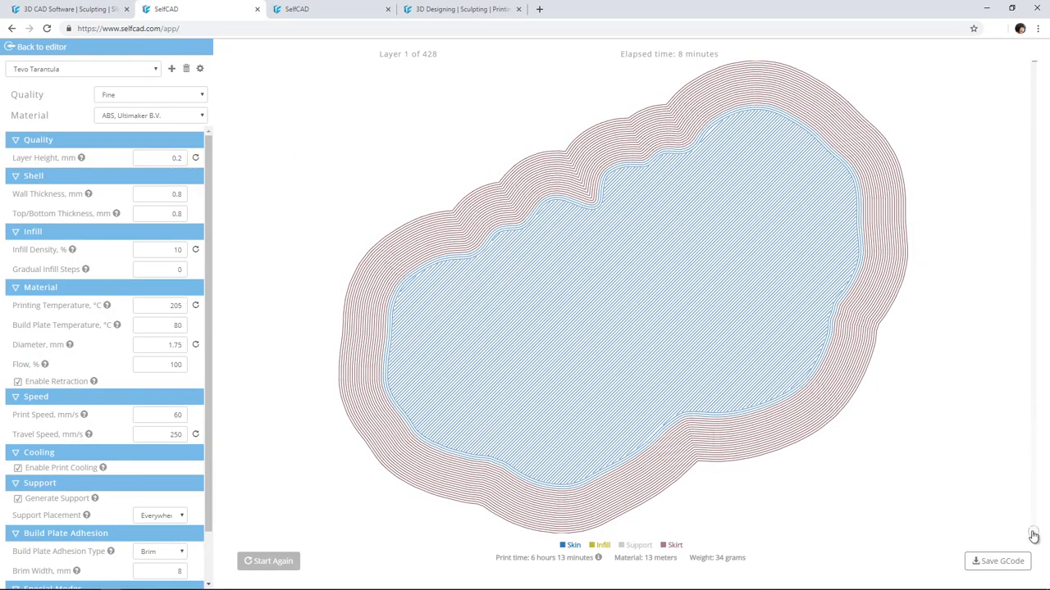
drag(1033, 533, 1032, 398)
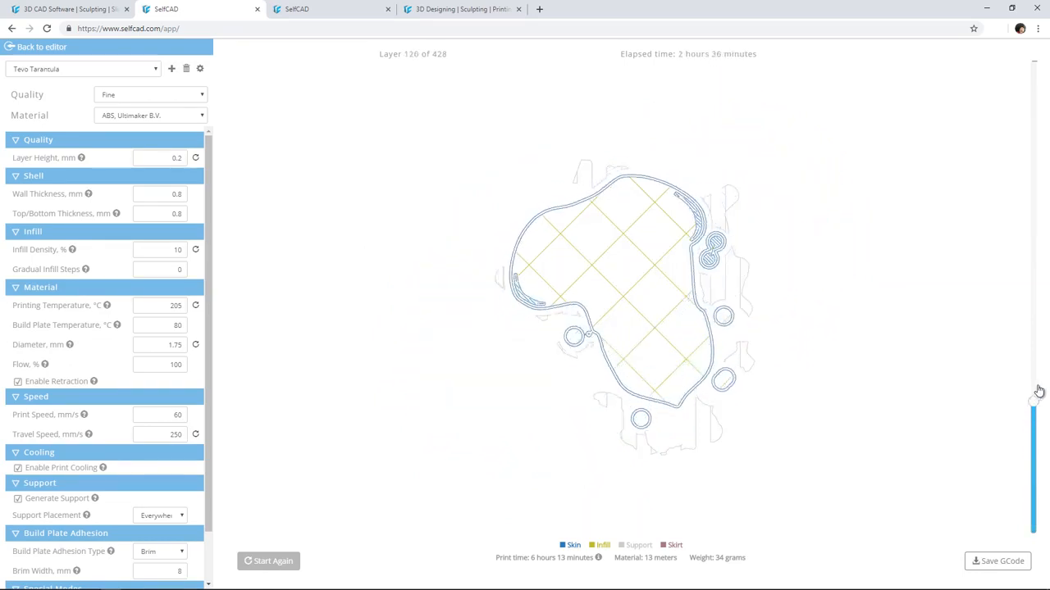
drag(1034, 394, 1034, 70)
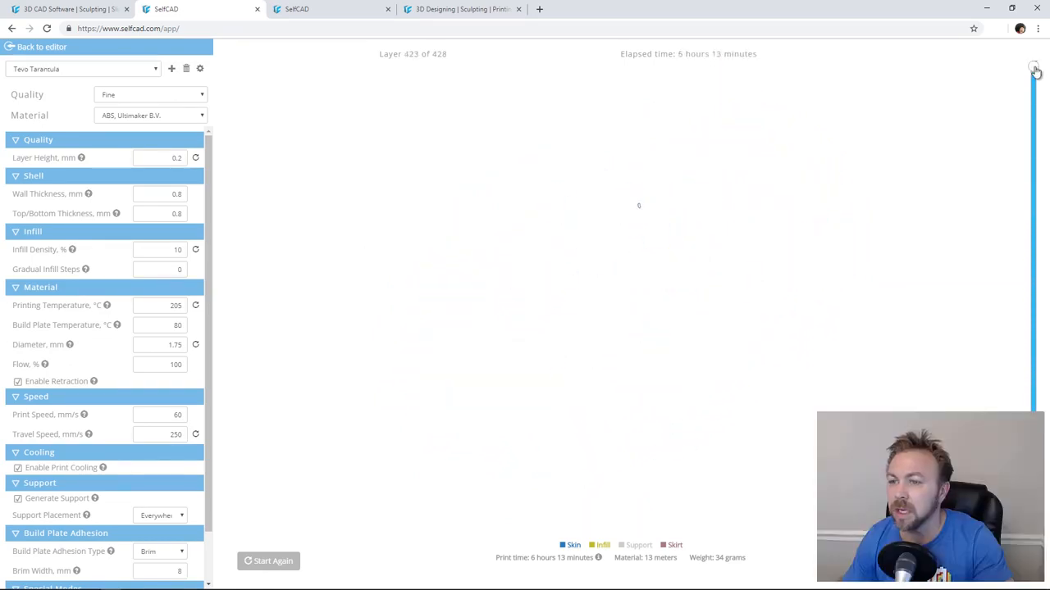
mouse_move(418, 170)
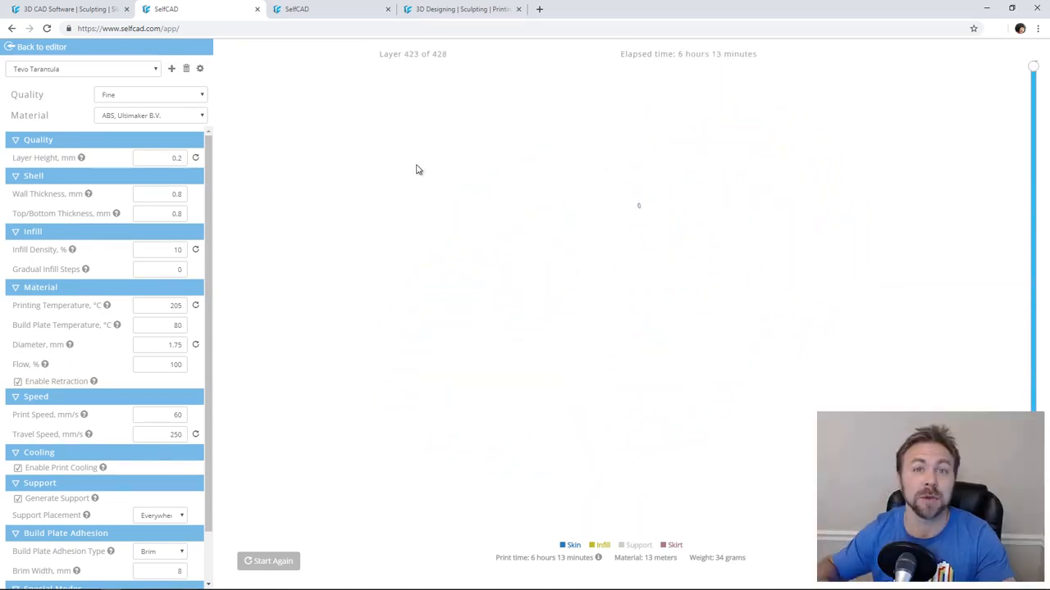